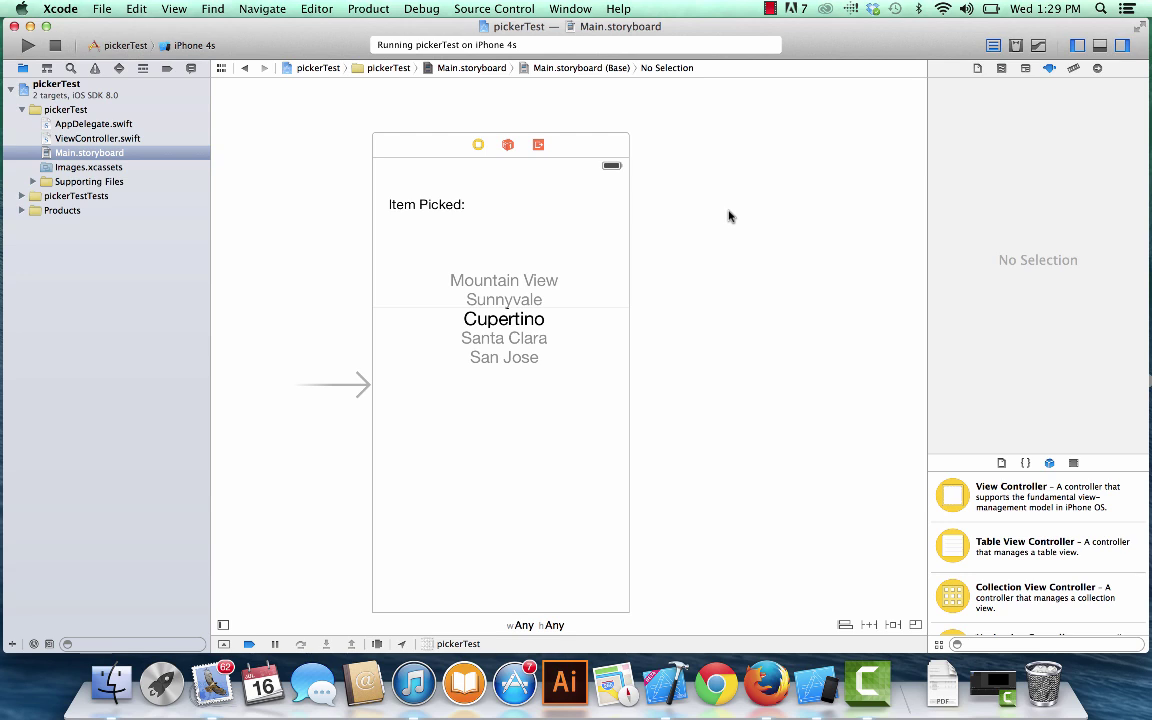
pyautogui.moveTo(504, 318)
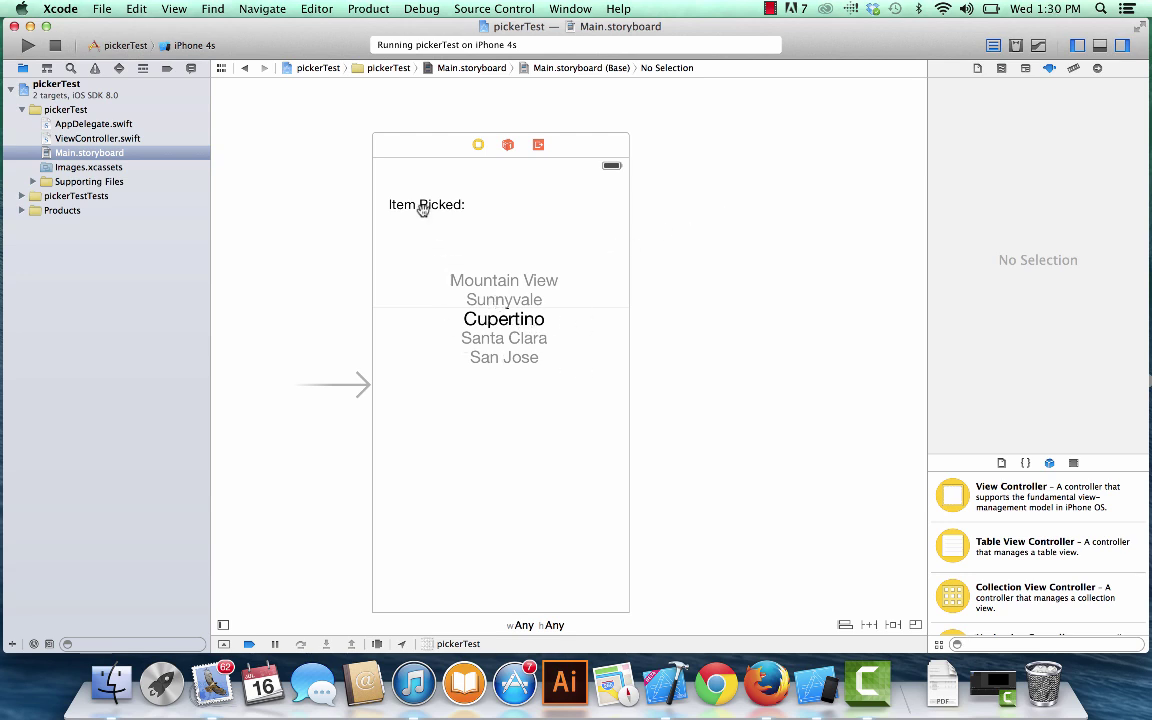
pyautogui.moveTo(496, 216)
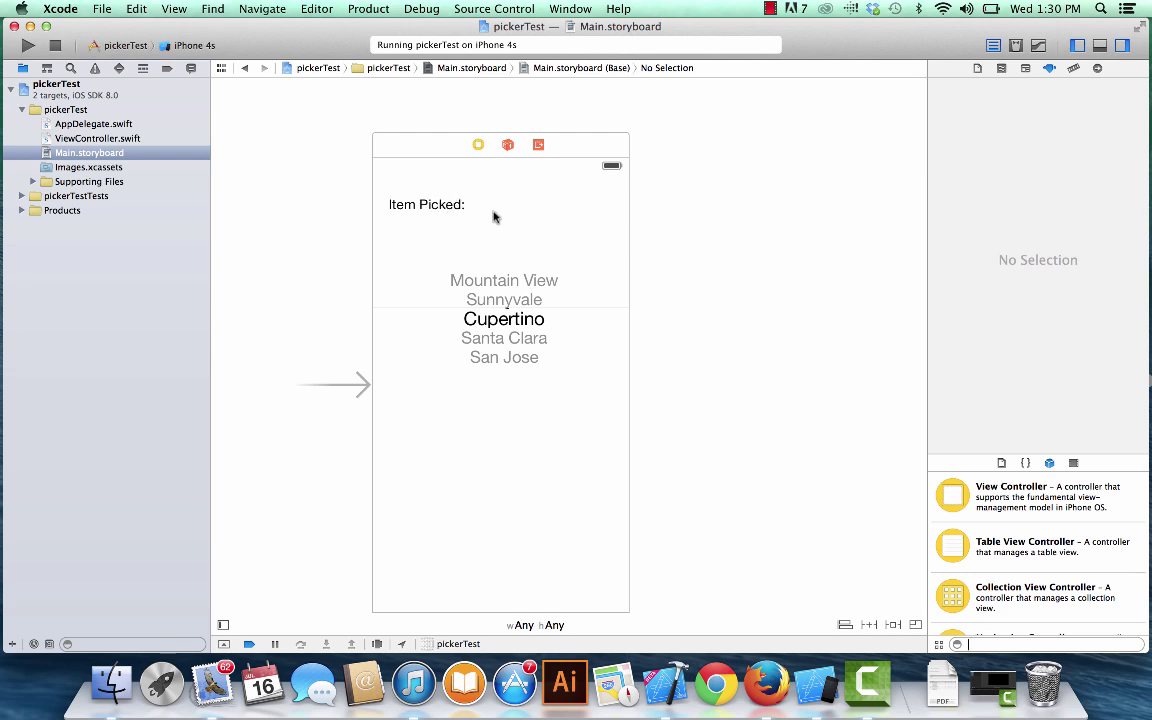
# - Stop the pickerTest app running on the iPhone 4s simulator
pyautogui.click(48, 52)
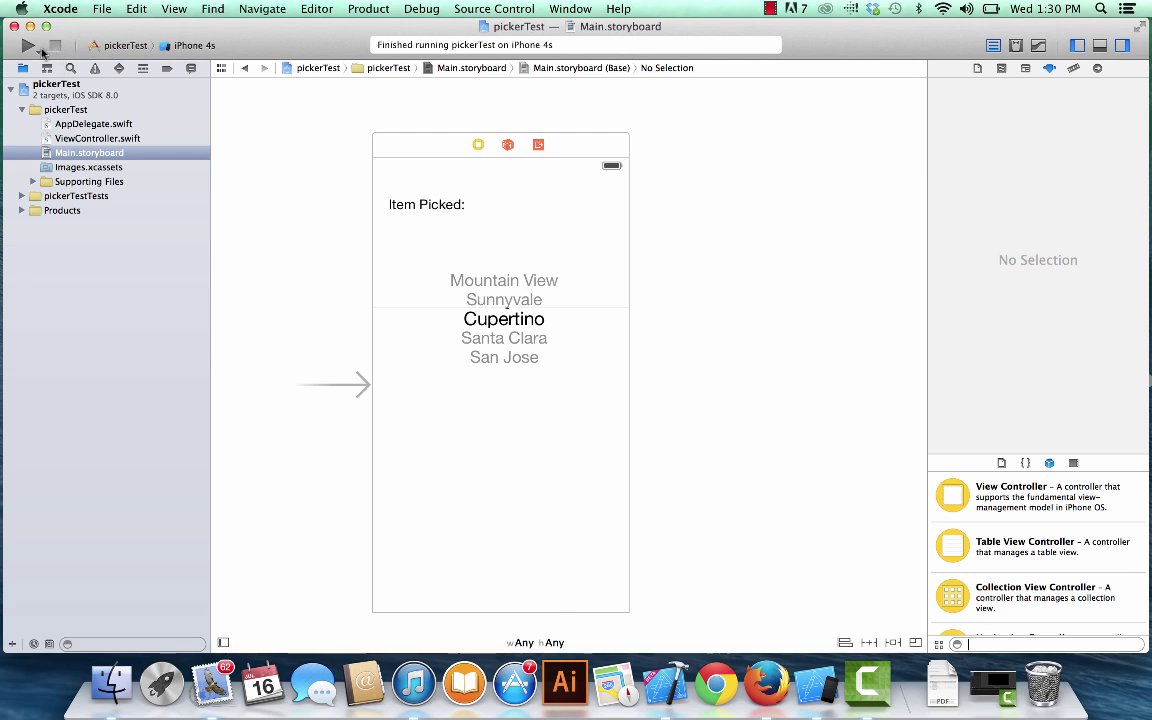
# - Run pickerTest so the simulator shows Item Picked above the fruit picker
pyautogui.click(24, 50)
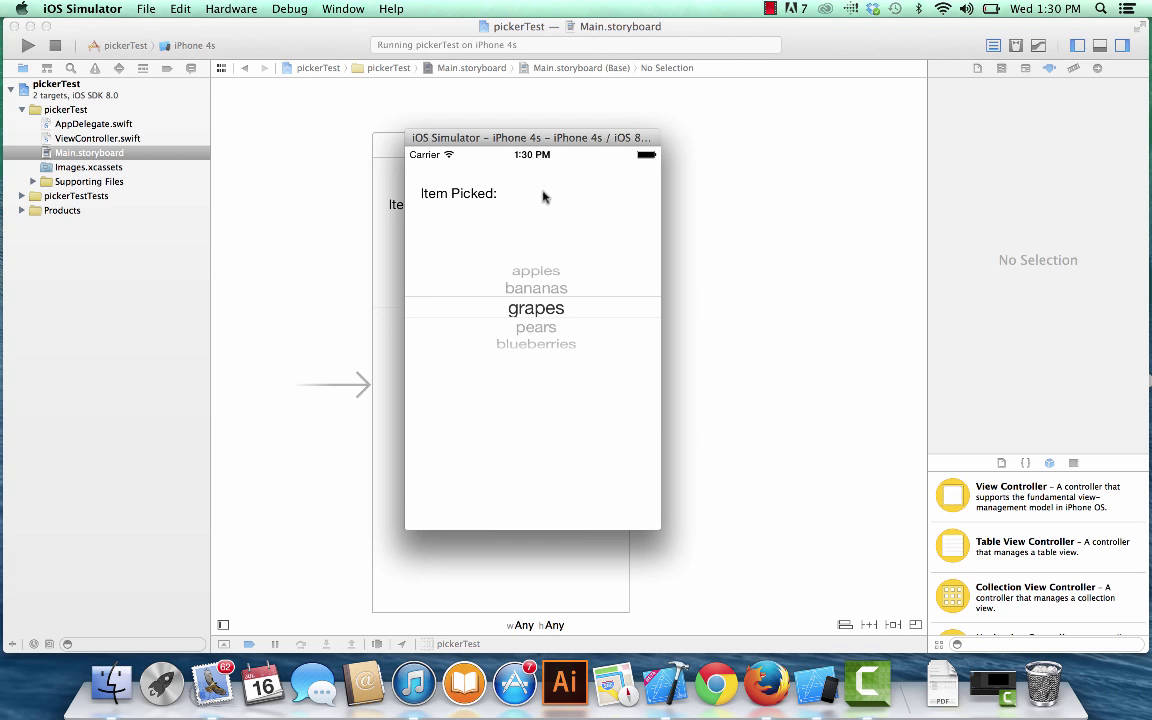
pyautogui.moveTo(512, 198)
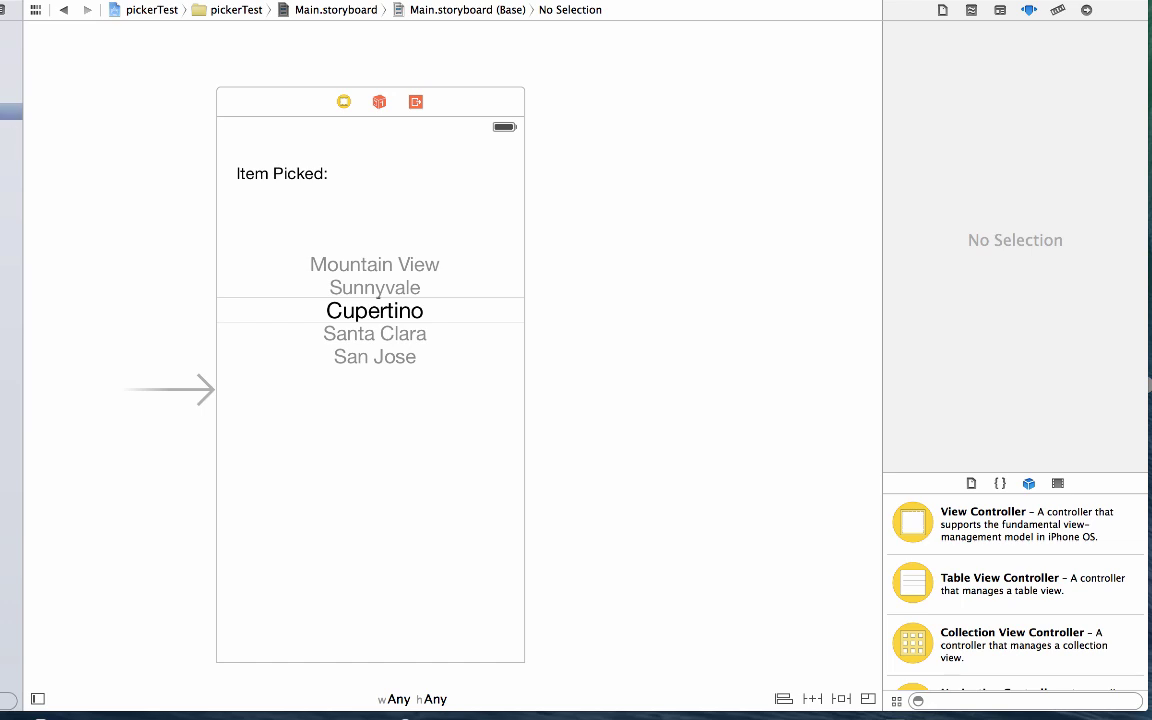
pyautogui.moveTo(284, 174)
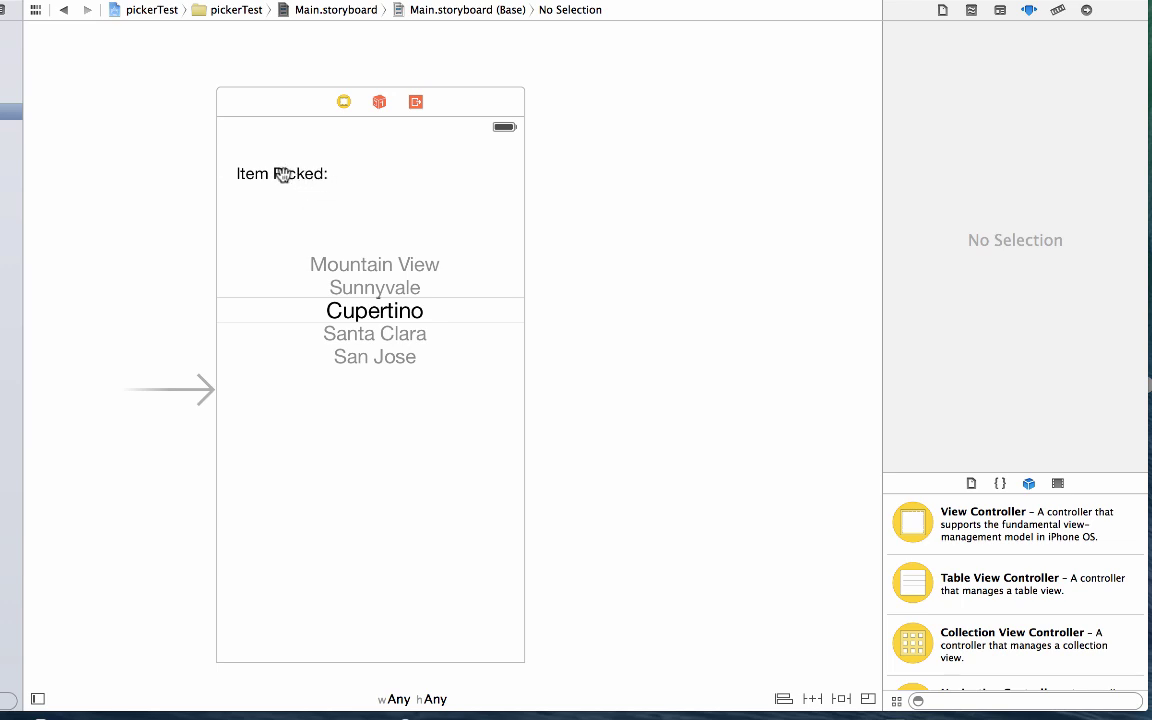
# - Narrow the Item Picked label and place a wider new Label to its right
pyautogui.click(280, 172)
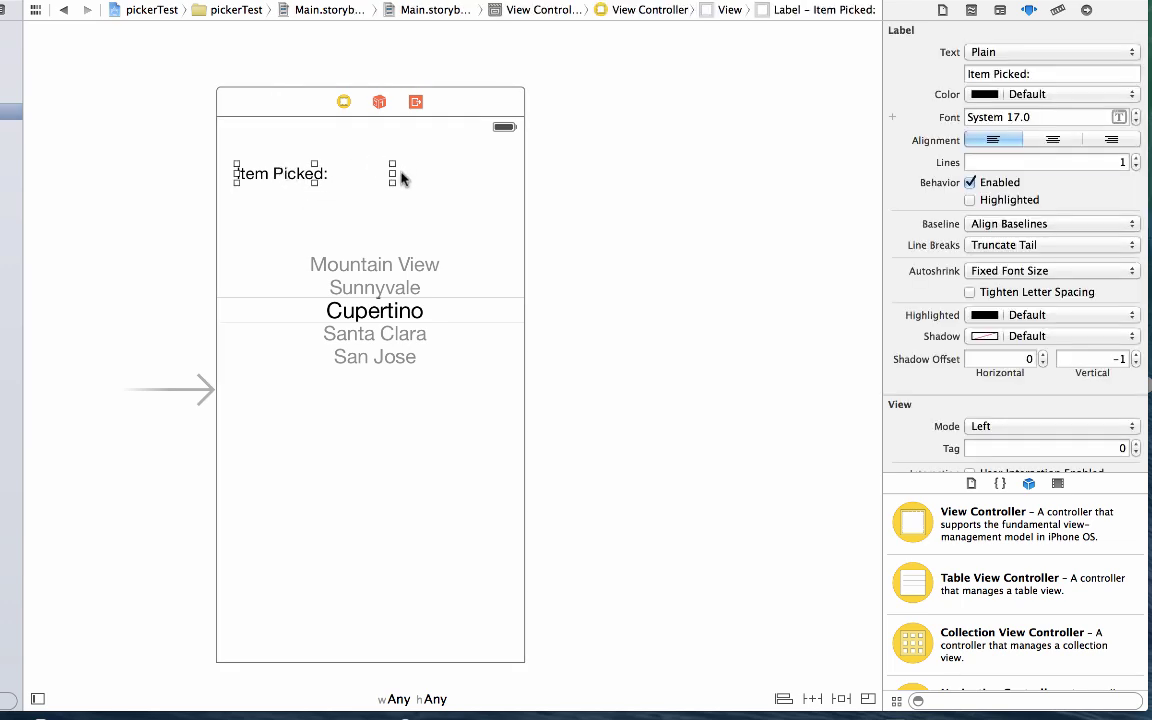
pyautogui.moveTo(392, 172); pyautogui.dragTo(360, 172)
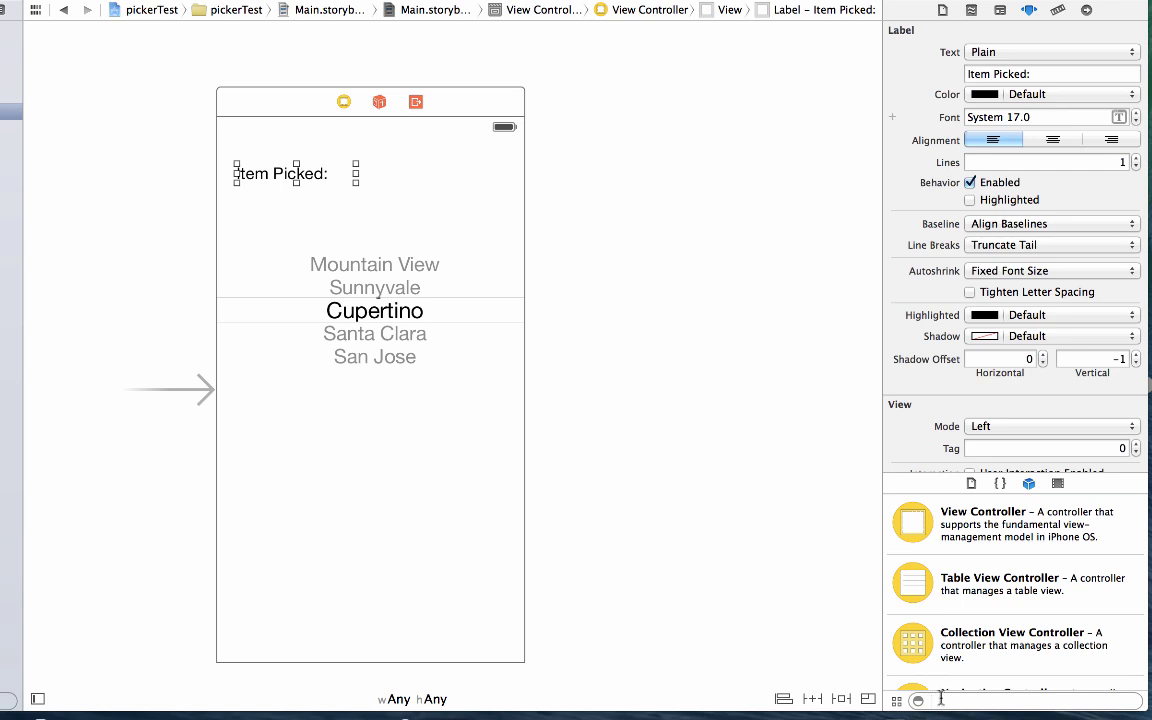
pyautogui.write('label')
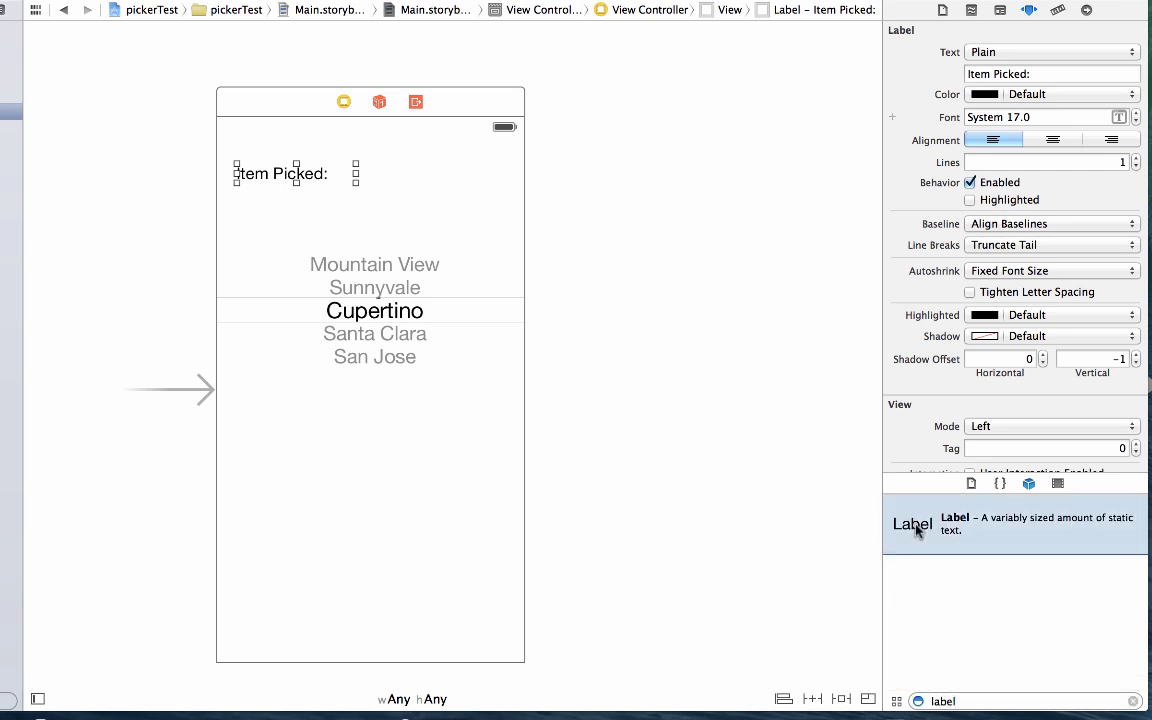
pyautogui.moveTo(912, 524); pyautogui.dragTo(430, 174)
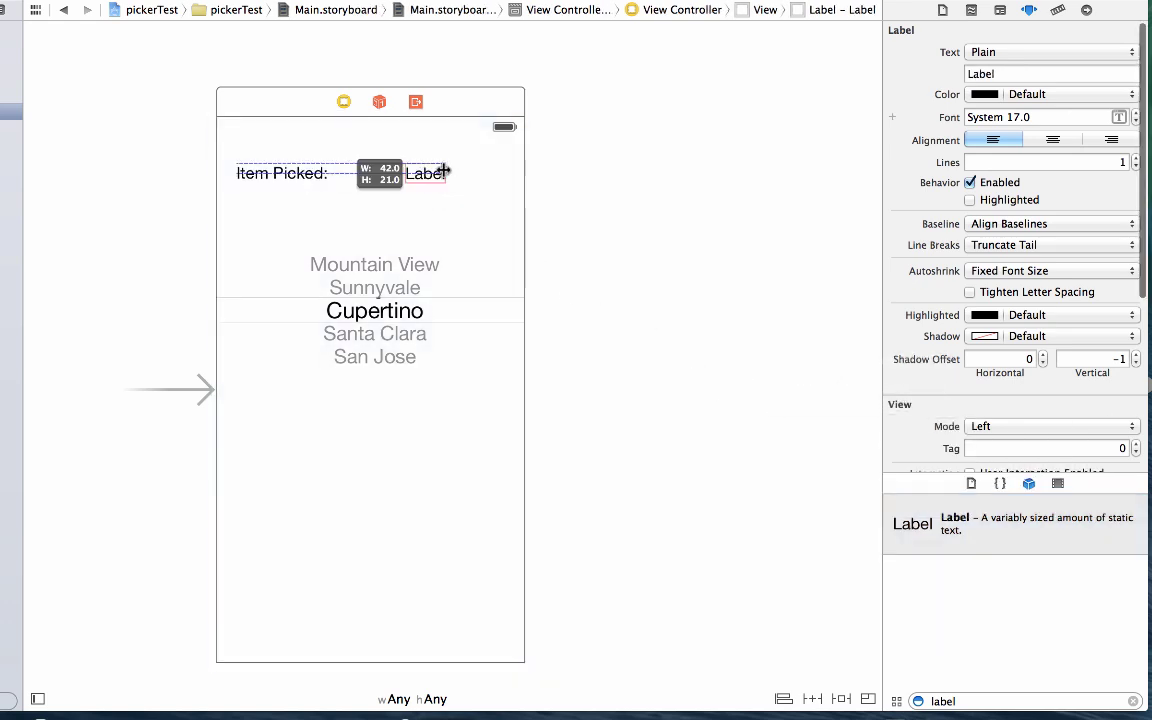
pyautogui.moveTo(448, 172); pyautogui.dragTo(504, 172)
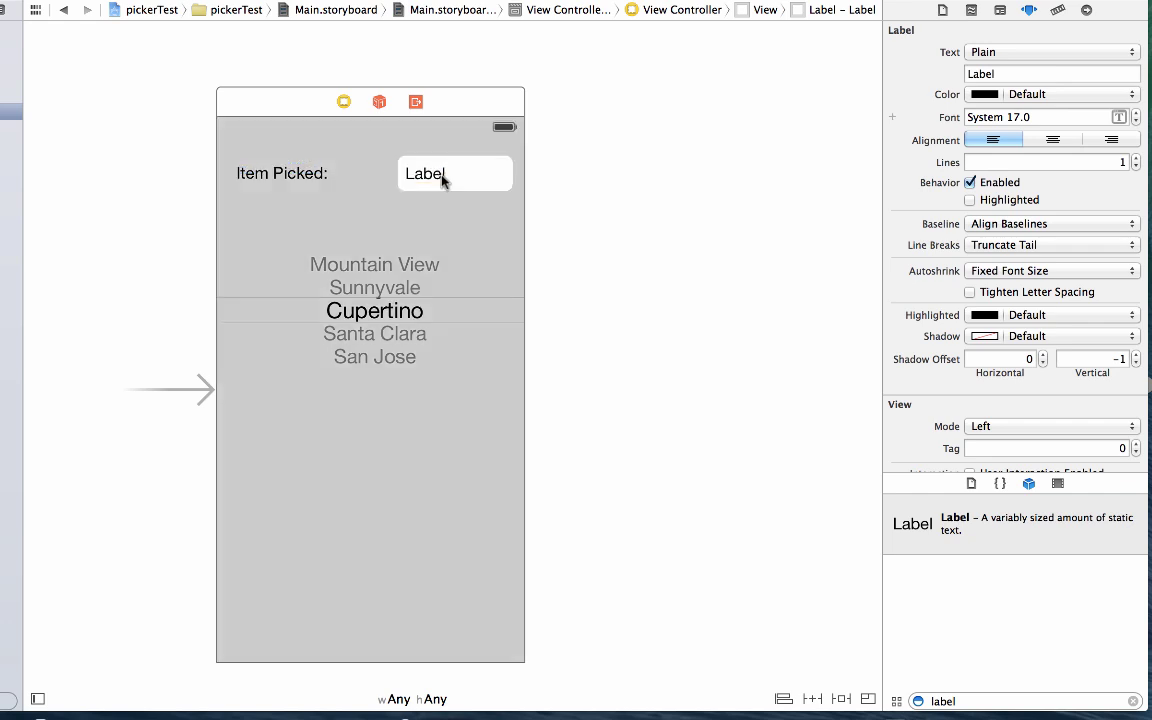
# - Increase the system font size of the new Label and the Item Picked label
pyautogui.click(432, 172)
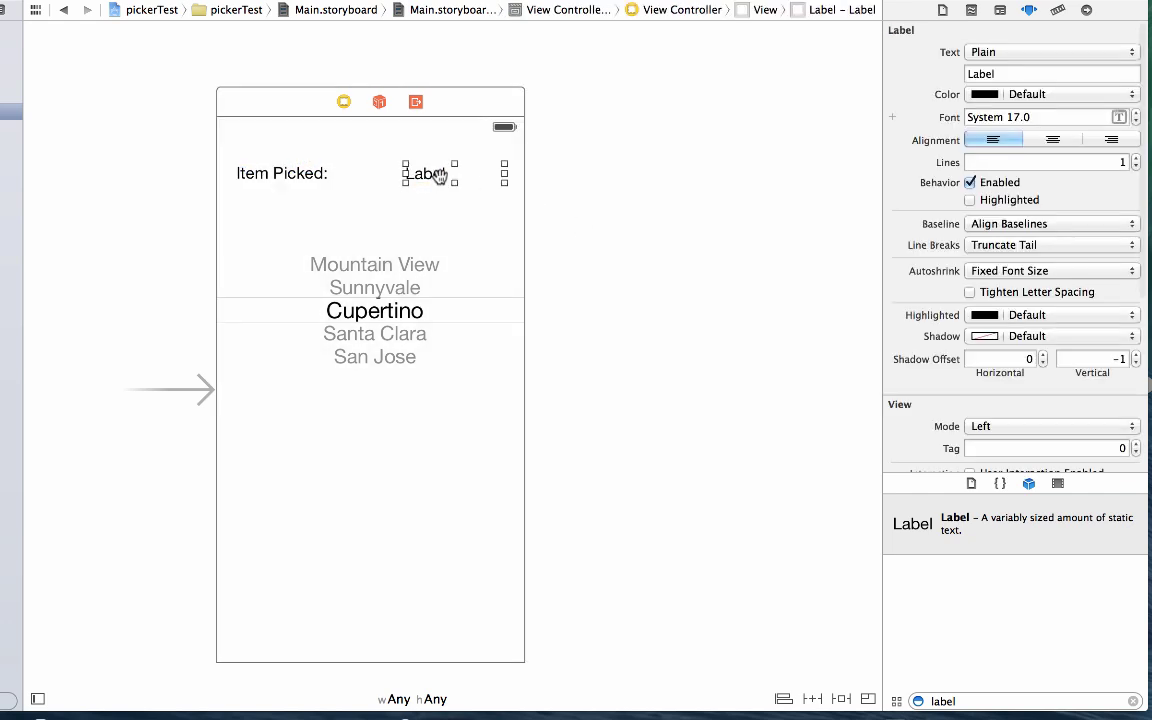
pyautogui.moveTo(780, 200)
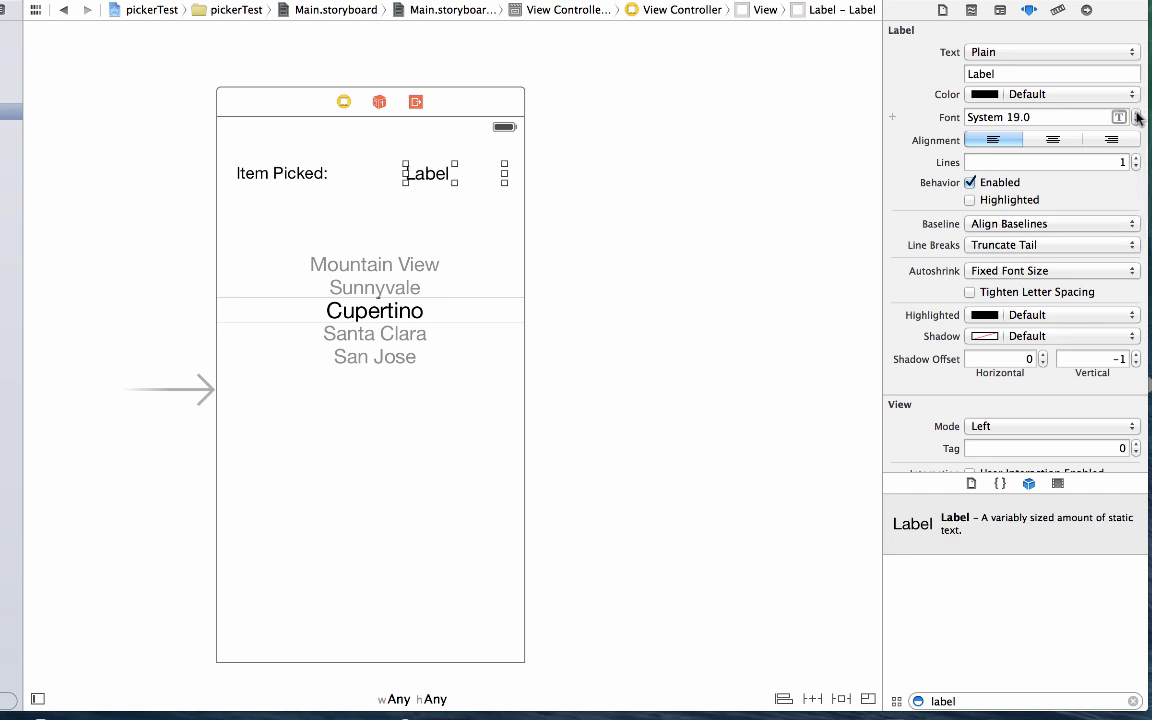
pyautogui.click(1138, 112)
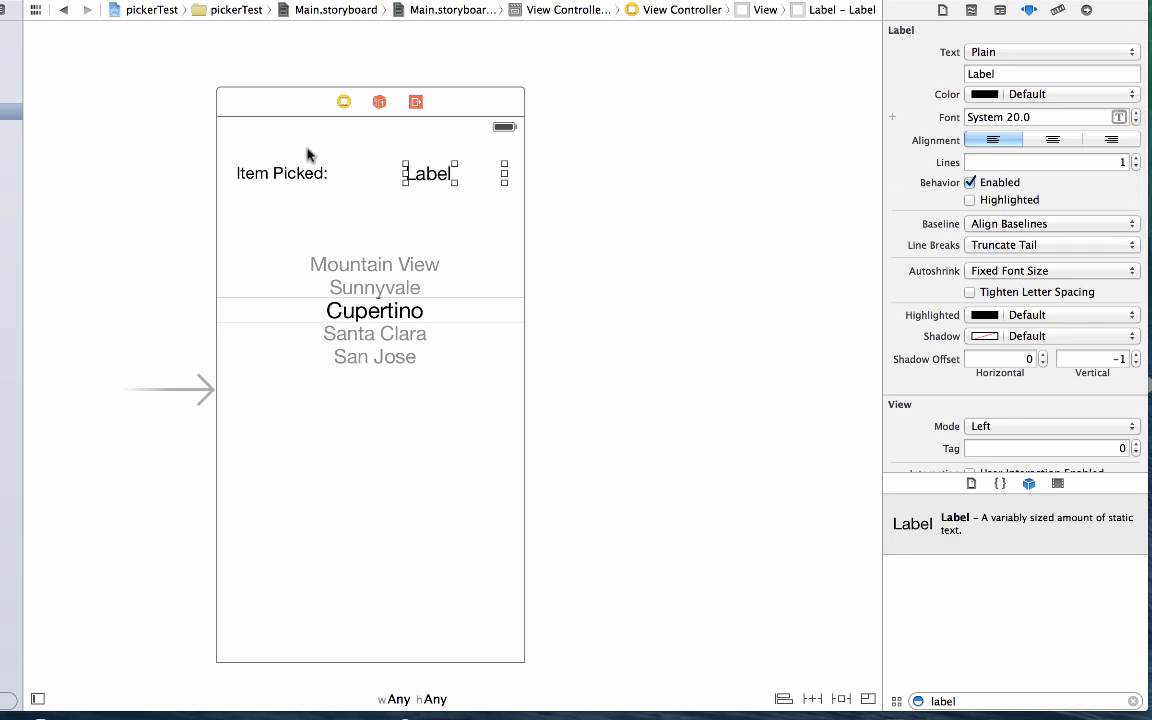
pyautogui.moveTo(340, 172)
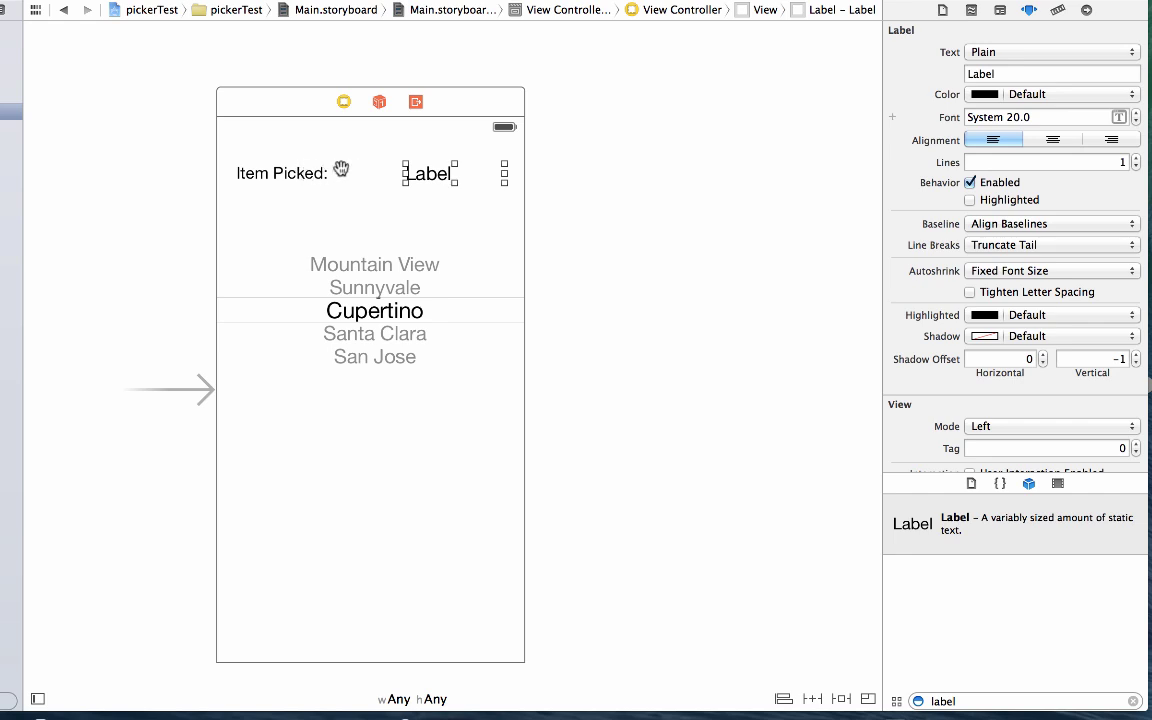
pyautogui.click(280, 172)
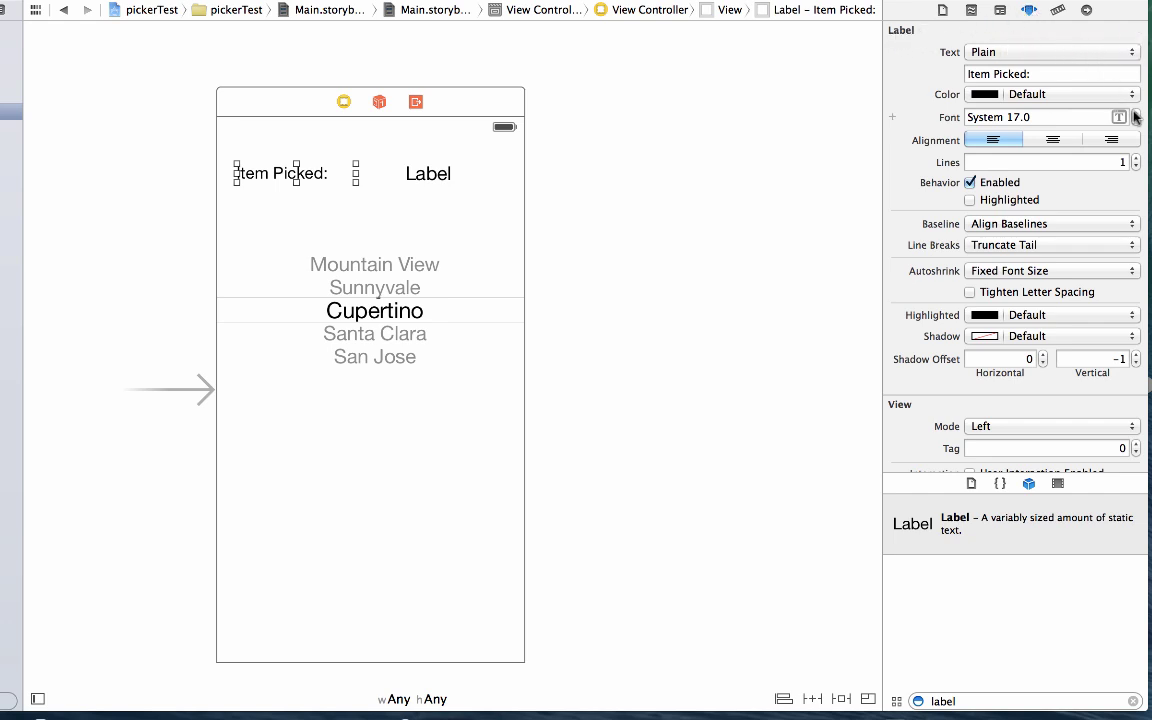
pyautogui.moveTo(1114, 112)
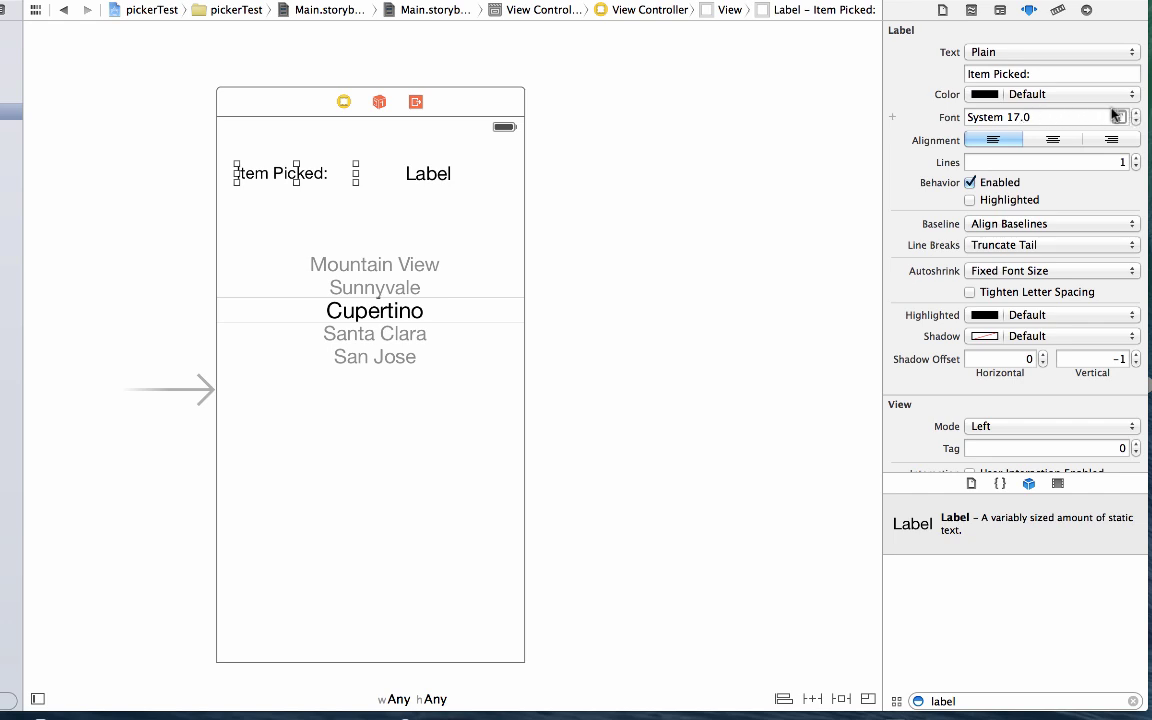
pyautogui.click(1136, 110)
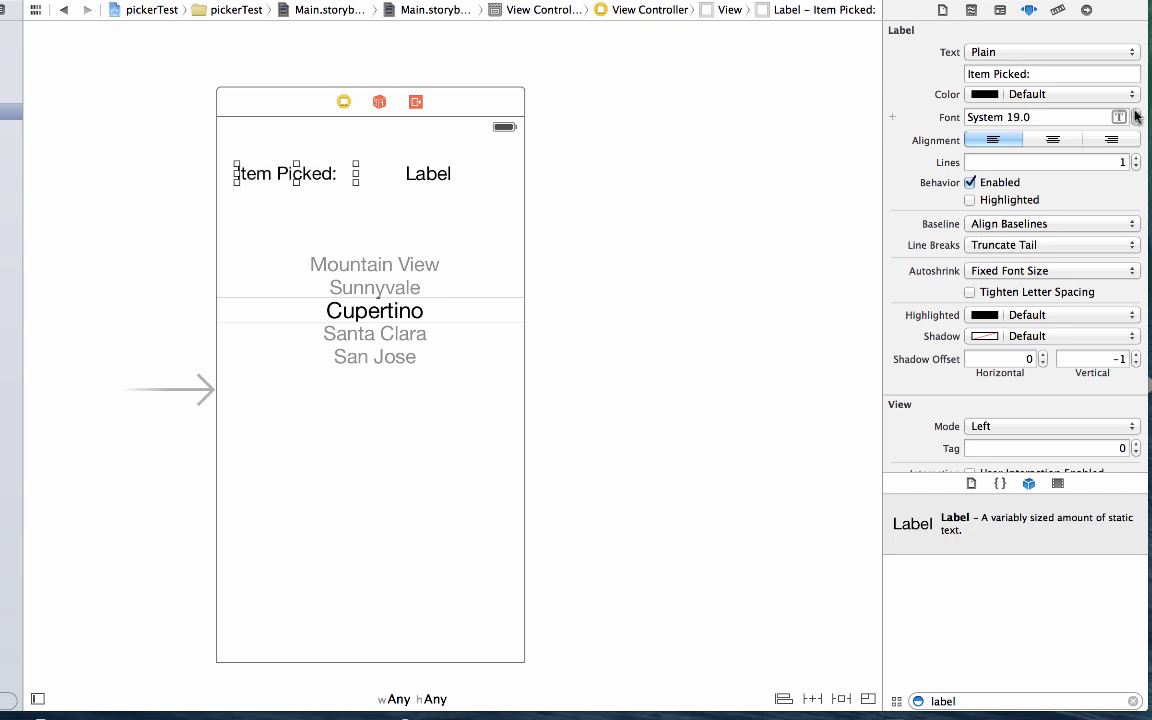
pyautogui.click(1134, 112)
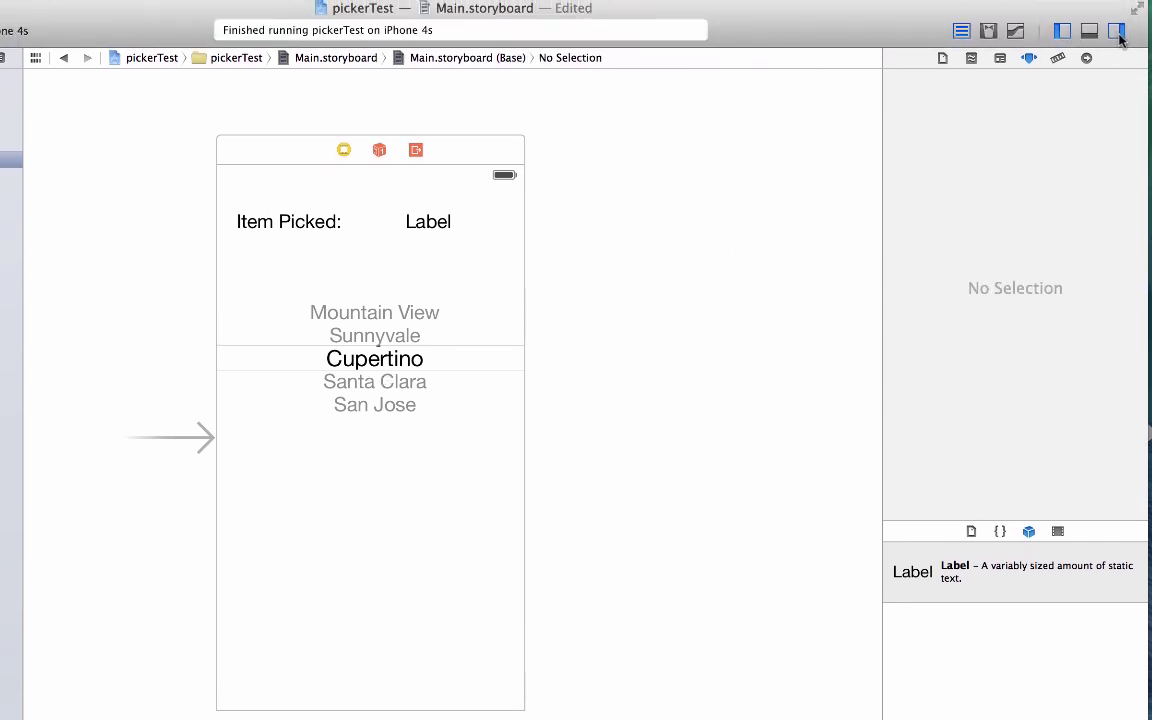
pyautogui.moveTo(1116, 28)
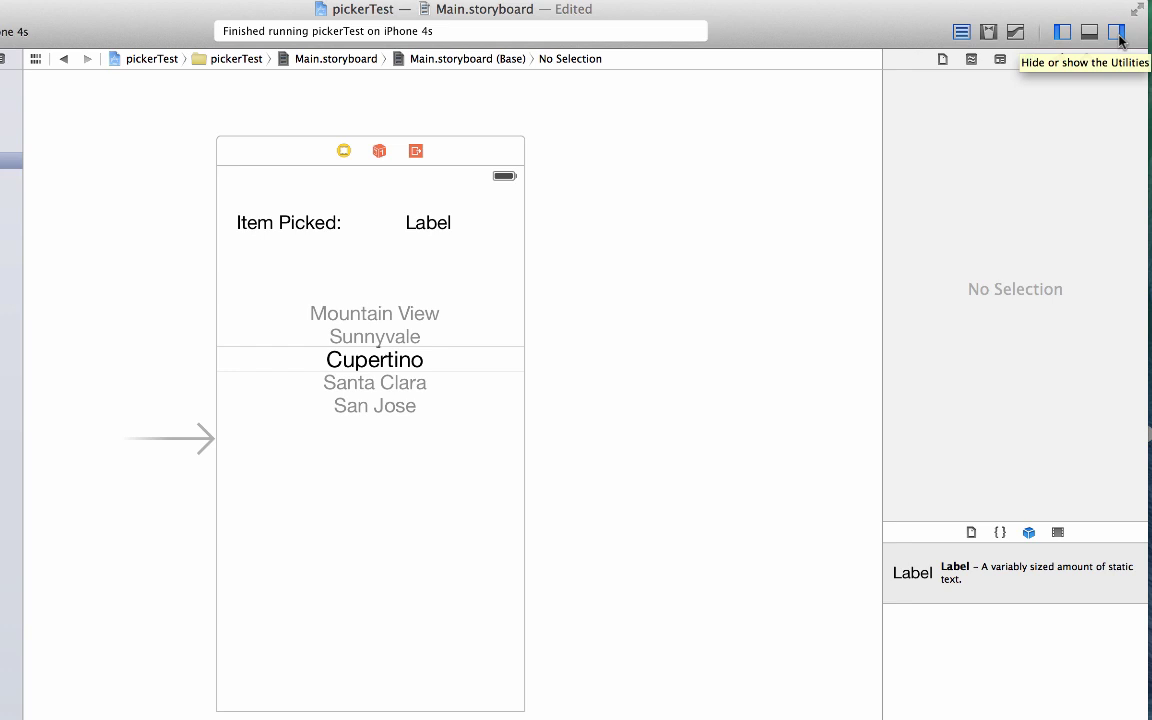
# - Show the storyboard and ViewController.swift side by side in the Assistant Editor
pyautogui.click(1126, 28)
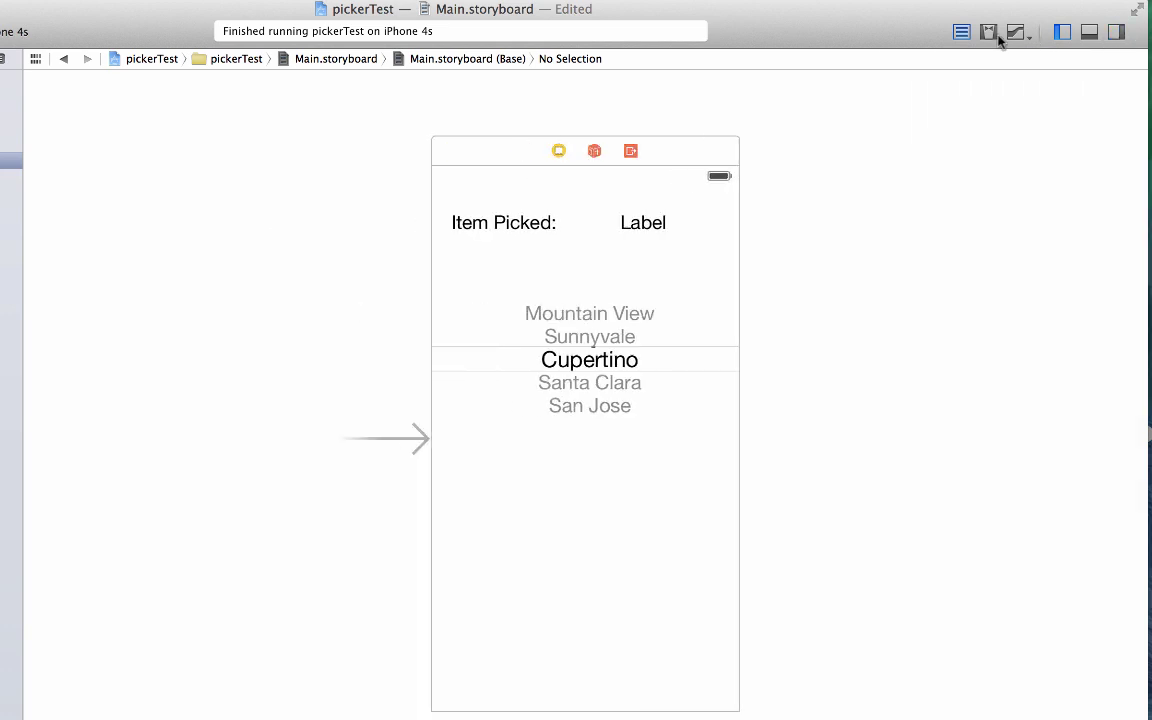
pyautogui.moveTo(988, 32)
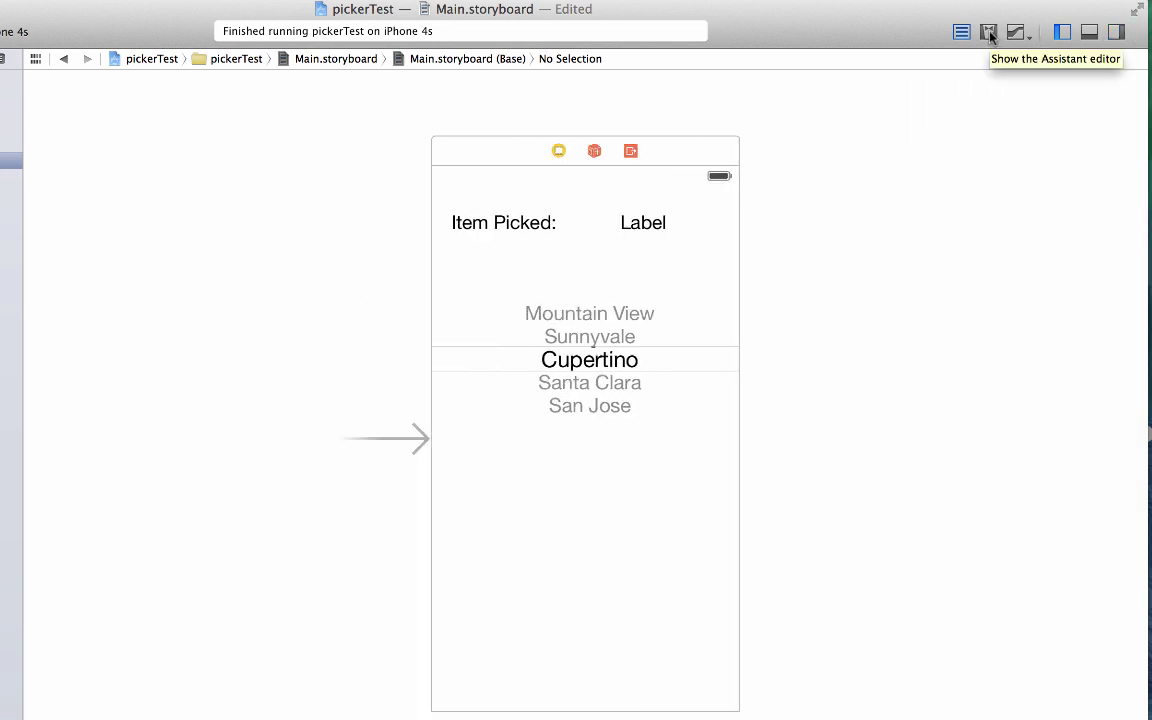
pyautogui.click(986, 32)
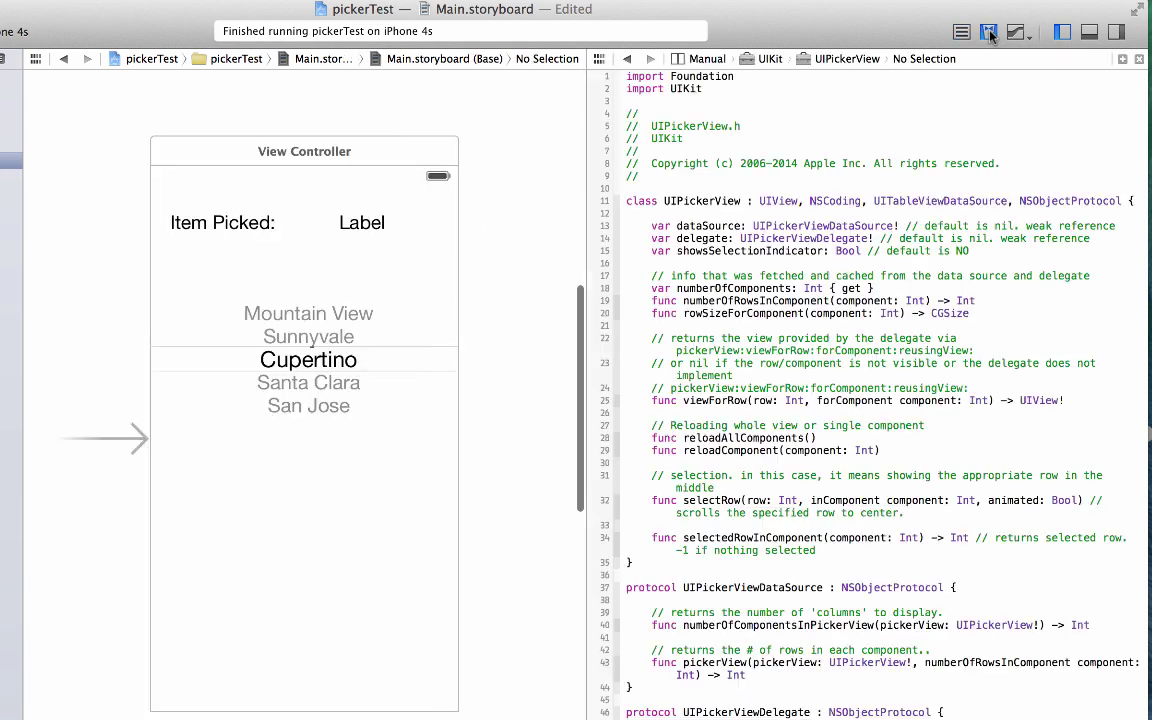
pyautogui.moveTo(528, 190)
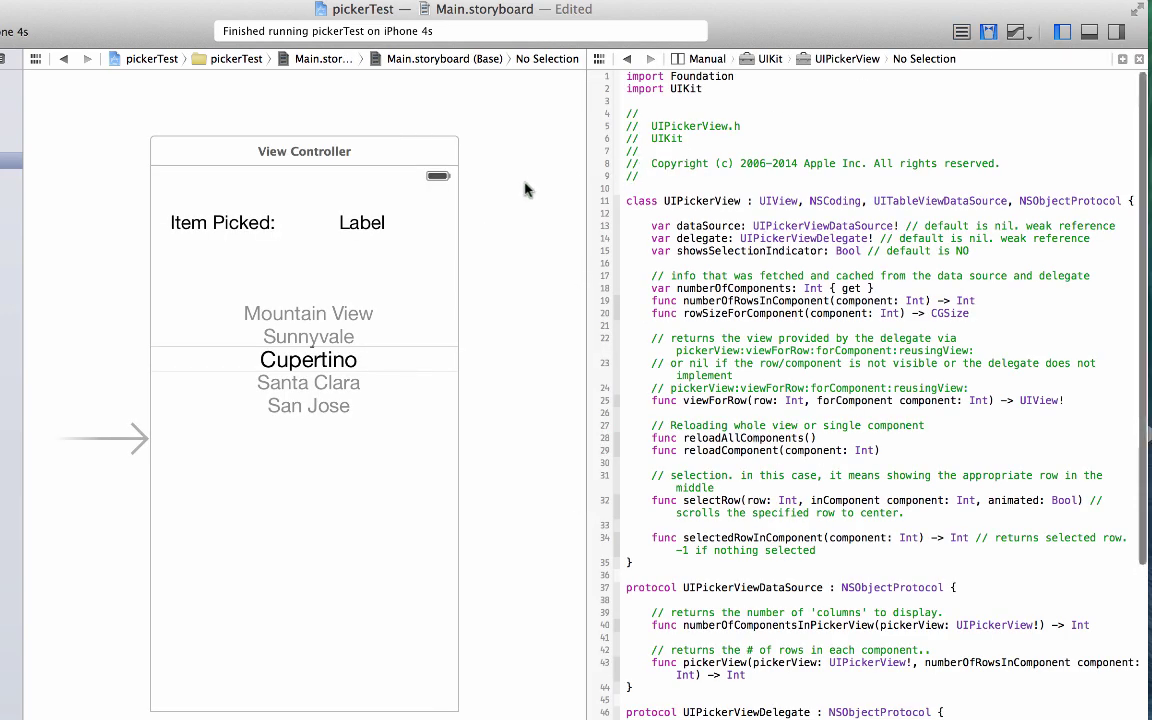
pyautogui.moveTo(866, 136)
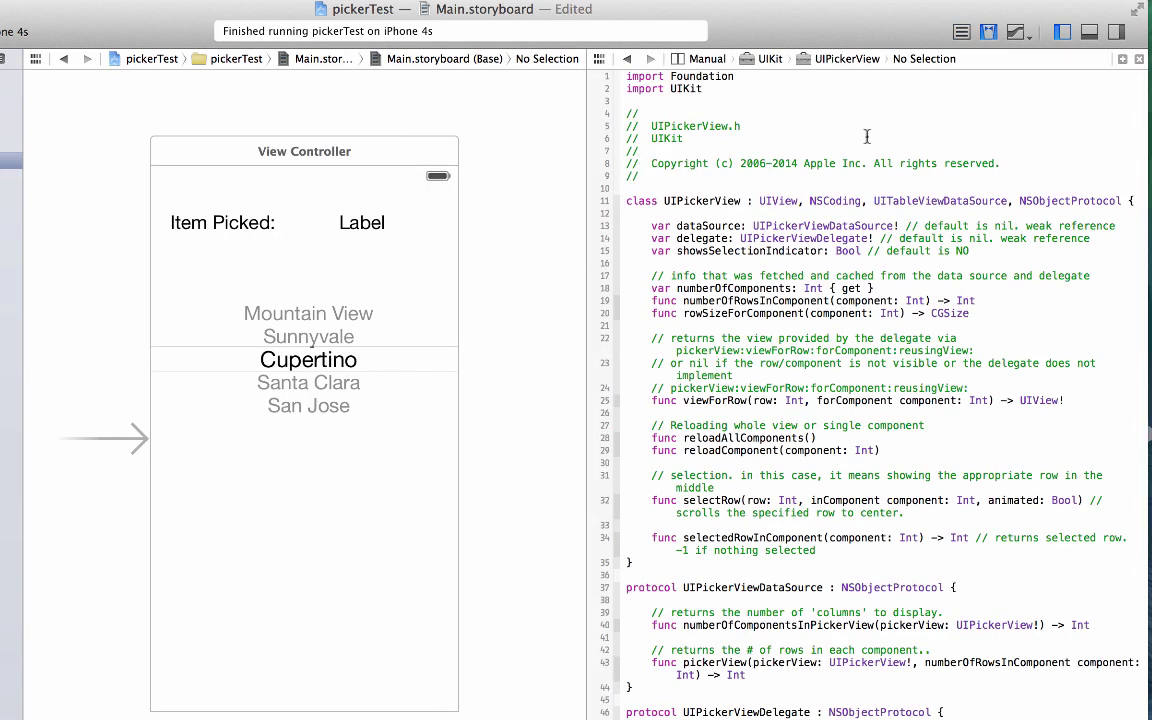
pyautogui.click(708, 60)
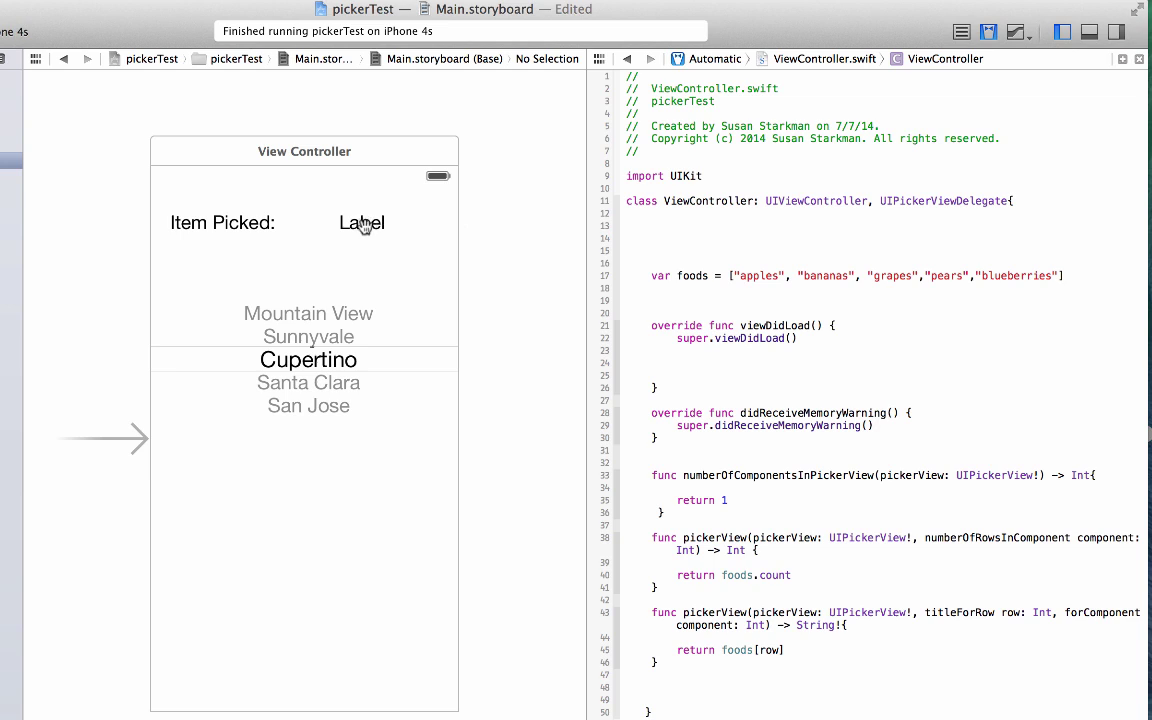
# - Control-drag the new Label into ViewController.swift as an outlet named itemLabel
pyautogui.click(362, 222)
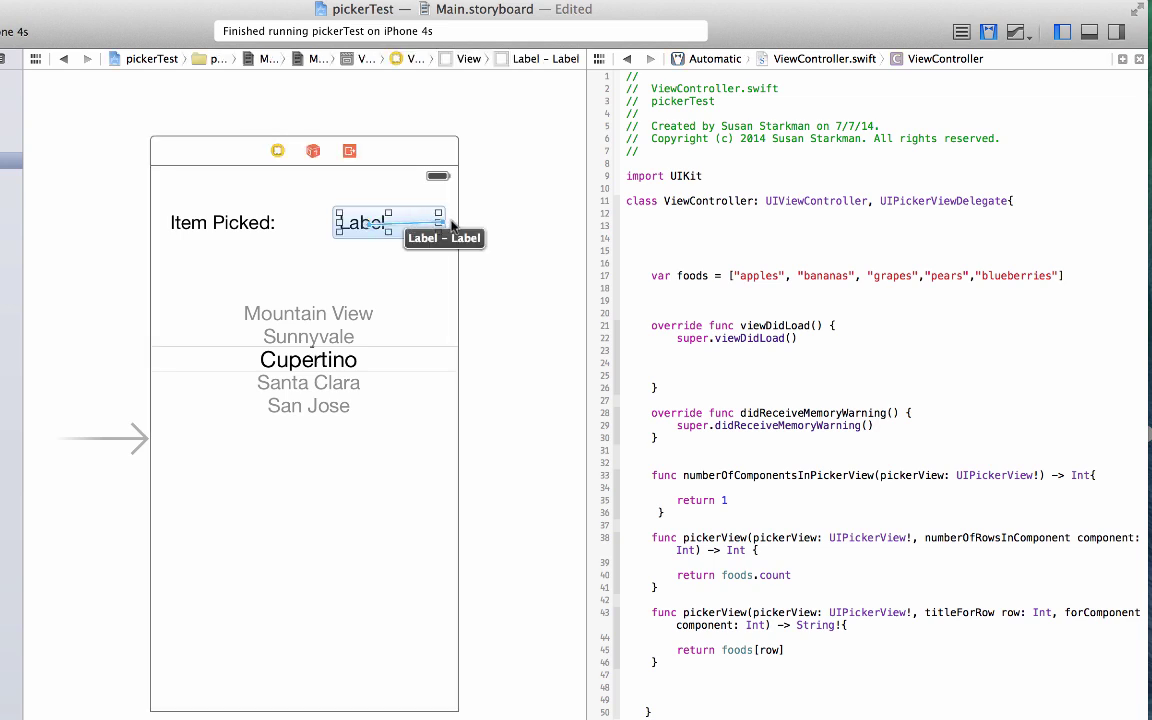
pyautogui.moveTo(388, 222); pyautogui.dragTo(670, 232)
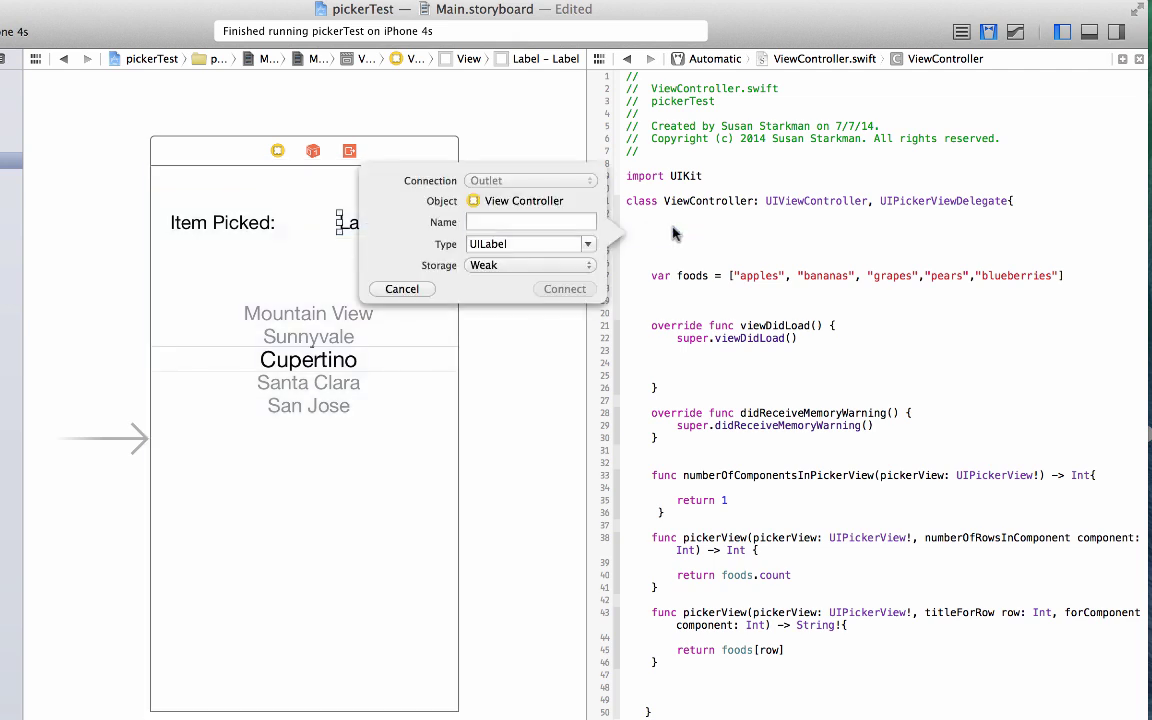
pyautogui.click(532, 220)
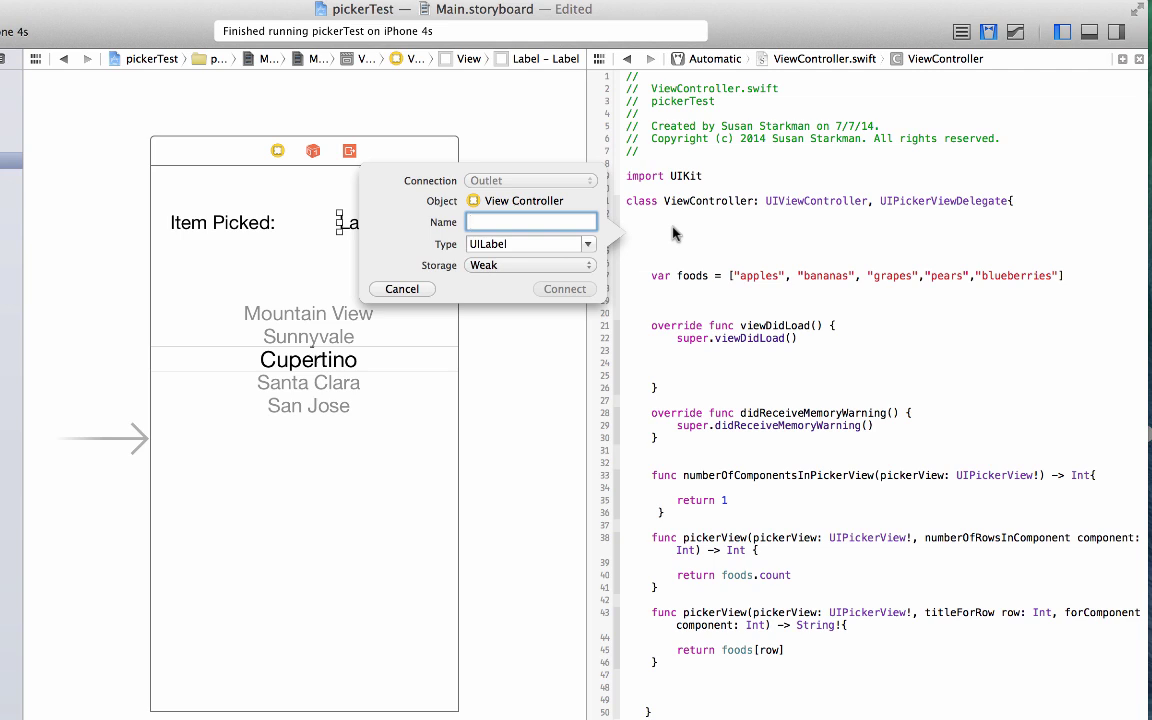
pyautogui.write('itemLabel')
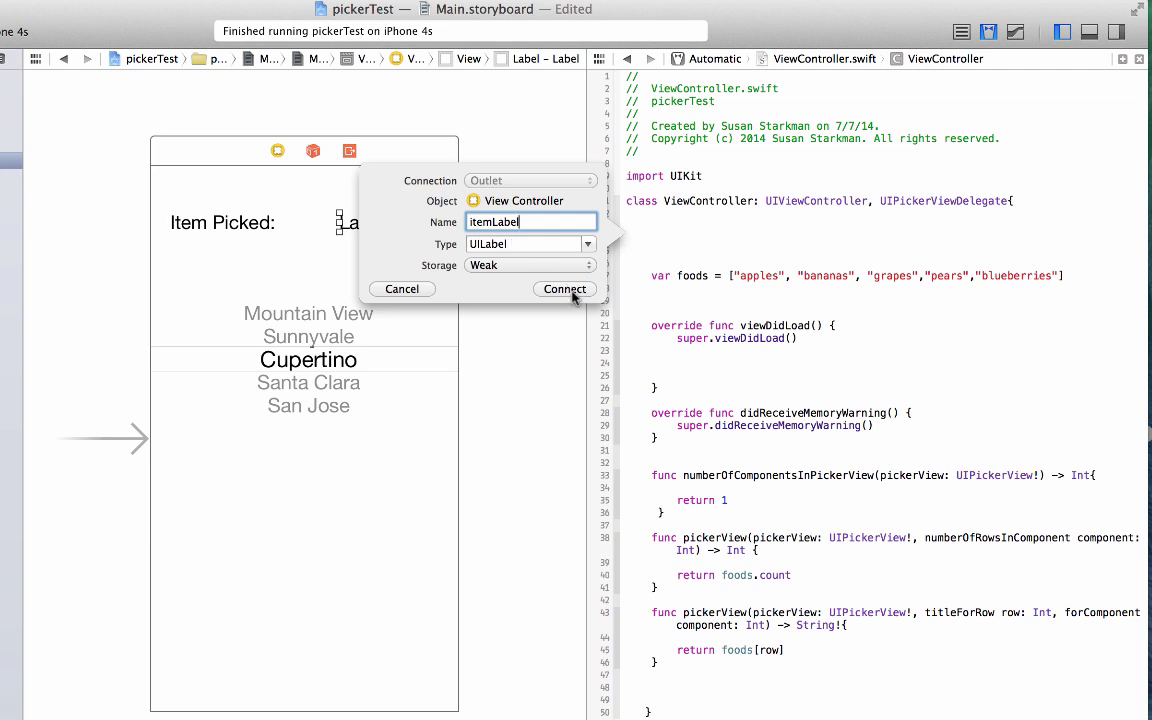
pyautogui.click(564, 288)
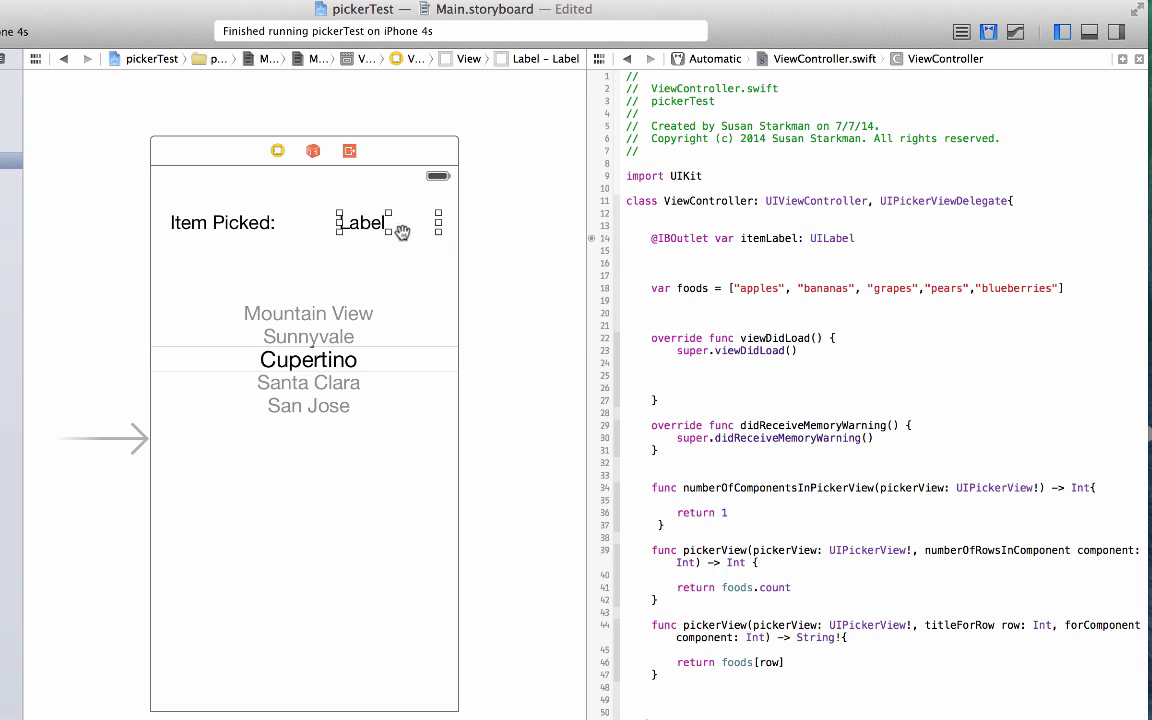
pyautogui.moveTo(714, 244)
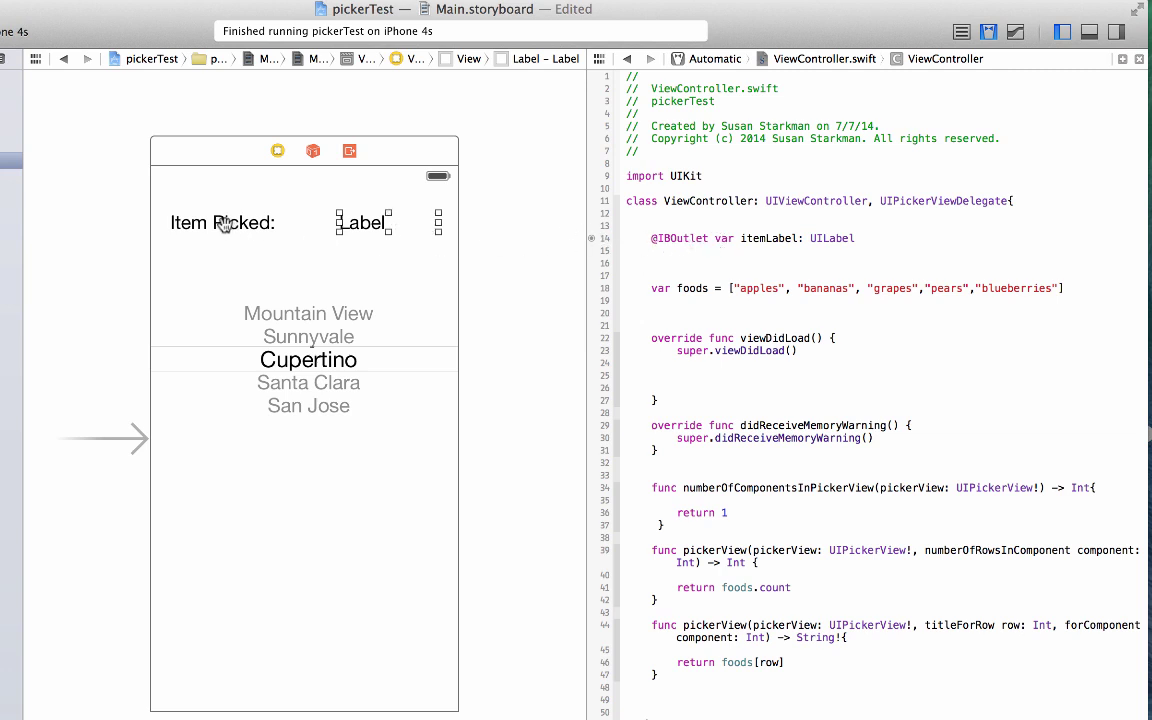
pyautogui.click(222, 222)
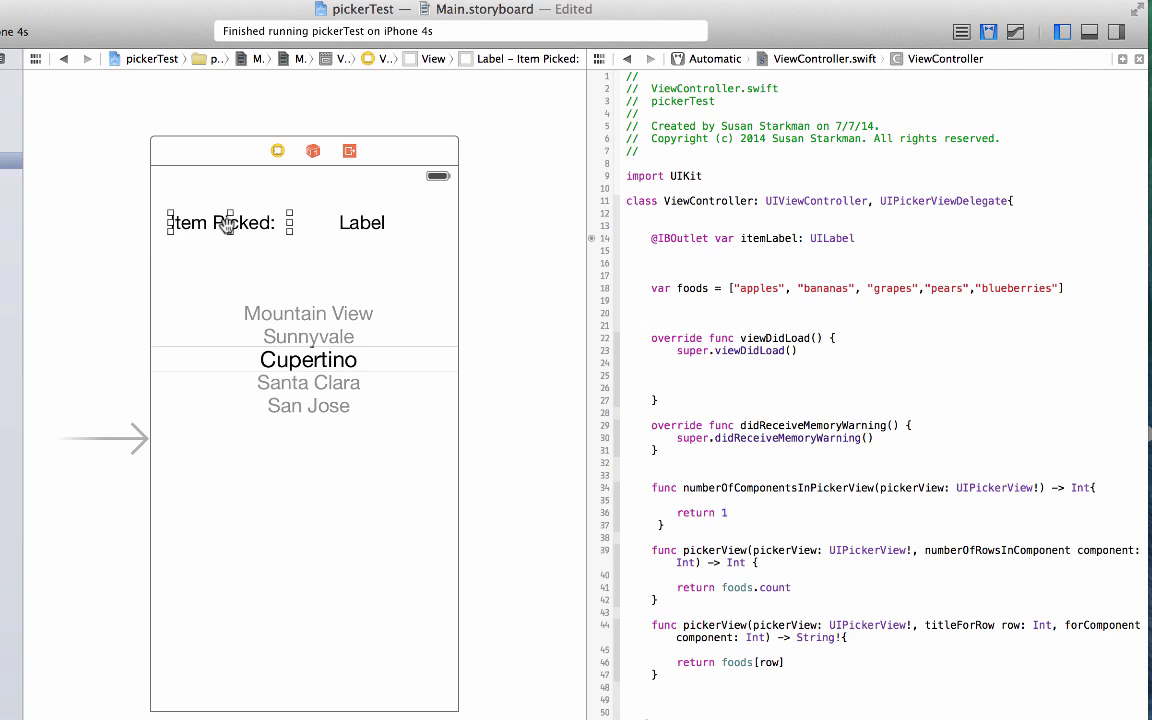
pyautogui.moveTo(388, 212)
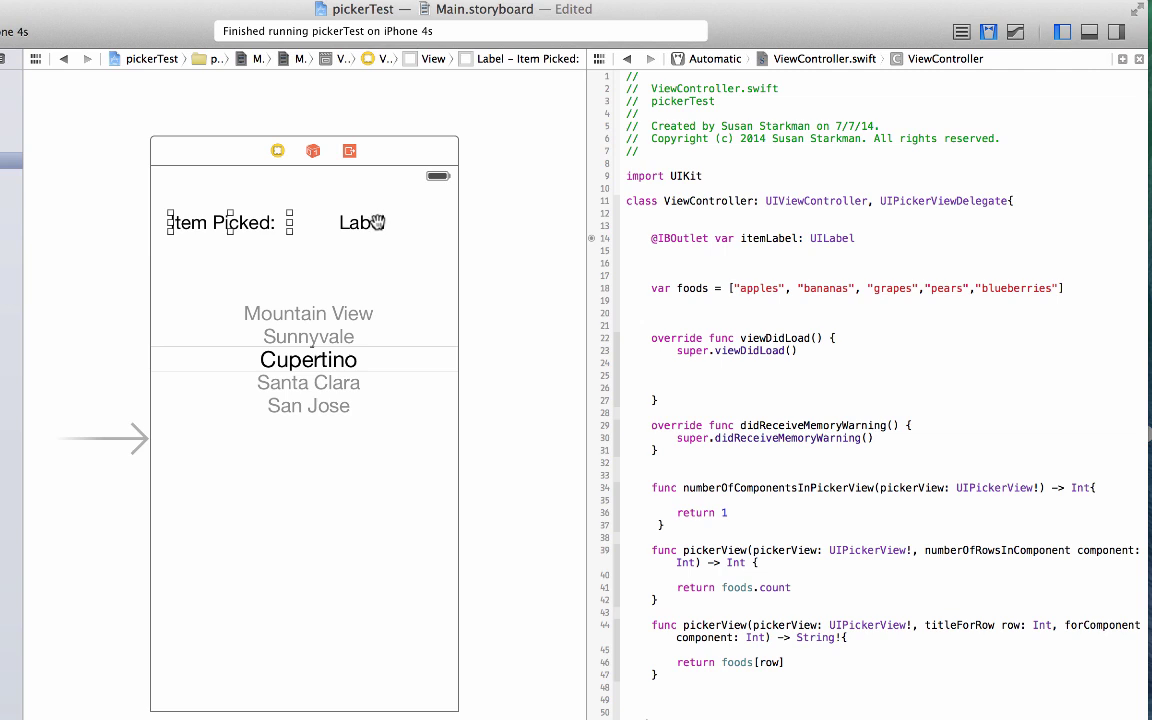
pyautogui.moveTo(372, 218)
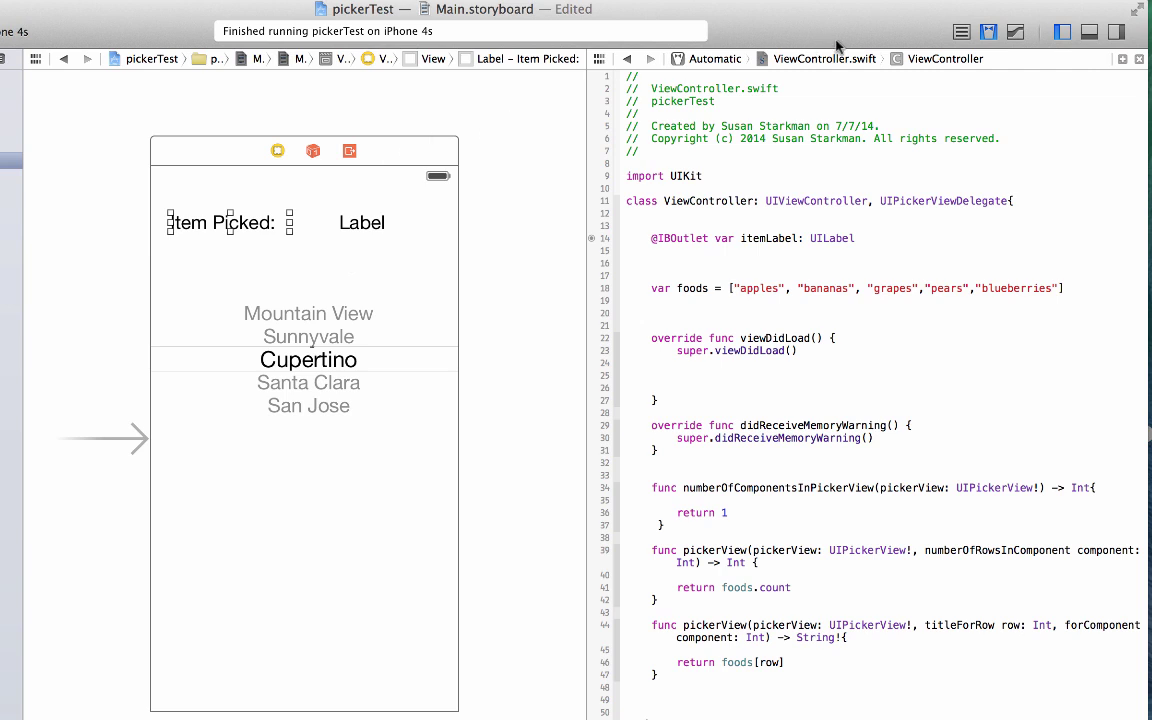
pyautogui.moveTo(992, 28)
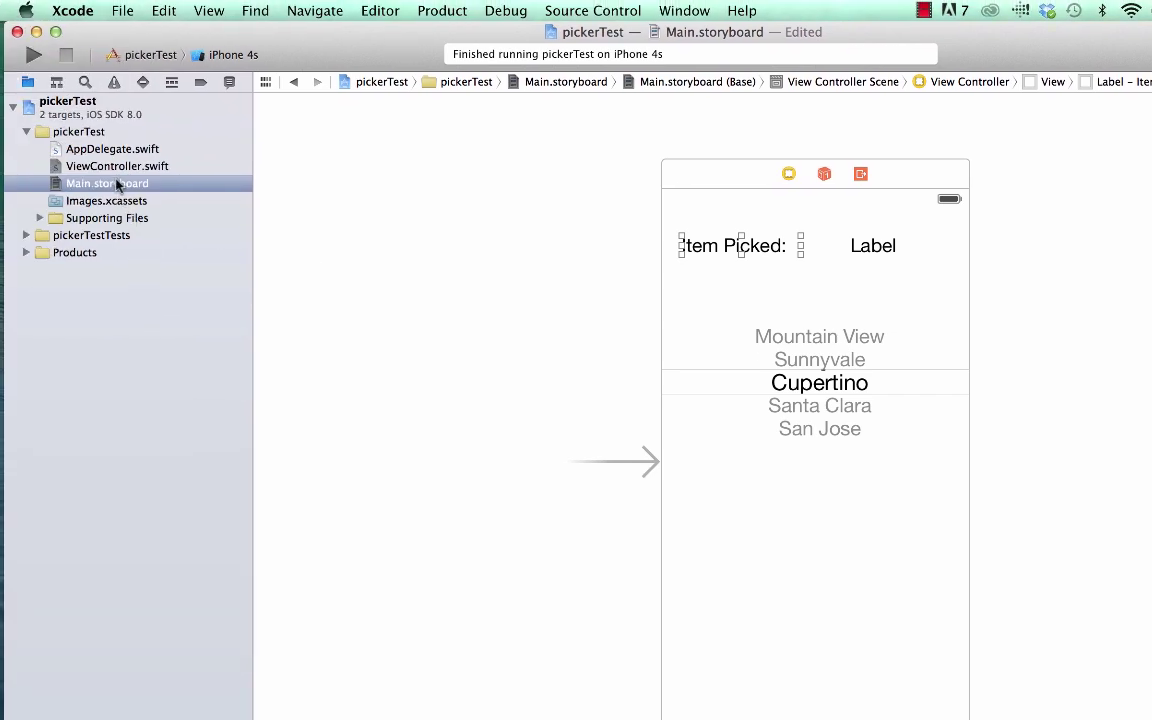
# - Review numberOfComponents, numberOfRows, the foods array and titleForRow in ViewController.swift
pyautogui.click(116, 166)
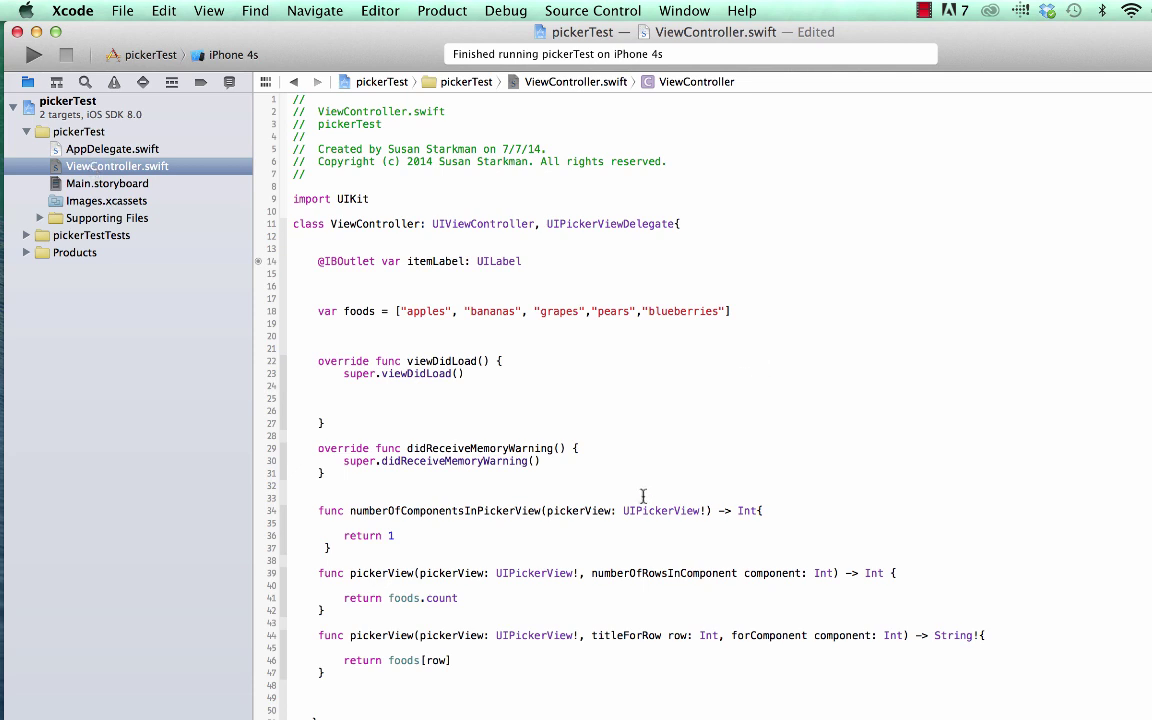
pyautogui.moveTo(644, 540)
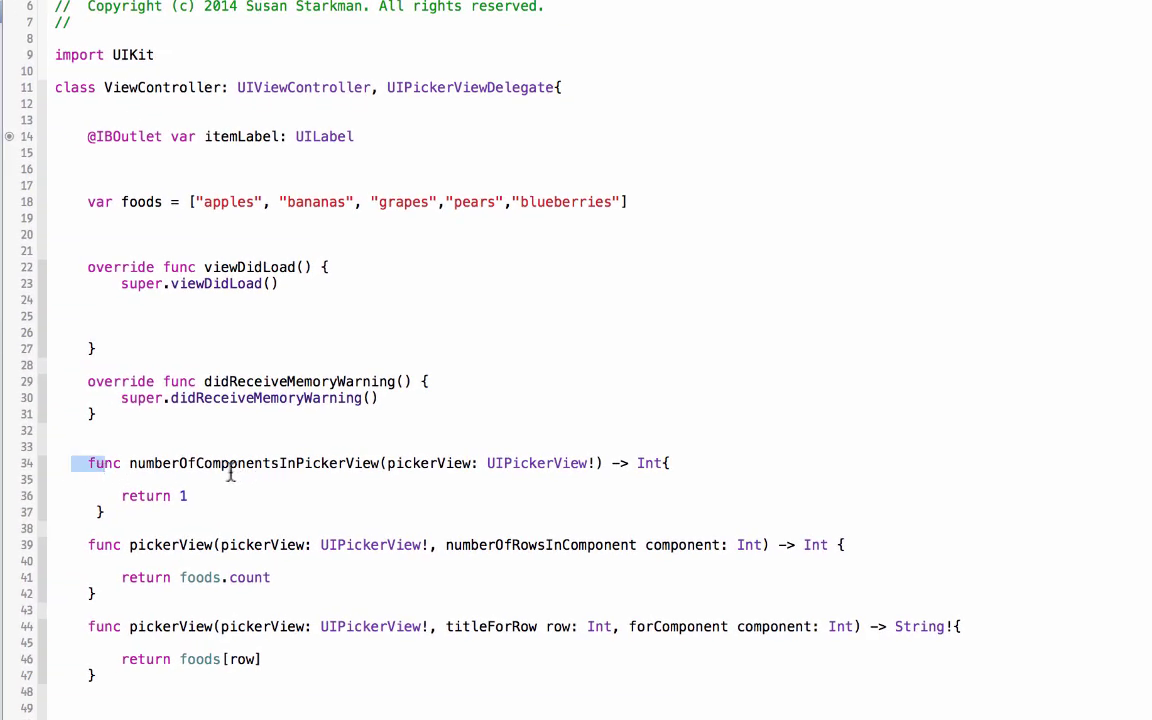
pyautogui.doubleClick(252, 464)
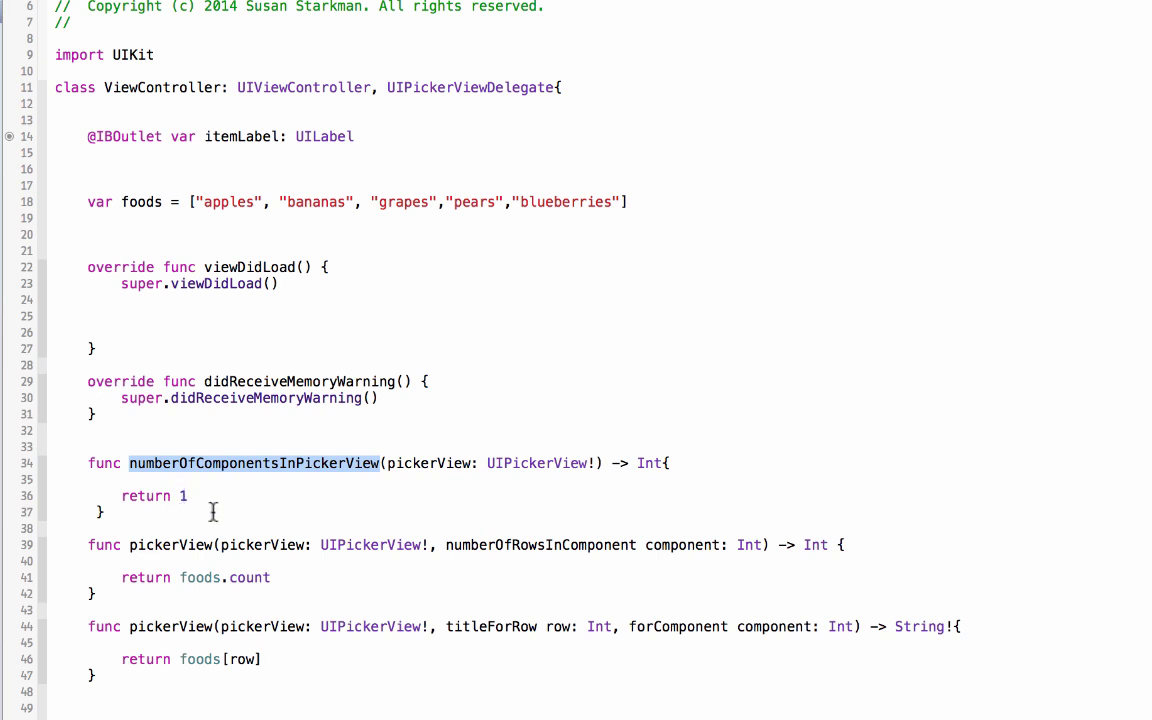
pyautogui.moveTo(488, 544)
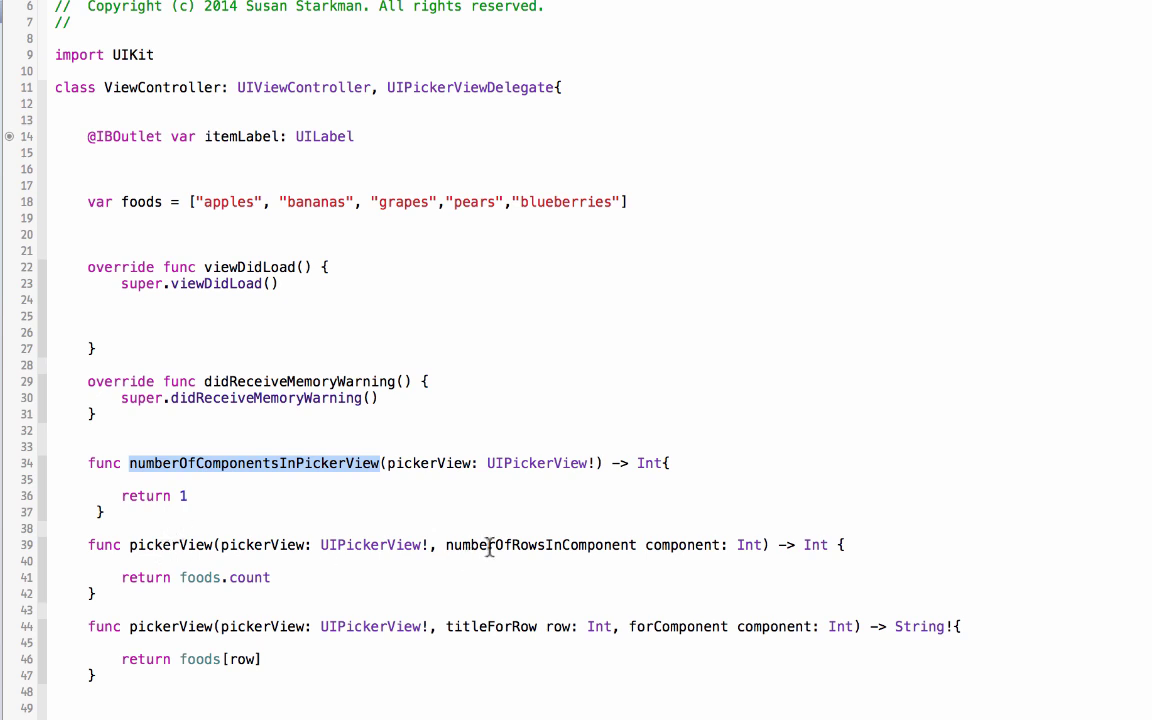
pyautogui.doubleClick(538, 544)
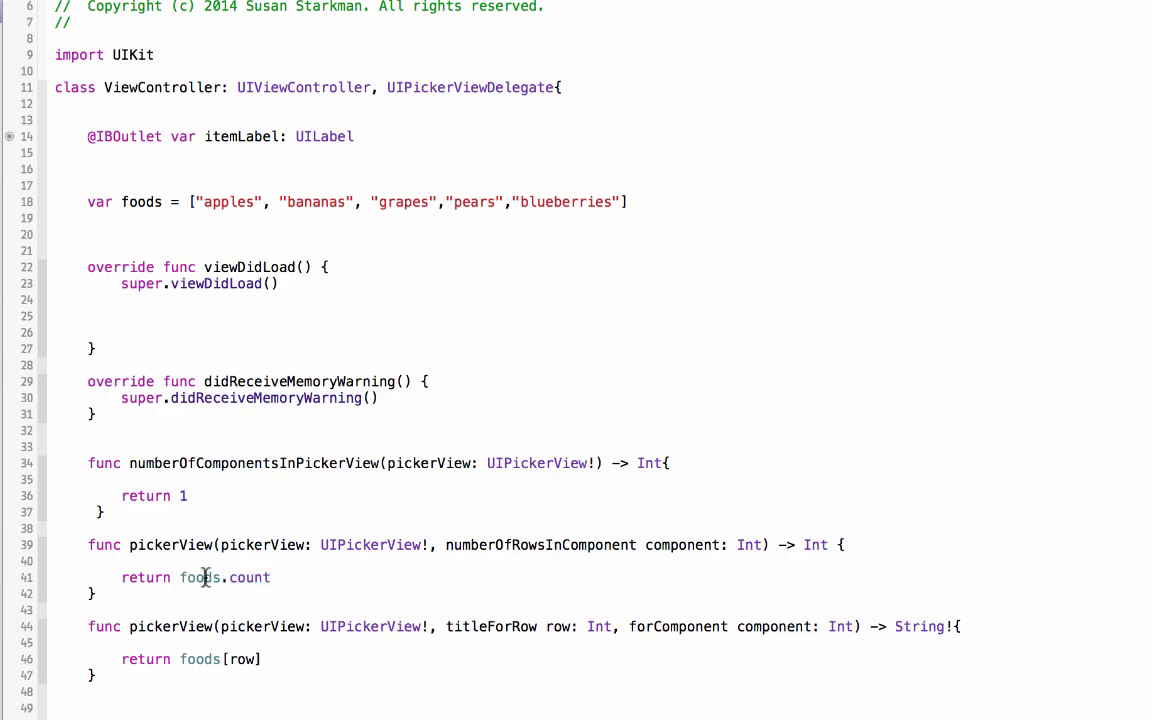
pyautogui.doubleClick(140, 200)
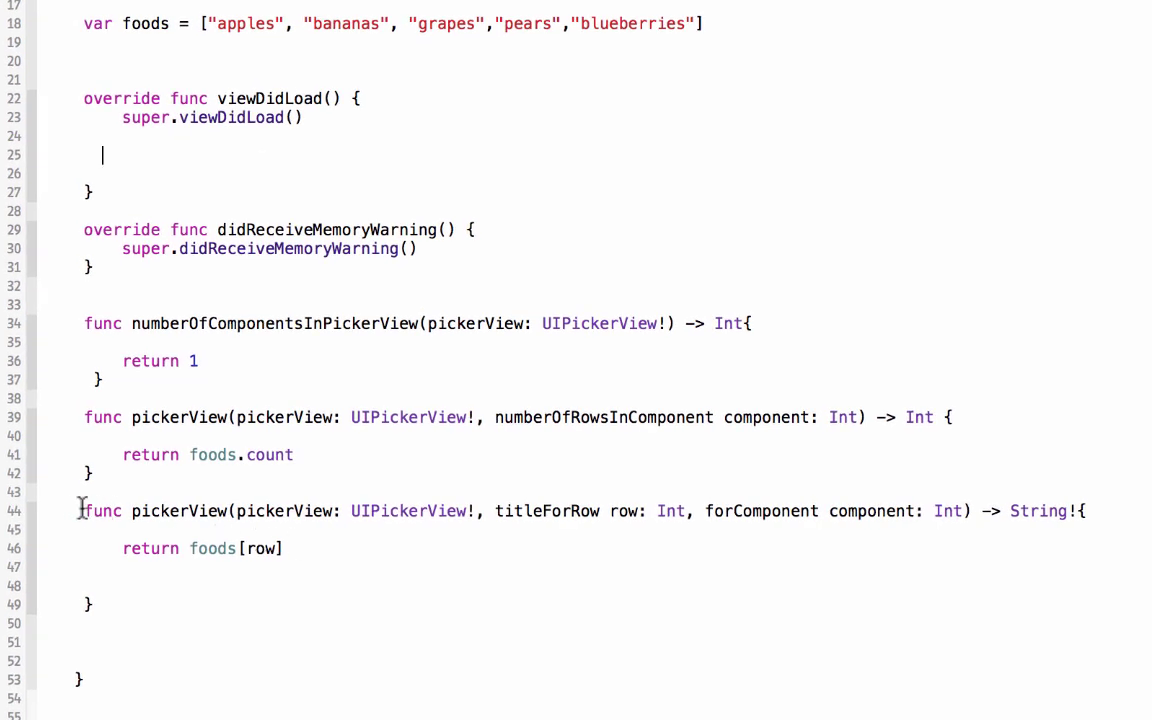
pyautogui.doubleClick(548, 512)
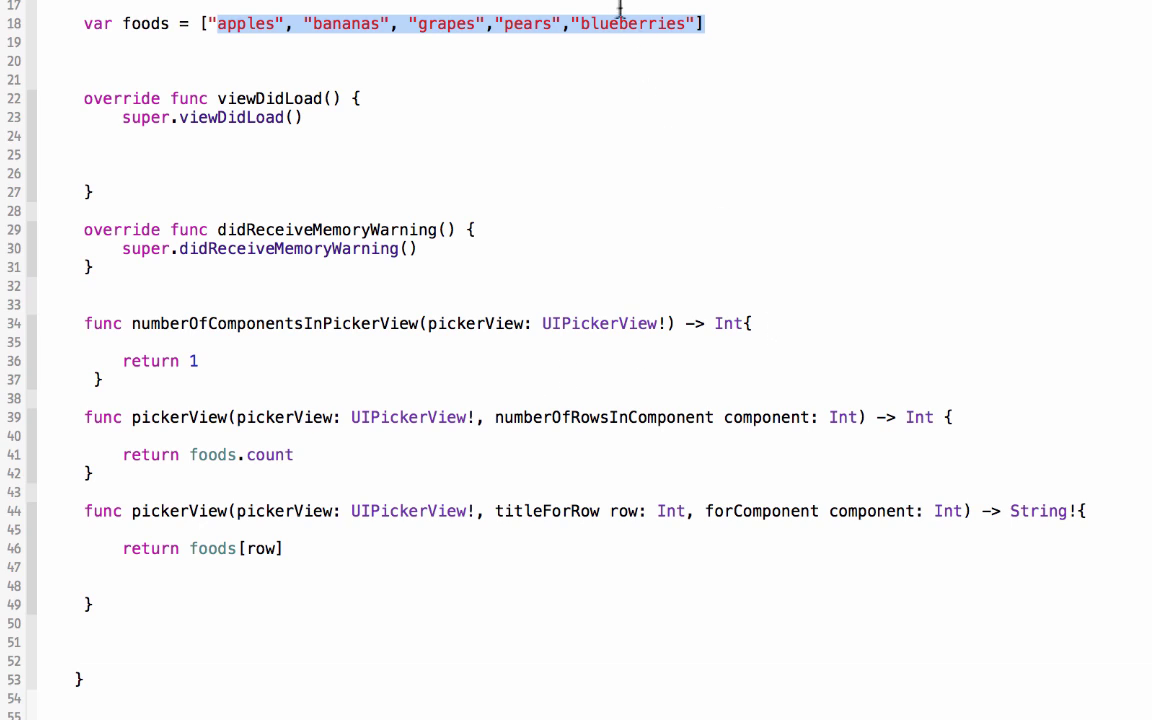
# - Go to the UIPickerViewDelegate protocol definition in the generated interface
pyautogui.click(766, 376)
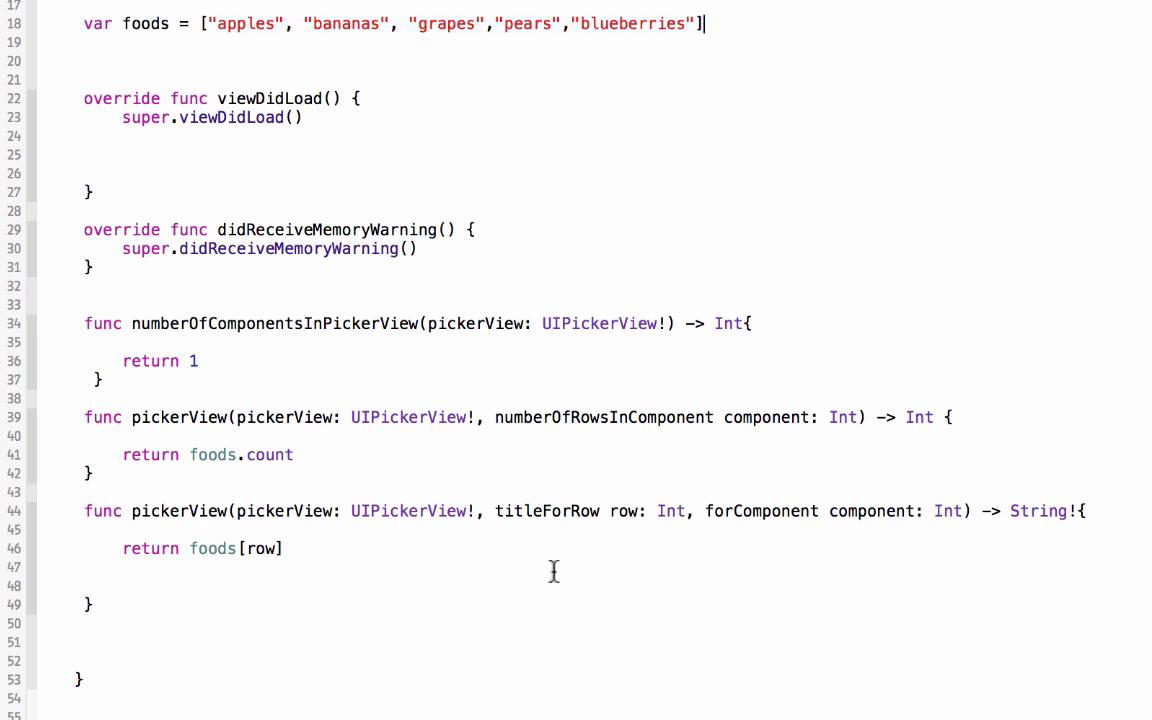
pyautogui.scroll(3)
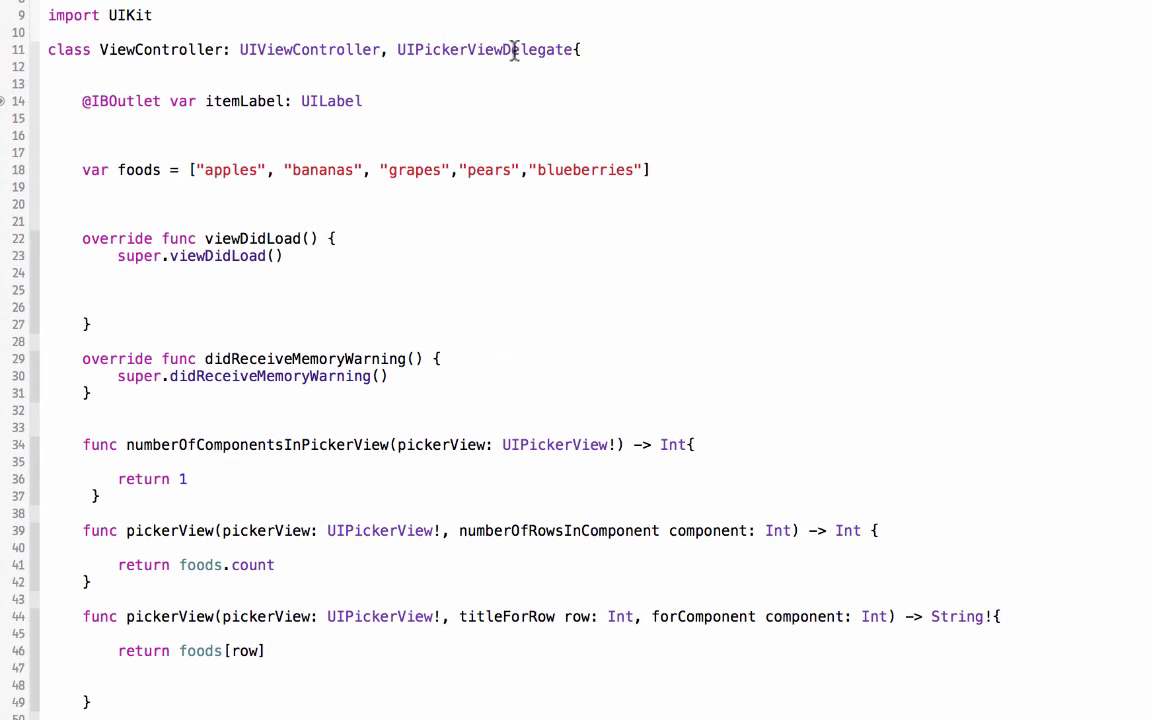
pyautogui.moveTo(496, 56)
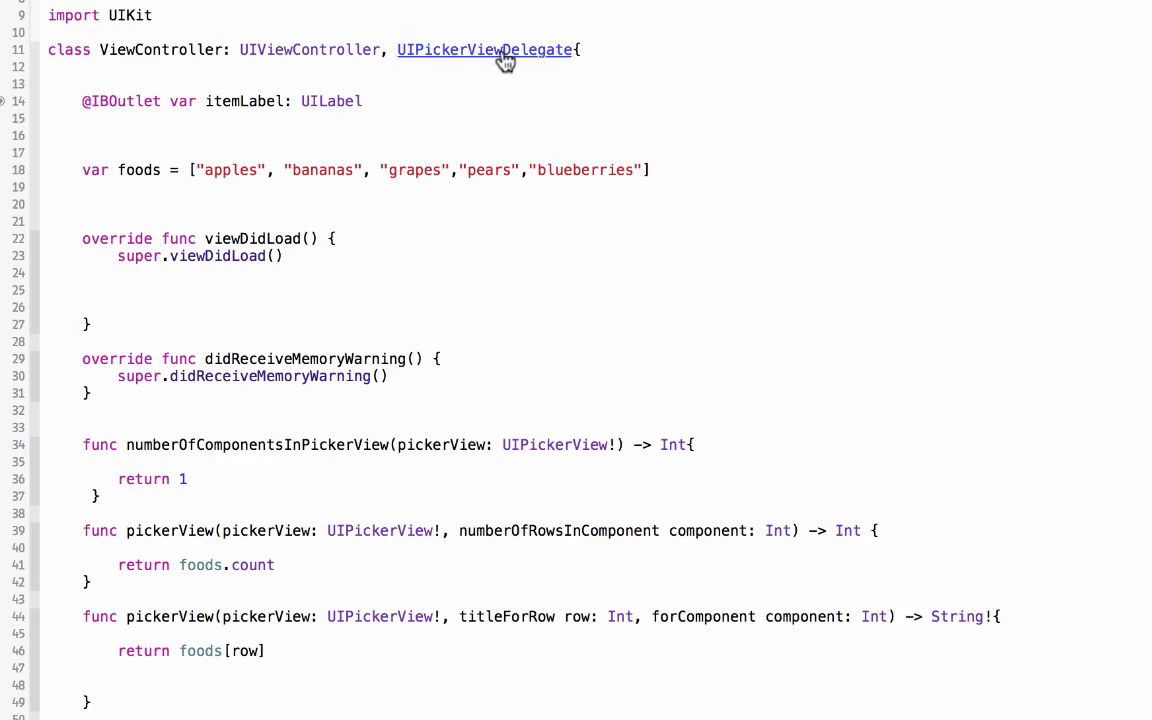
pyautogui.moveTo(492, 60)
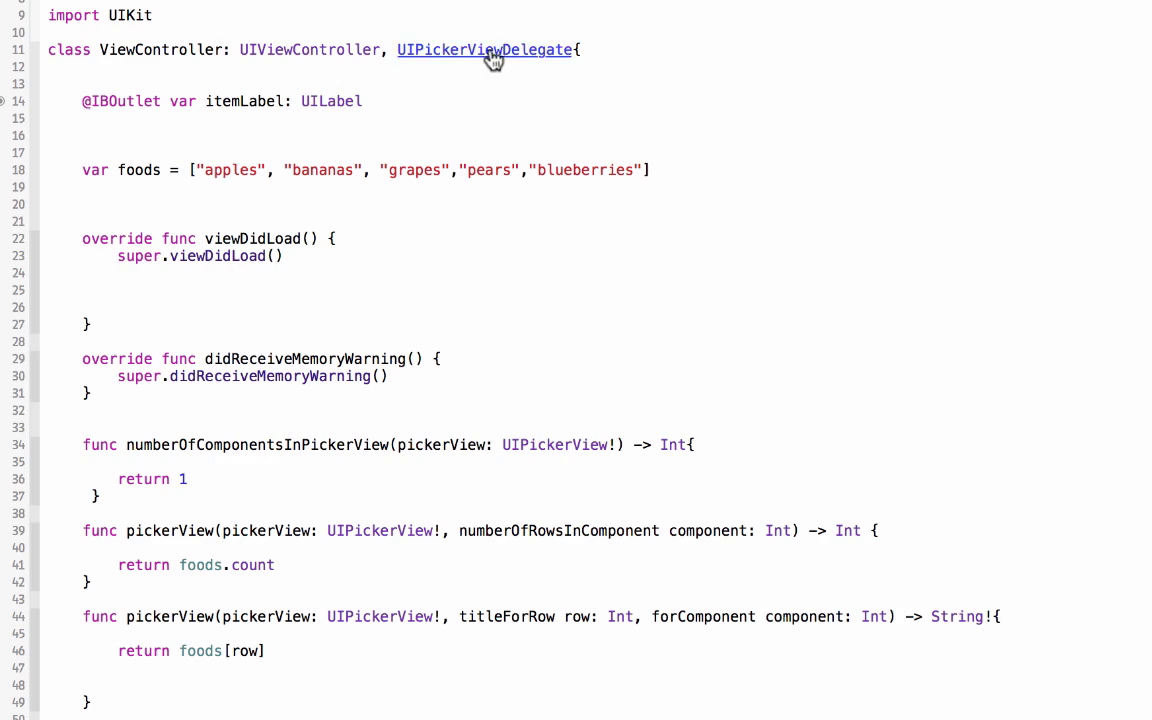
pyautogui.click(484, 48)
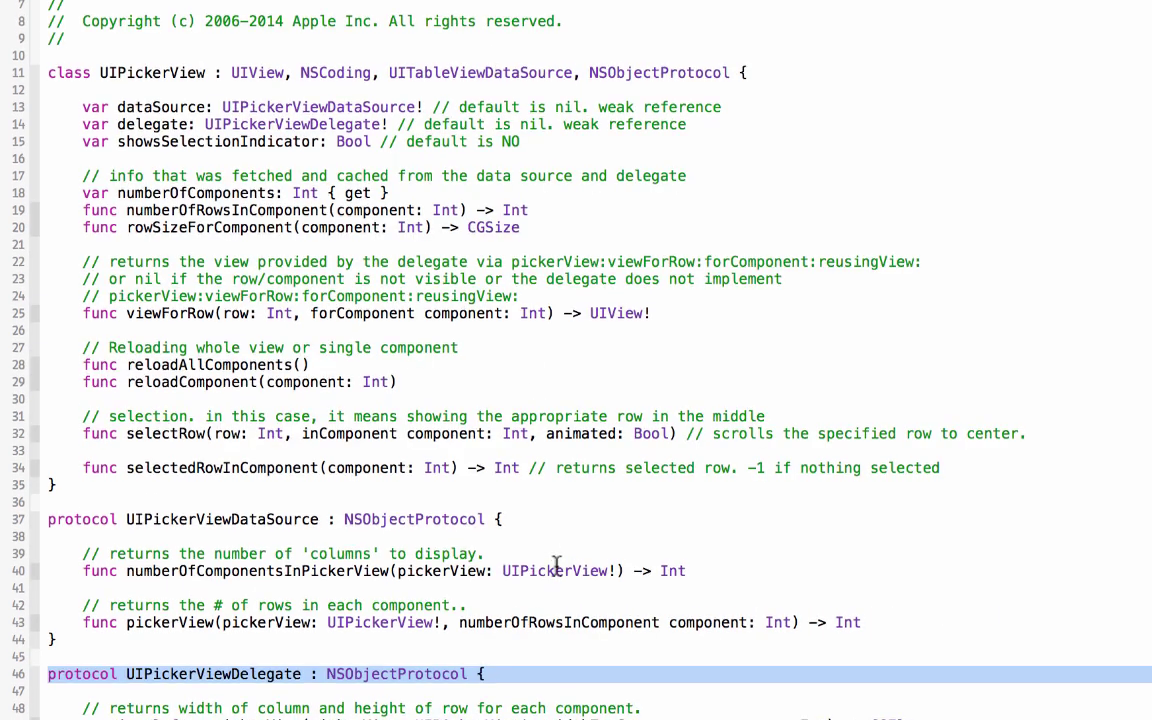
pyautogui.scroll(-3)
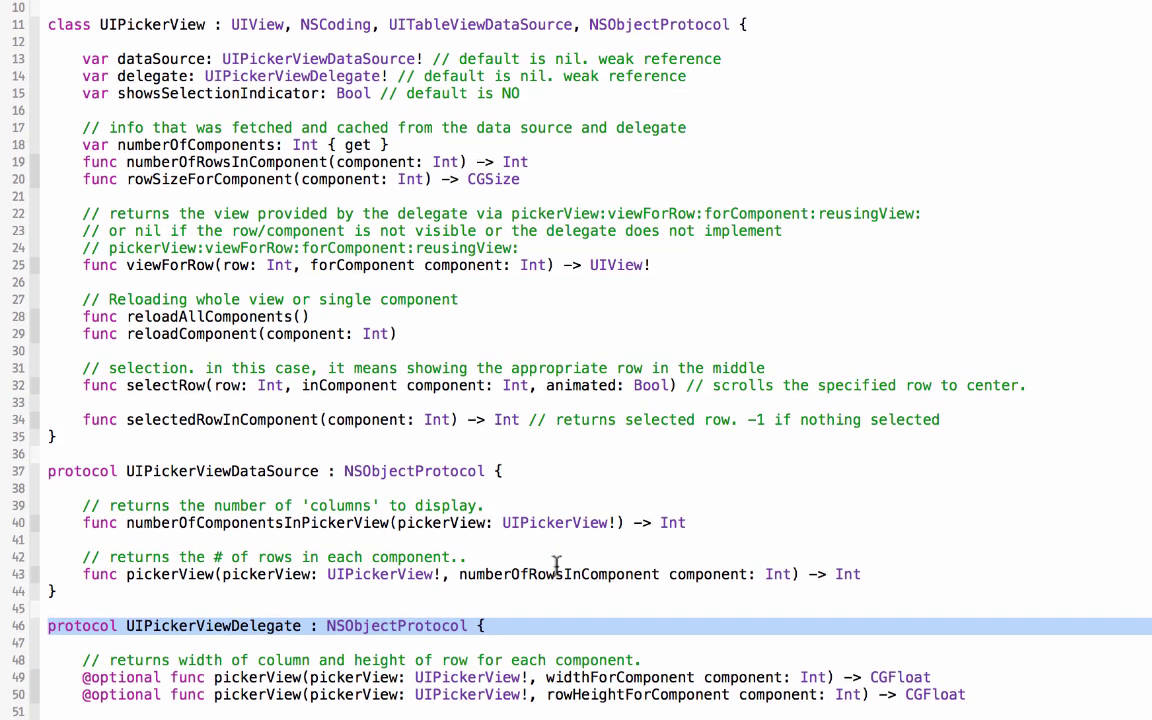
pyautogui.scroll(-3)
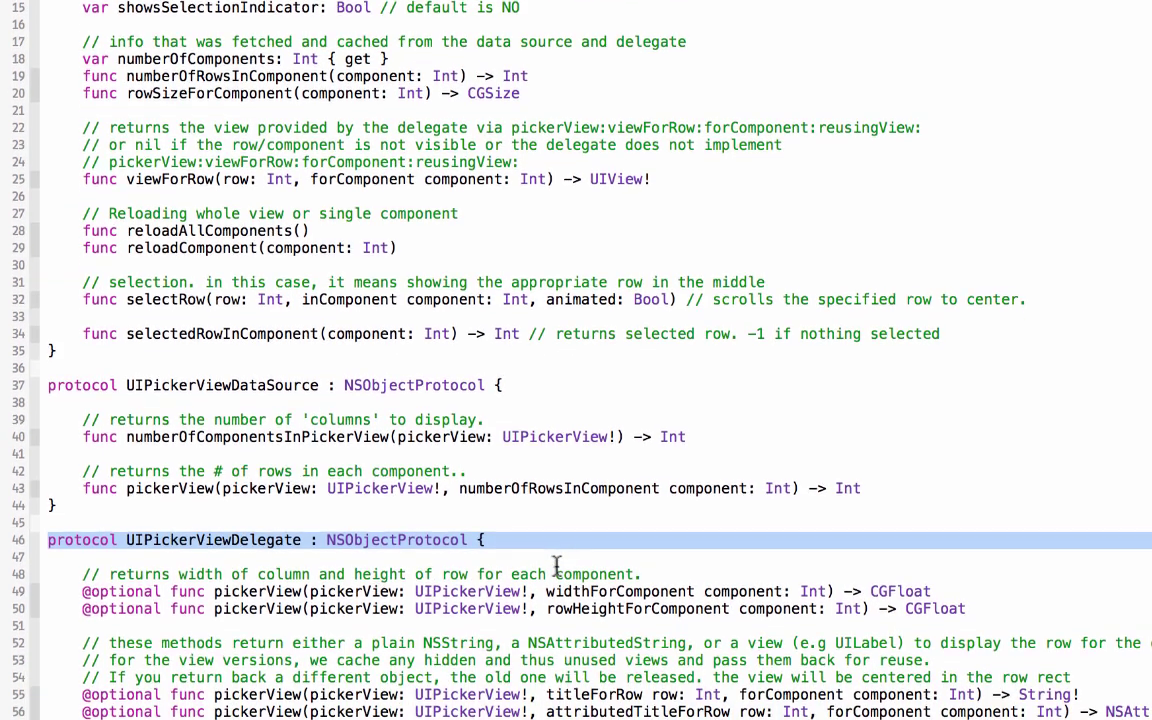
pyautogui.scroll(-3)
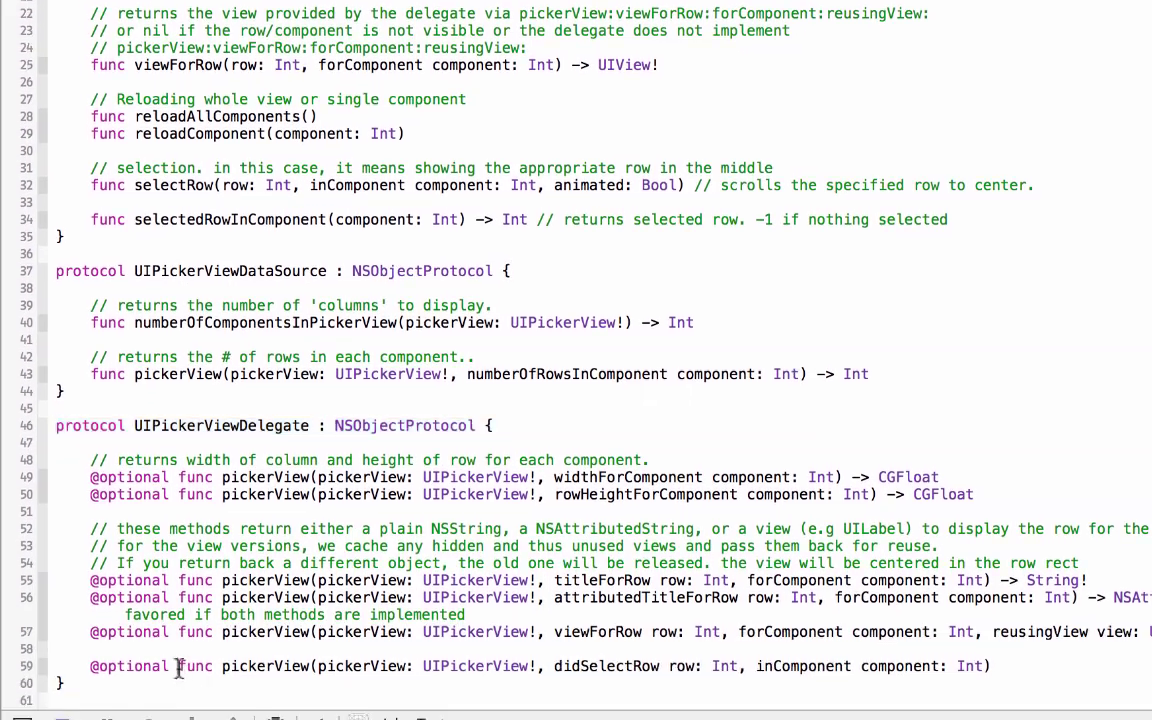
# - Select the full pickerView didSelectRow inComponent method signature
pyautogui.moveTo(176, 666); pyautogui.dragTo(612, 666)
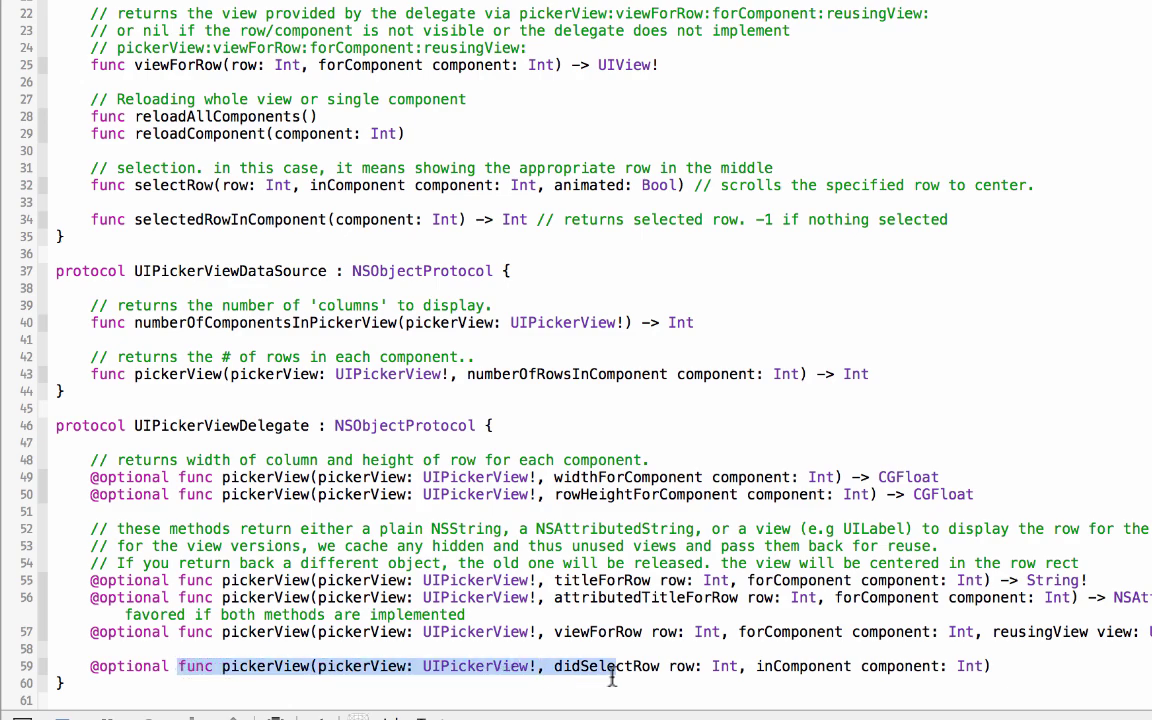
pyautogui.moveTo(612, 666); pyautogui.dragTo(1016, 666)
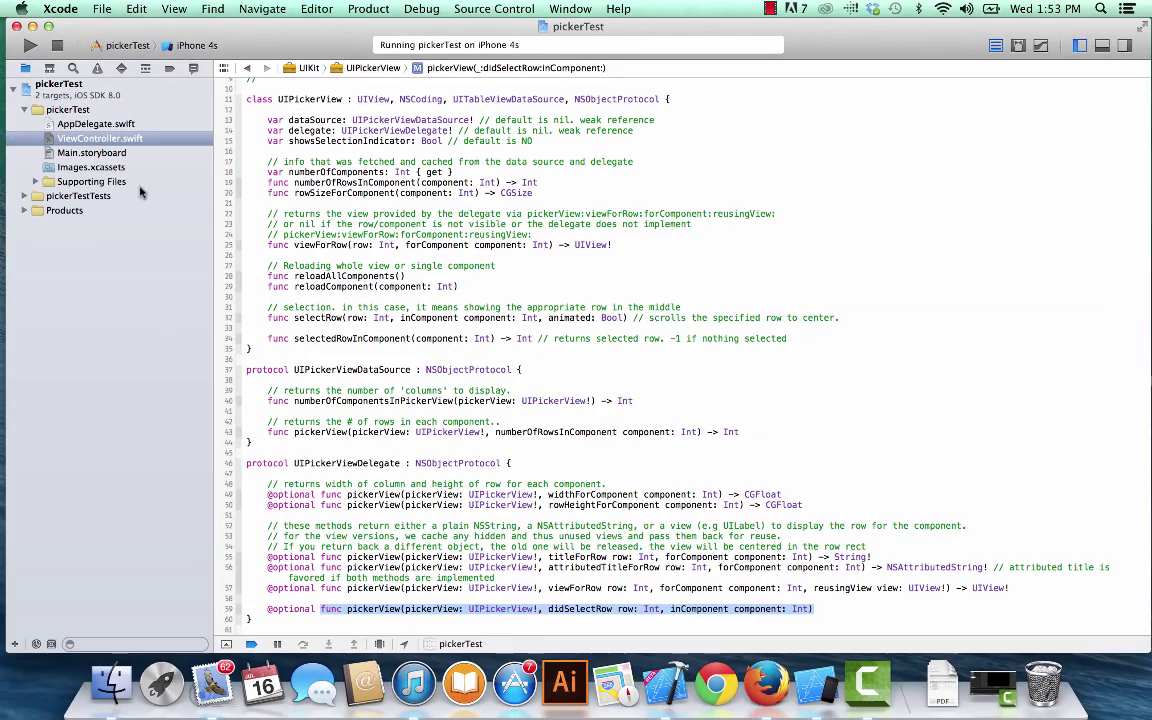
# - Add an empty pickerView didSelectRow inComponent method to ViewController.swift
pyautogui.click(100, 138)
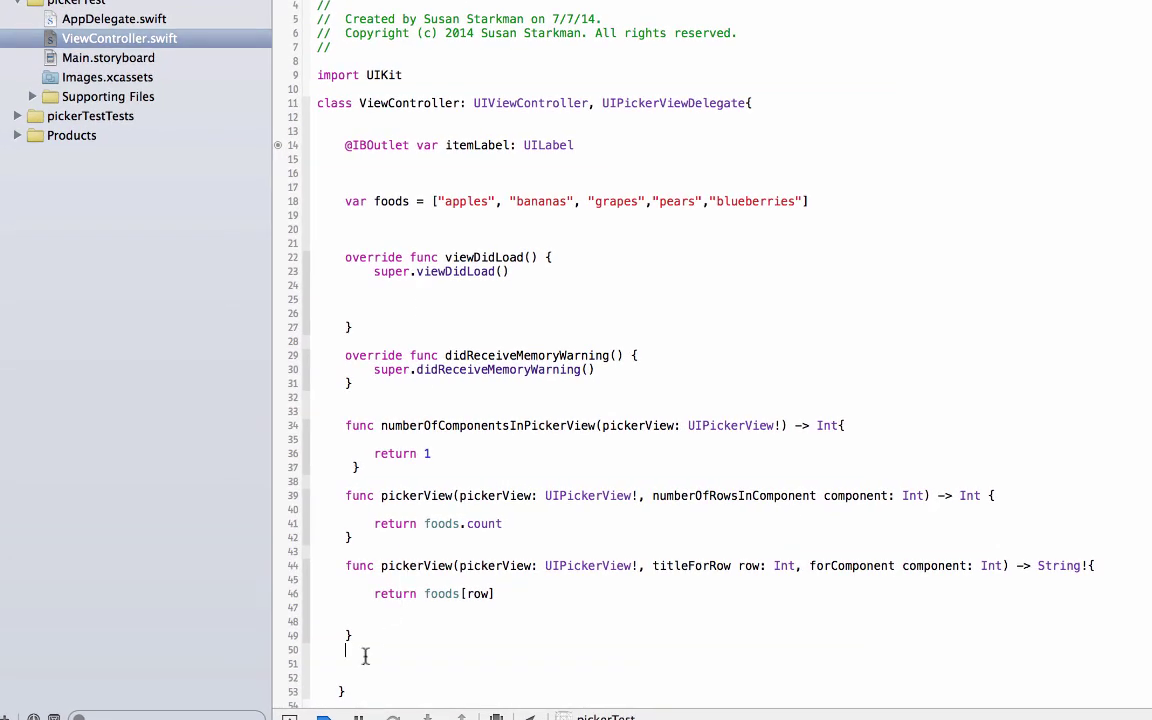
pyautogui.write('func pickerView(pickerView: UIPickerView!, didSelectRow row: Int, inComponent component: Int){')
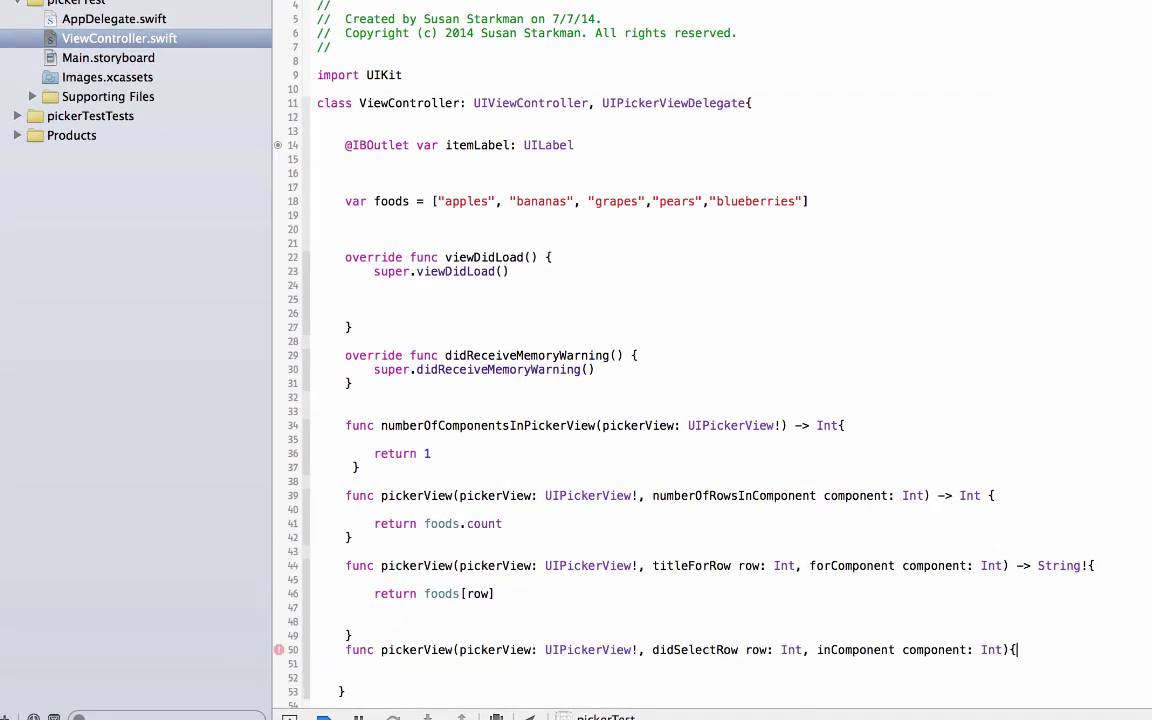
pyautogui.write('}')
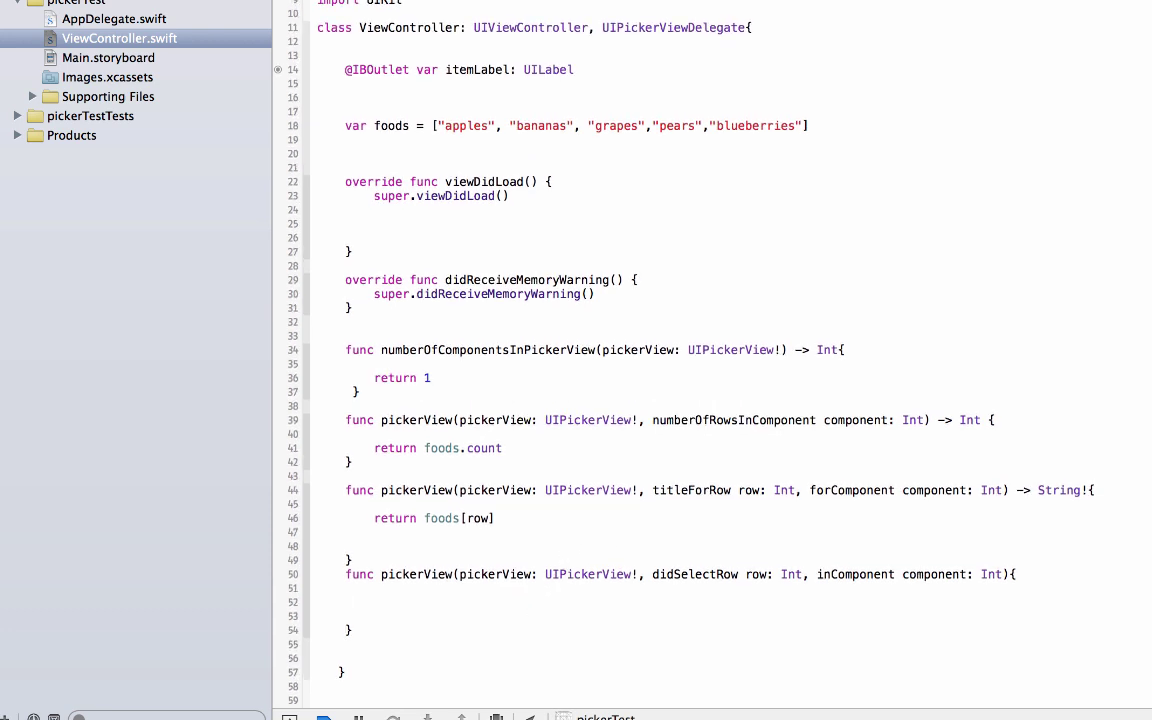
# - Store foods[row] in var itemSelected and begin the itemLabel assignment
pyautogui.write('v')
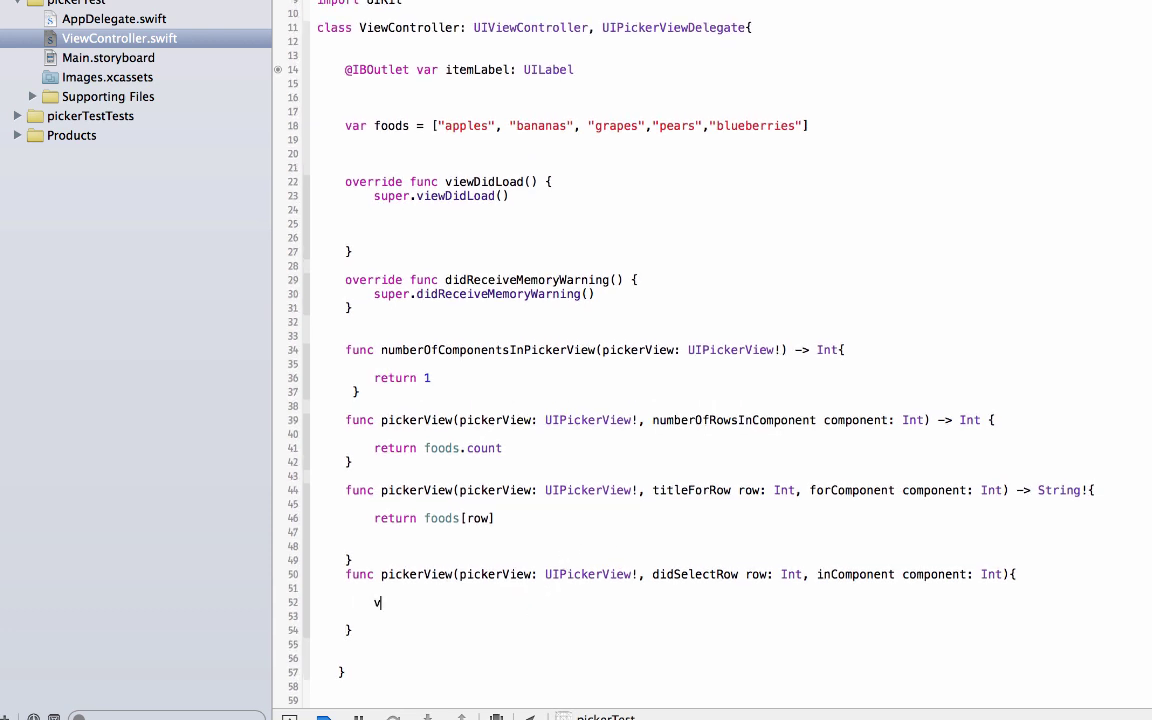
pyautogui.write('ar')
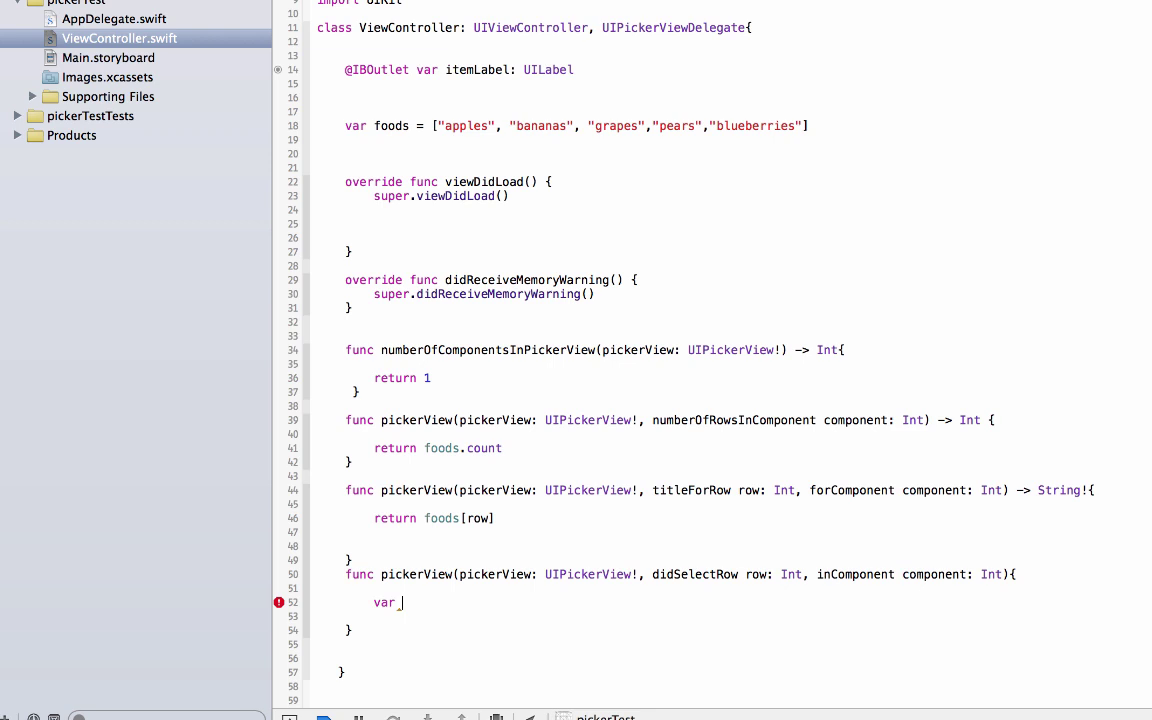
pyautogui.write('itemS')
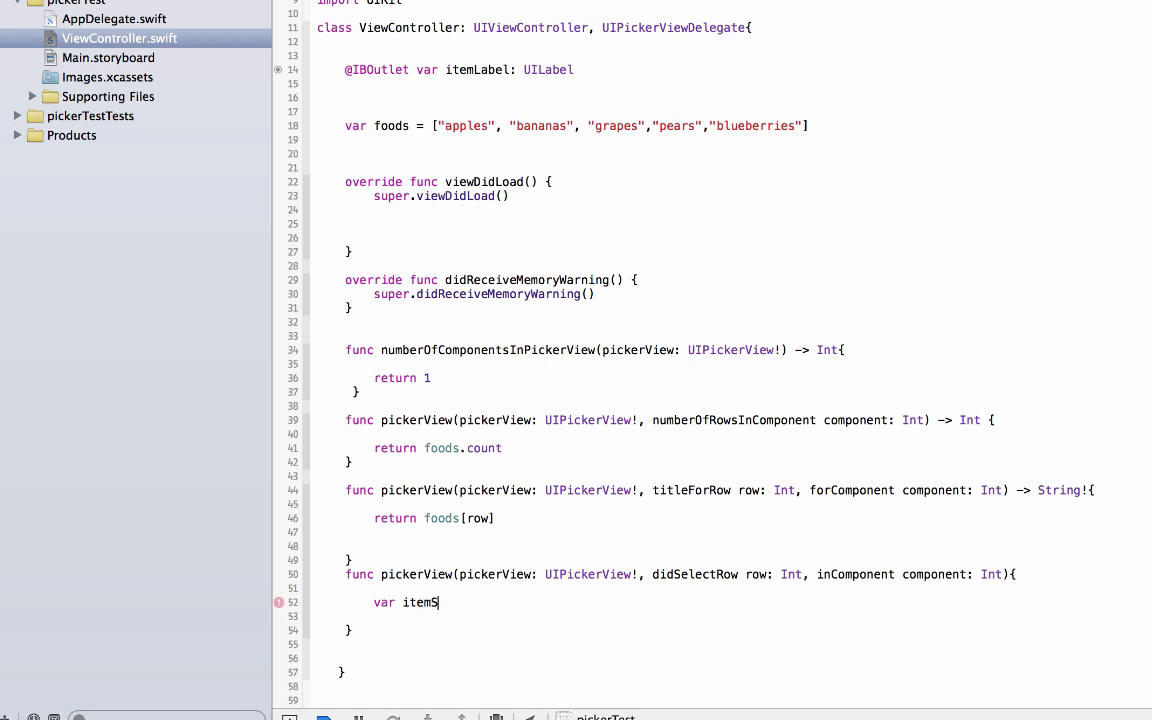
pyautogui.write('elected')
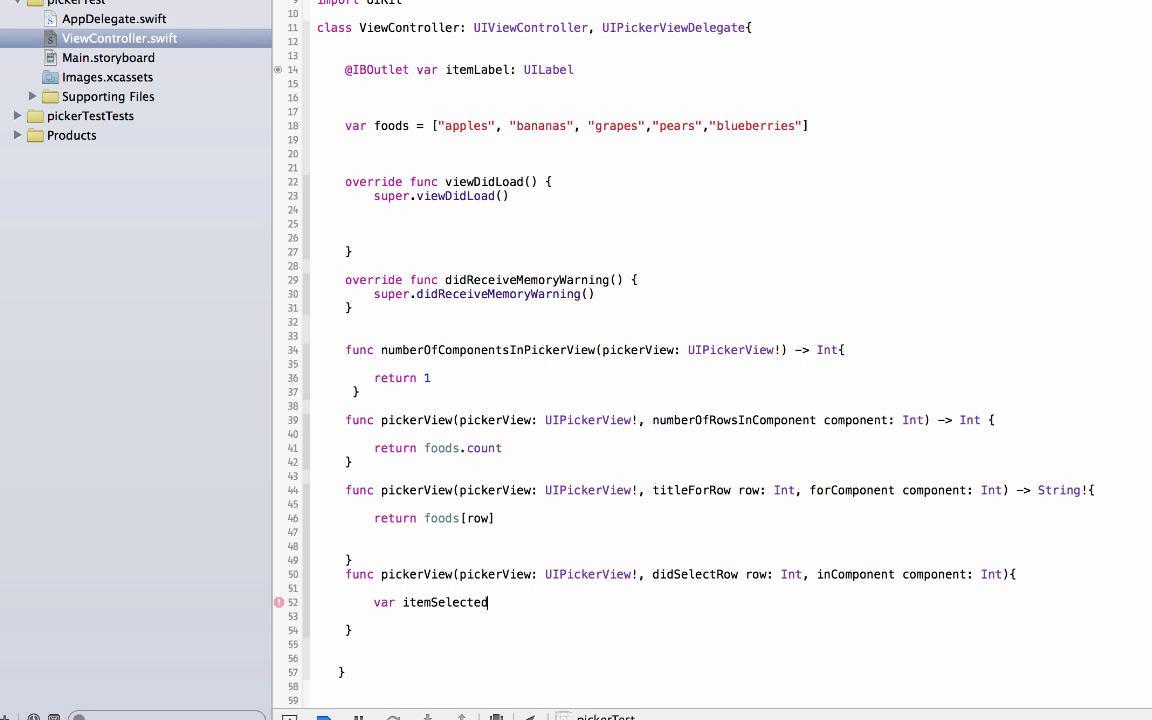
pyautogui.write('= foods')
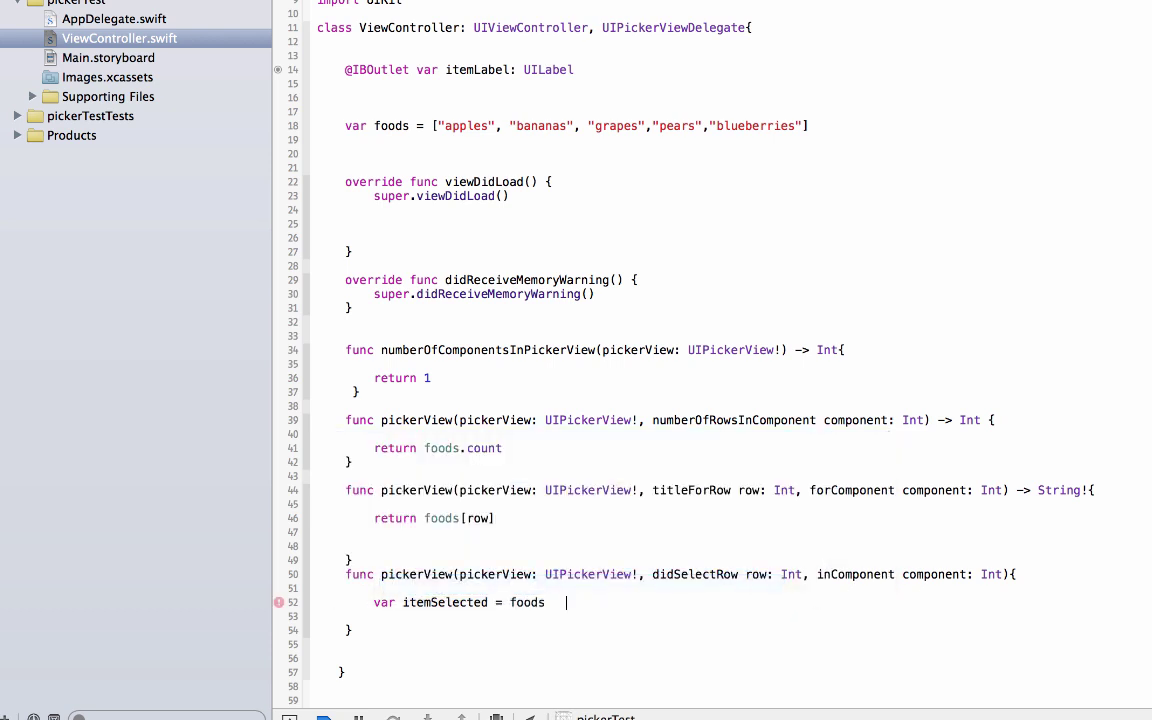
pyautogui.write('[')
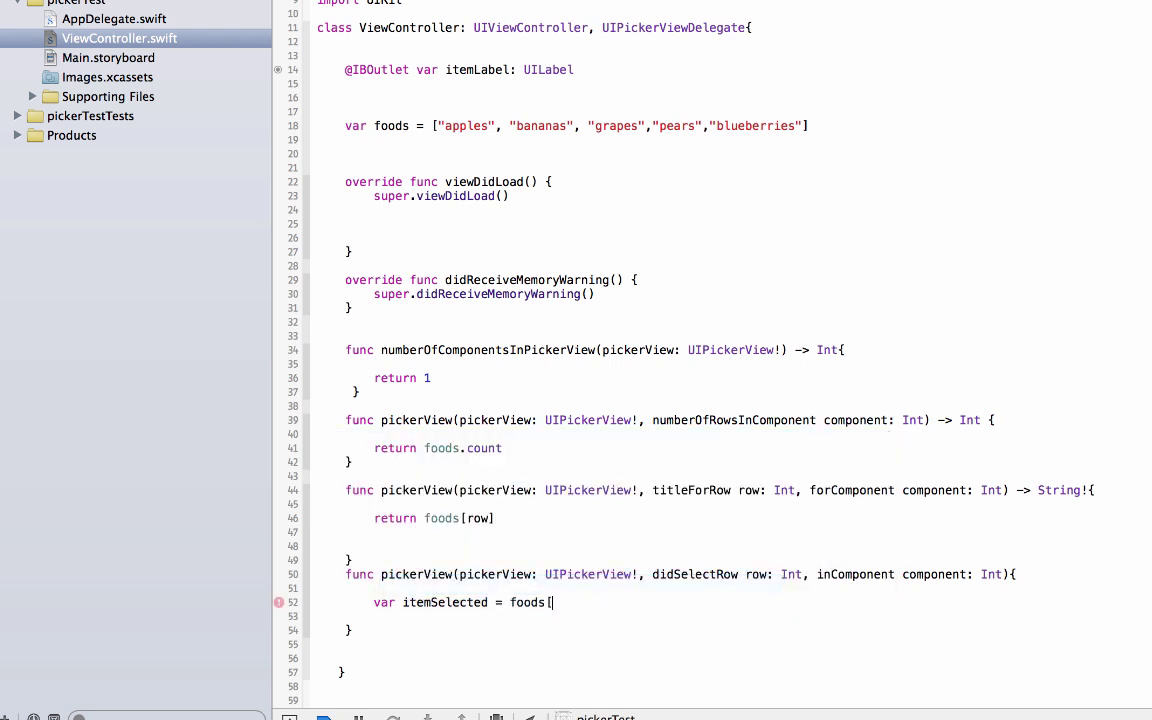
pyautogui.write('row]')
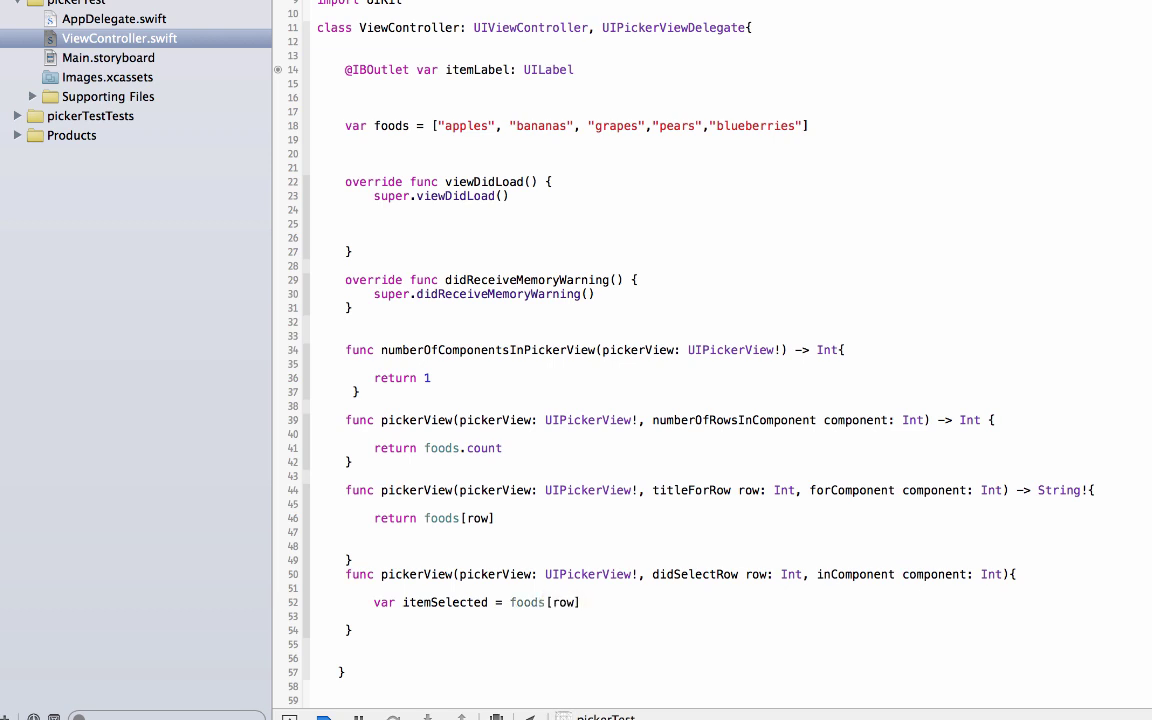
pyautogui.doubleClick(448, 602)
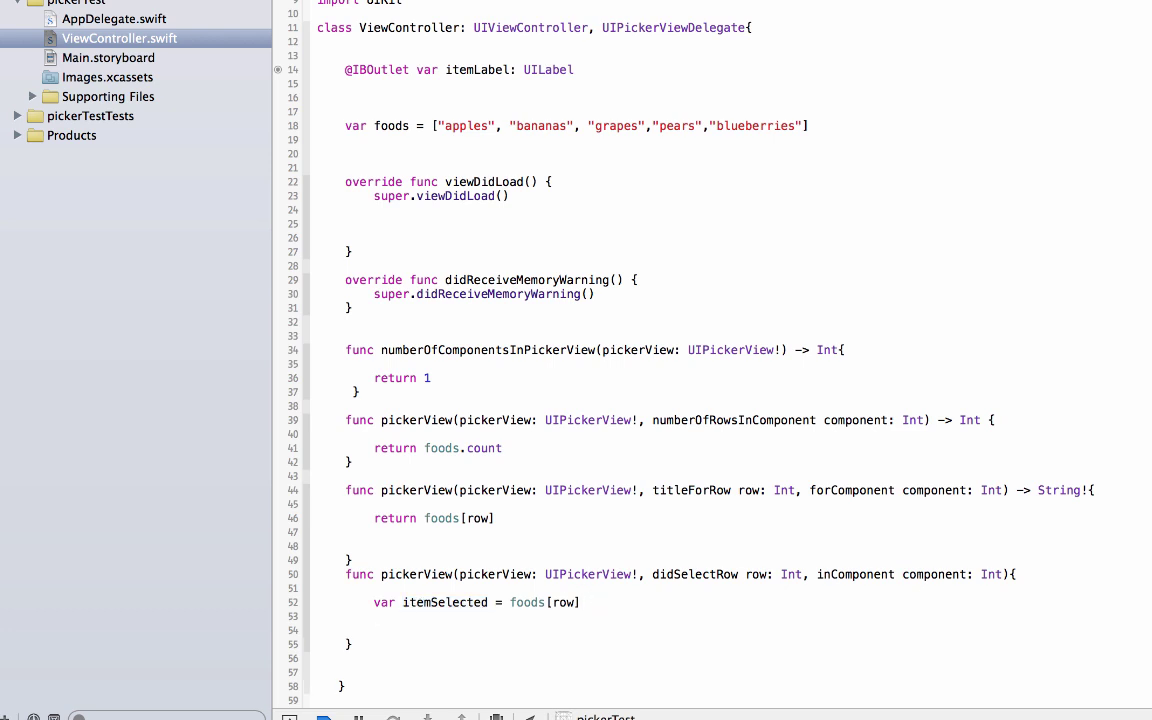
pyautogui.write('itemLabel.text =')
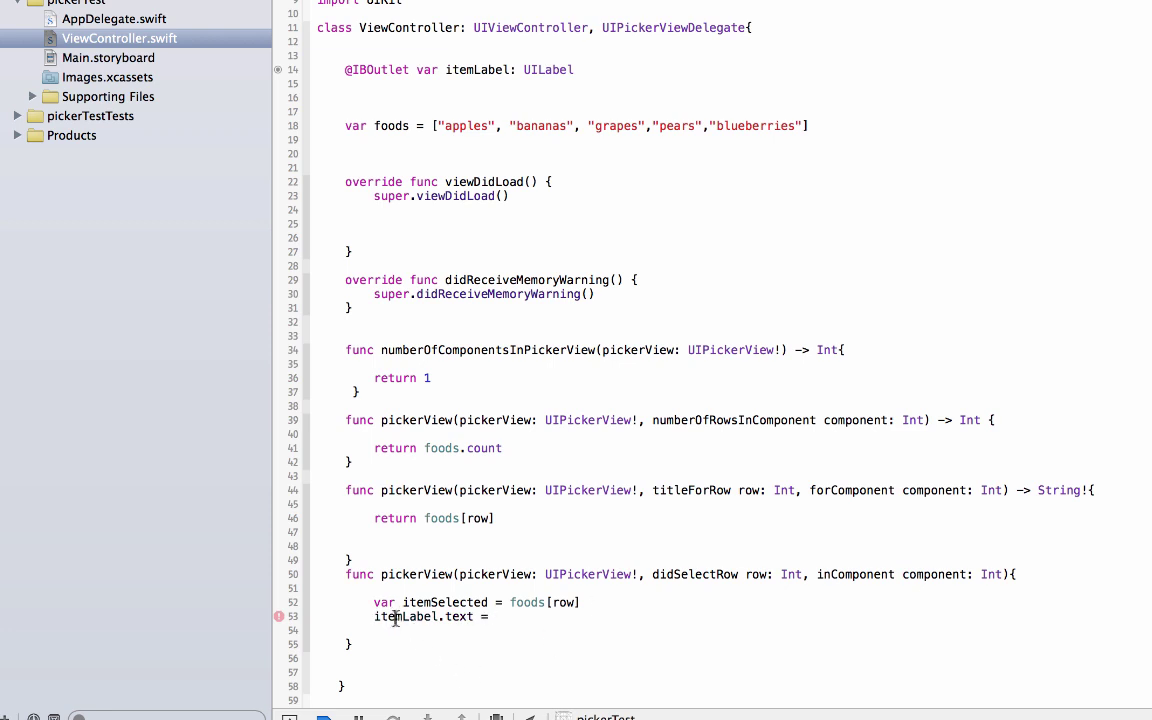
pyautogui.doubleClick(402, 616)
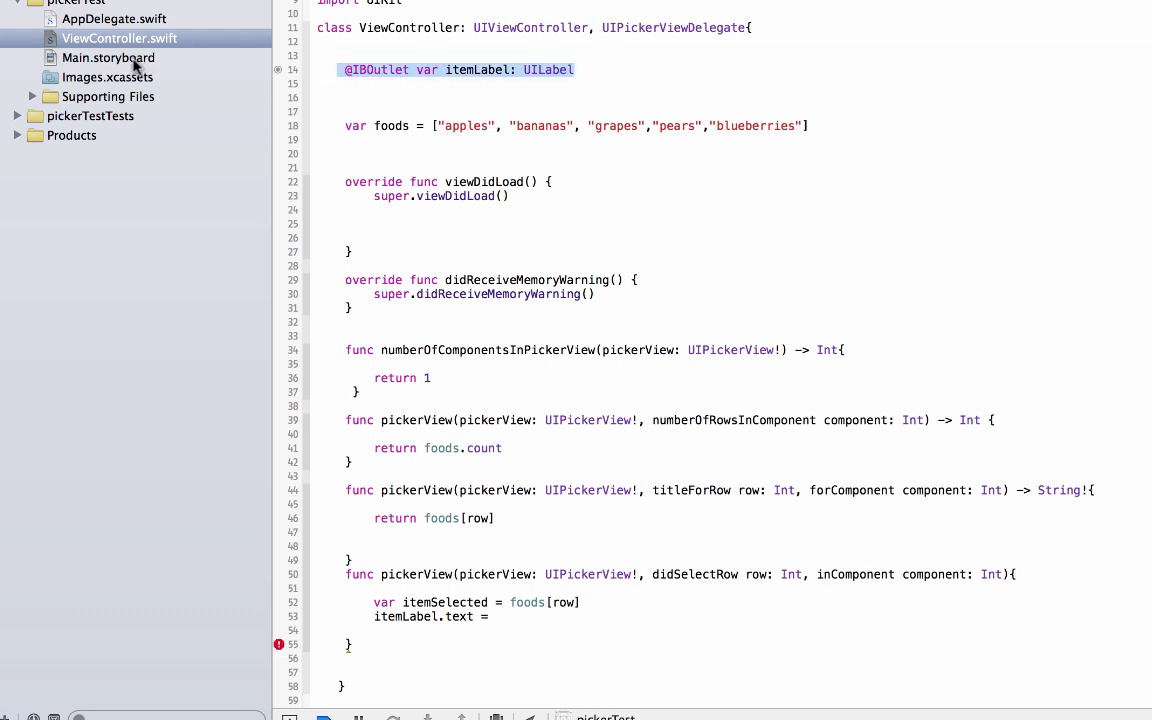
# - Finish the line as itemLabel.text = itemSelected after checking the storyboard layout
pyautogui.click(108, 56)
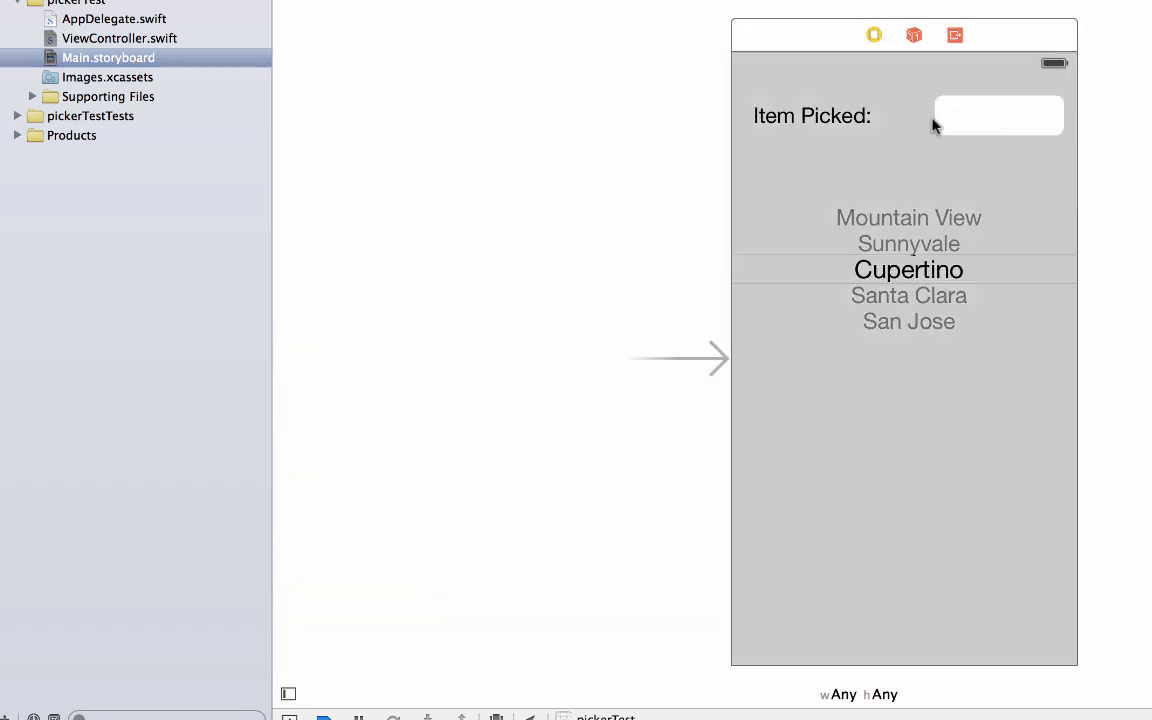
pyautogui.moveTo(1058, 96)
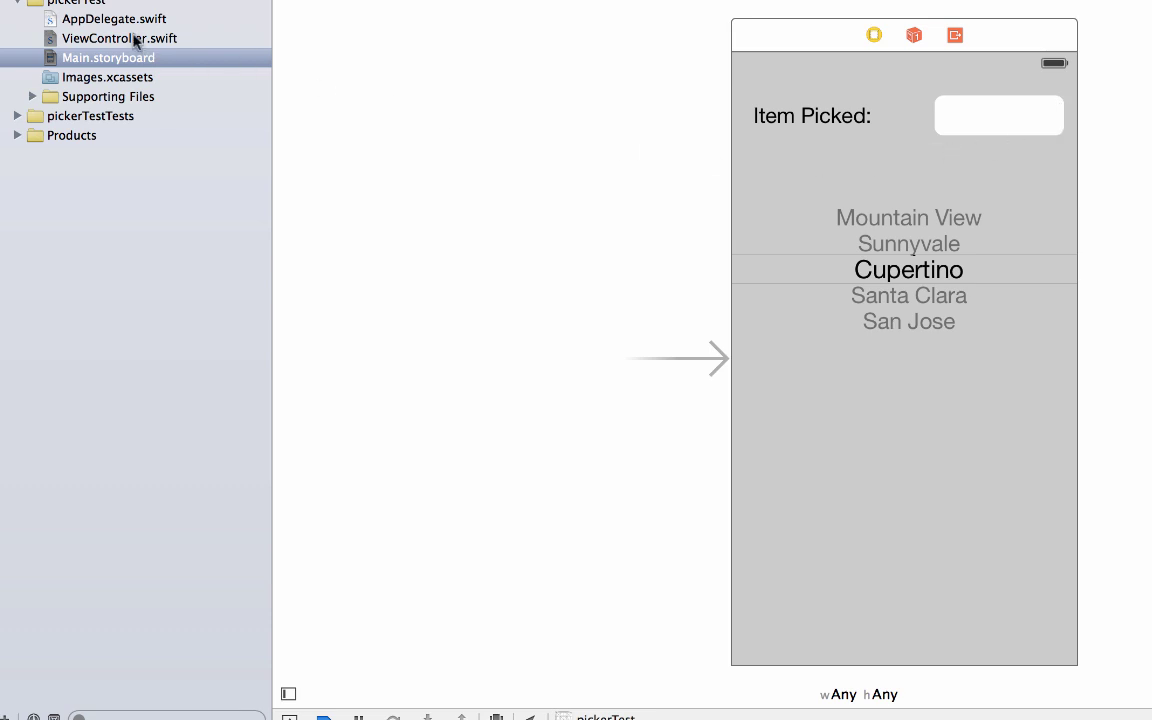
pyautogui.click(120, 38)
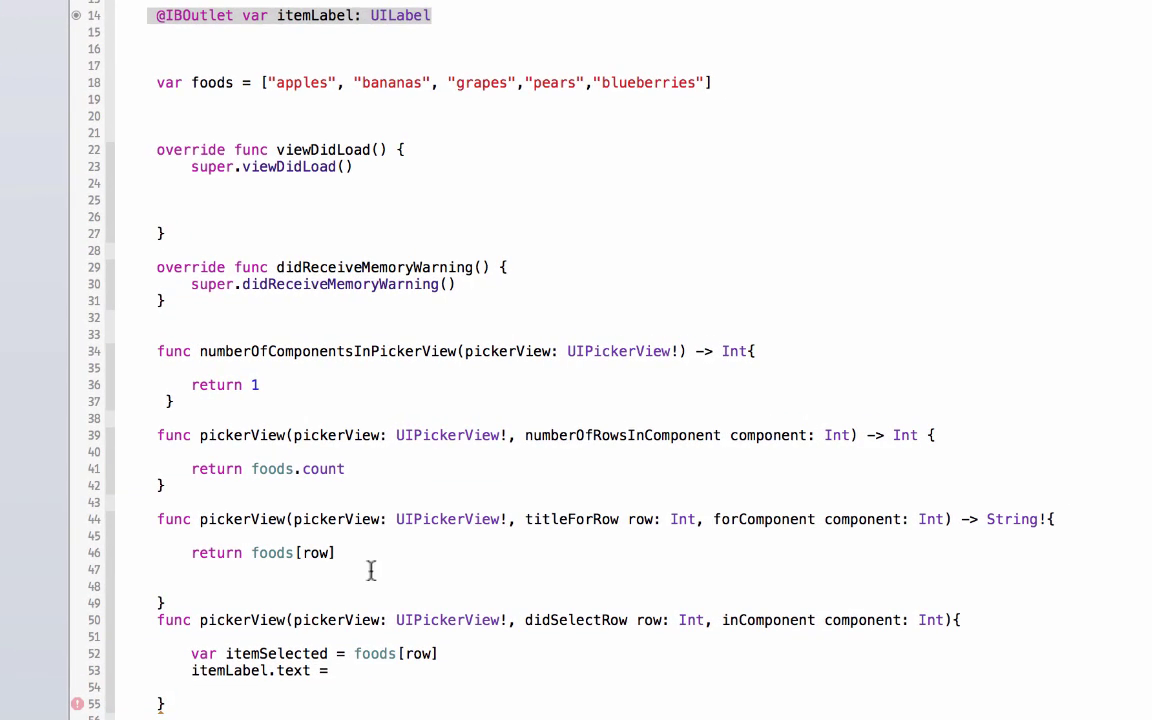
pyautogui.doubleClick(292, 670)
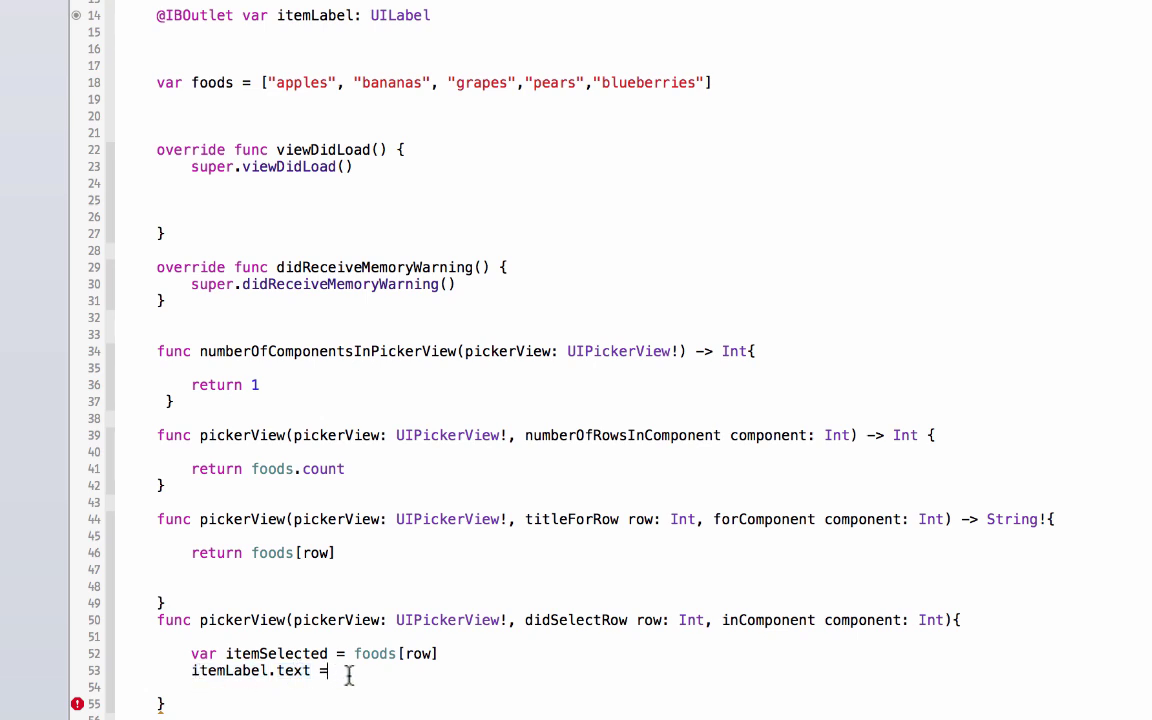
pyautogui.write('itemSelecter')
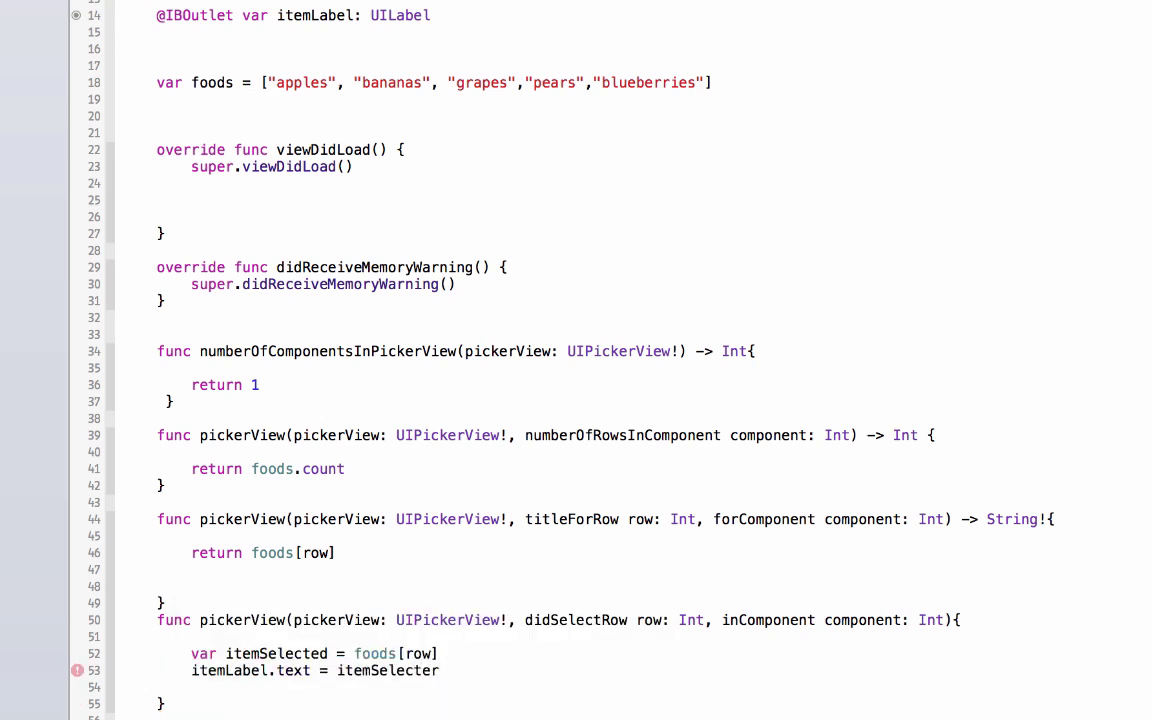
pyautogui.write('itemSelected')
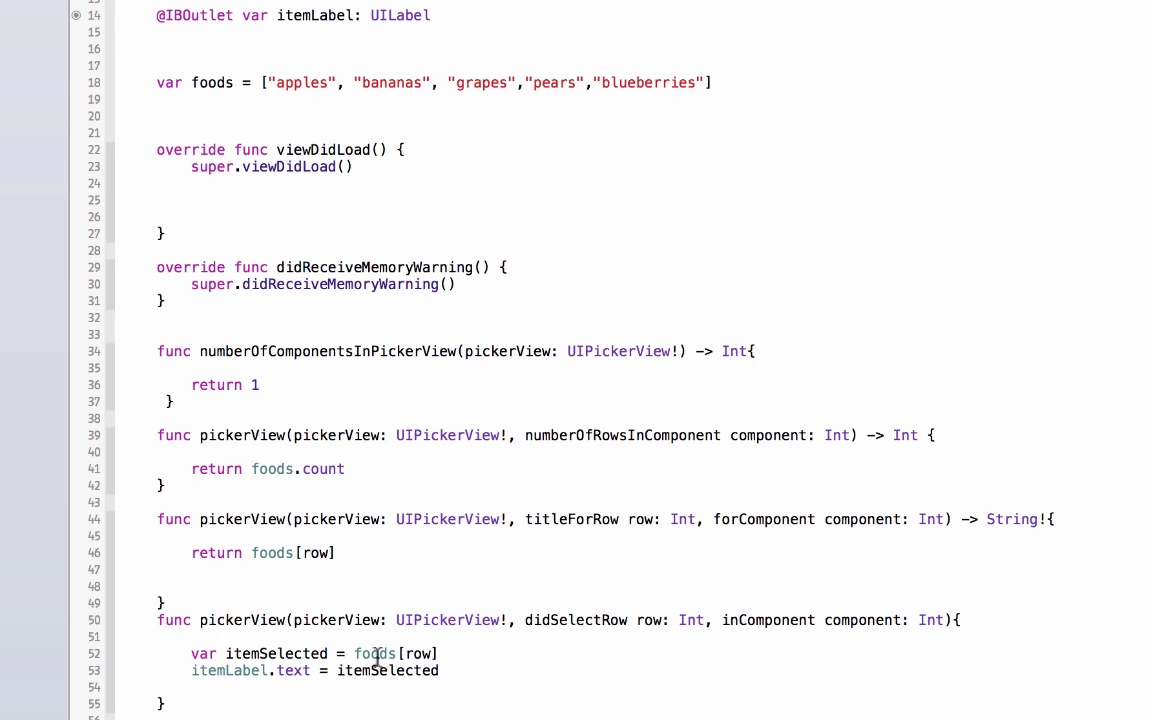
pyautogui.moveTo(392, 654)
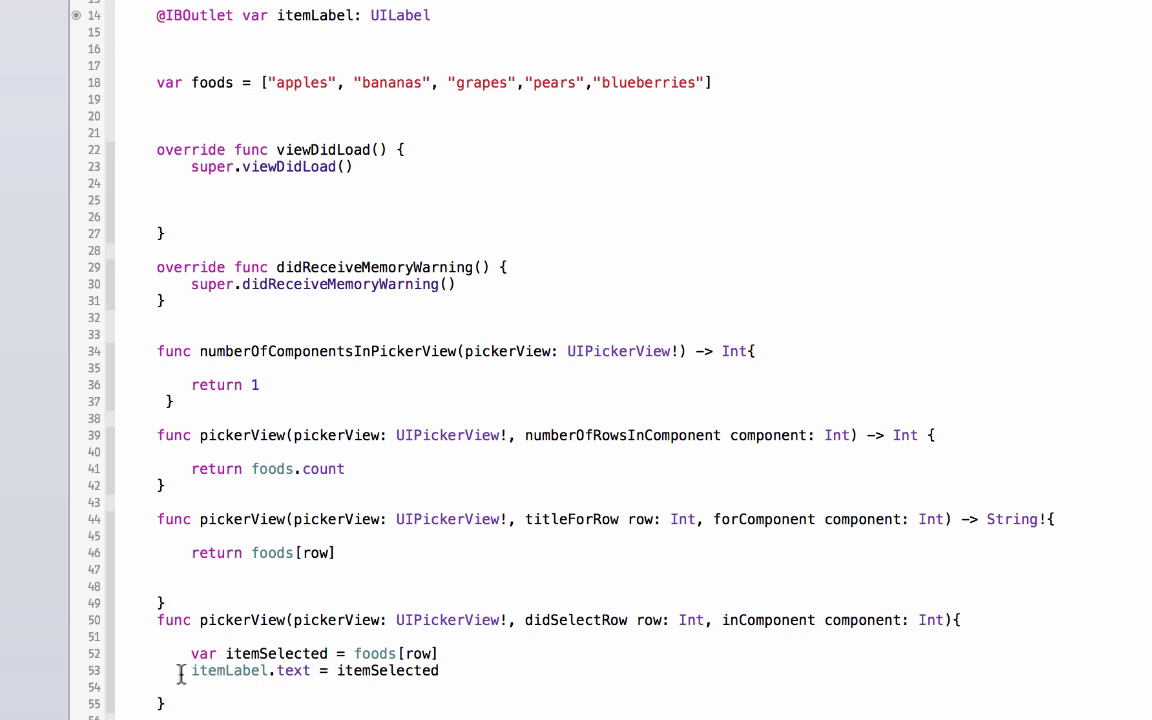
pyautogui.moveTo(258, 672)
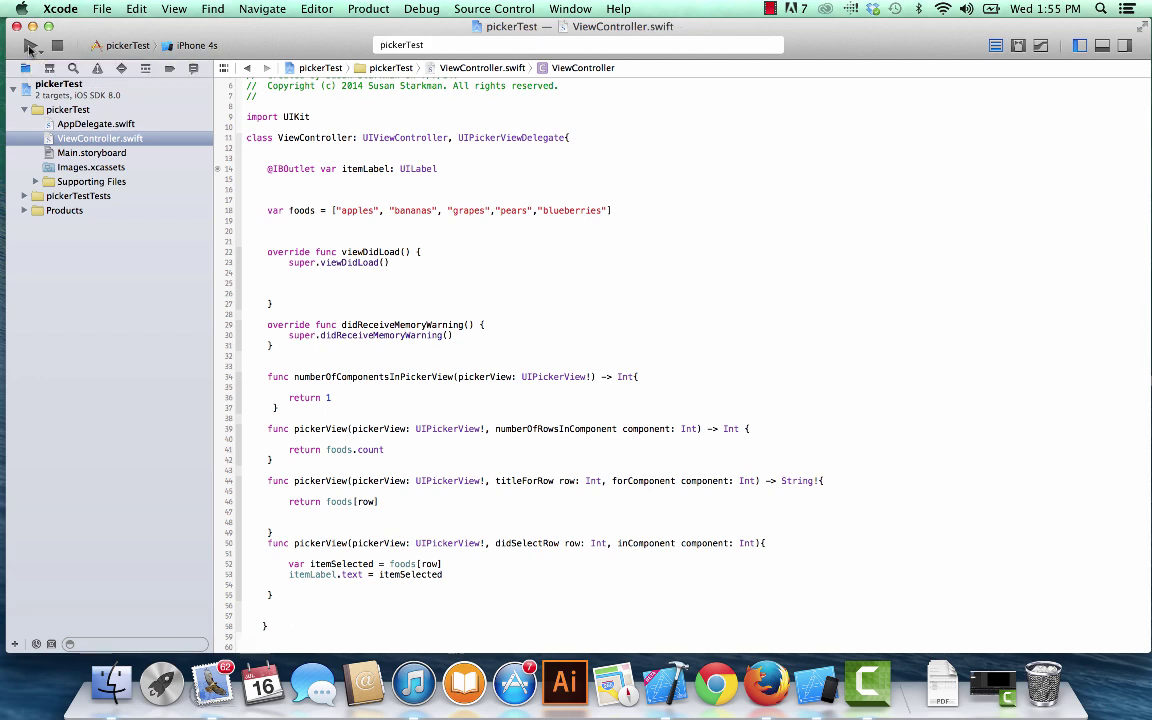
# - Run pickerTest, spin the picker to pears so the label reads pears, then stop the run
pyautogui.click(28, 68)
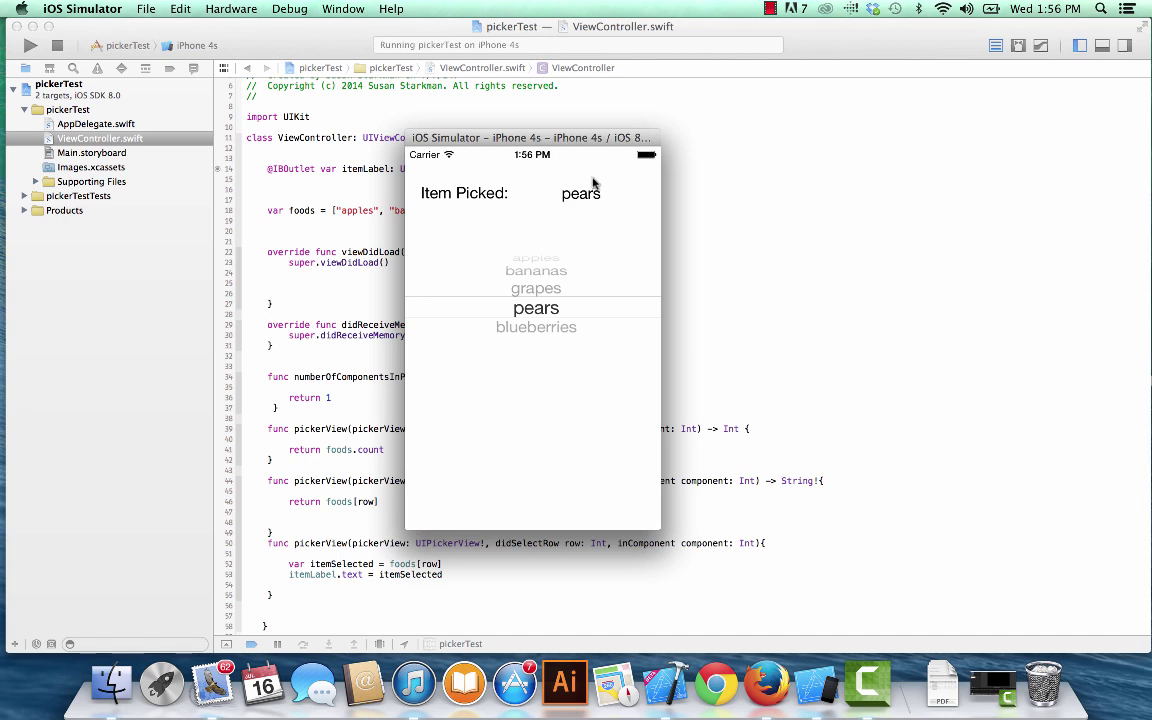
pyautogui.moveTo(644, 196)
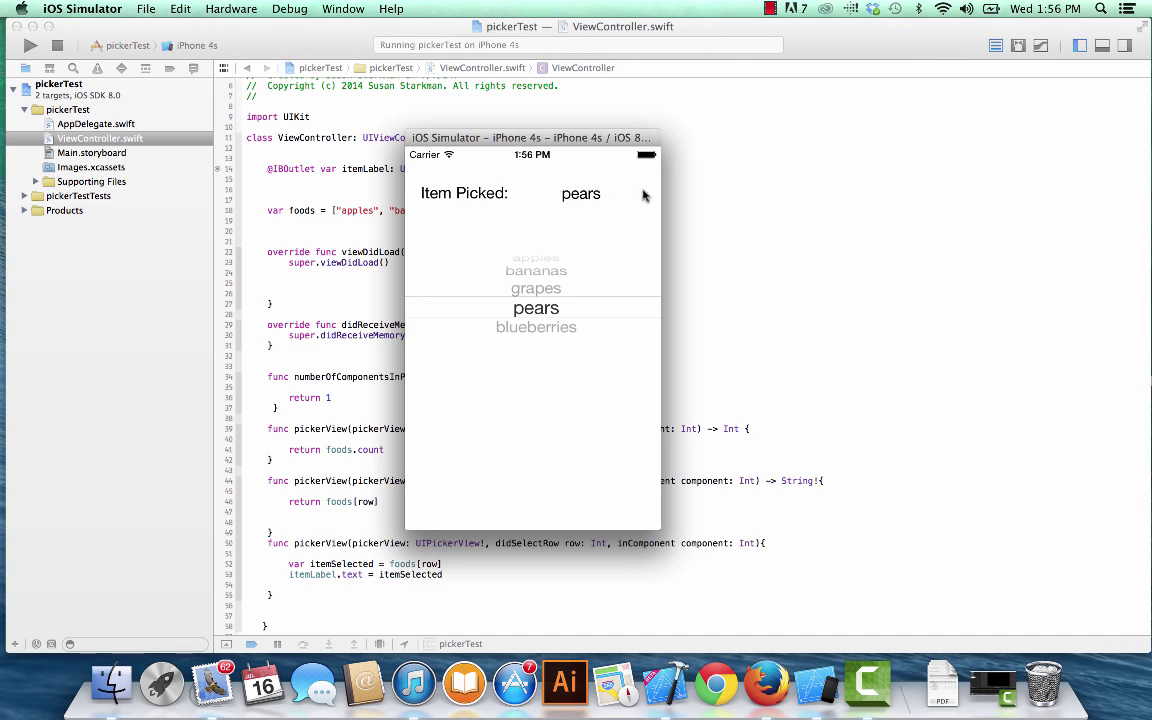
pyautogui.moveTo(564, 306)
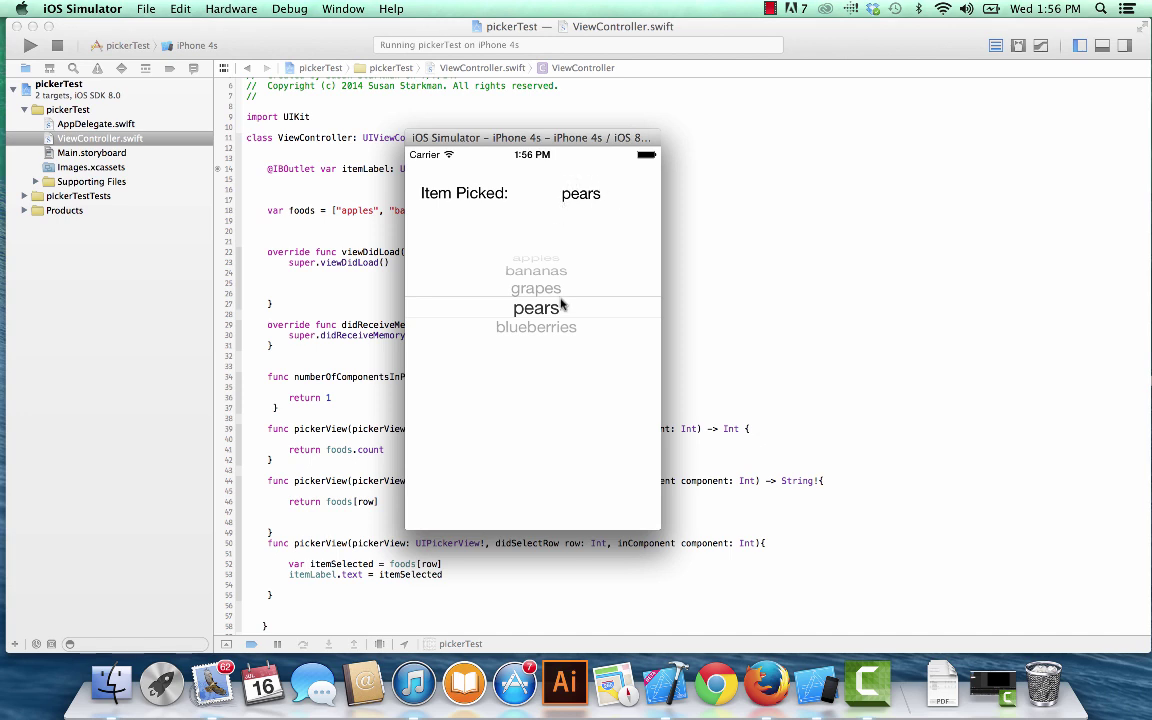
pyautogui.moveTo(530, 154); pyautogui.dragTo(396, 114)
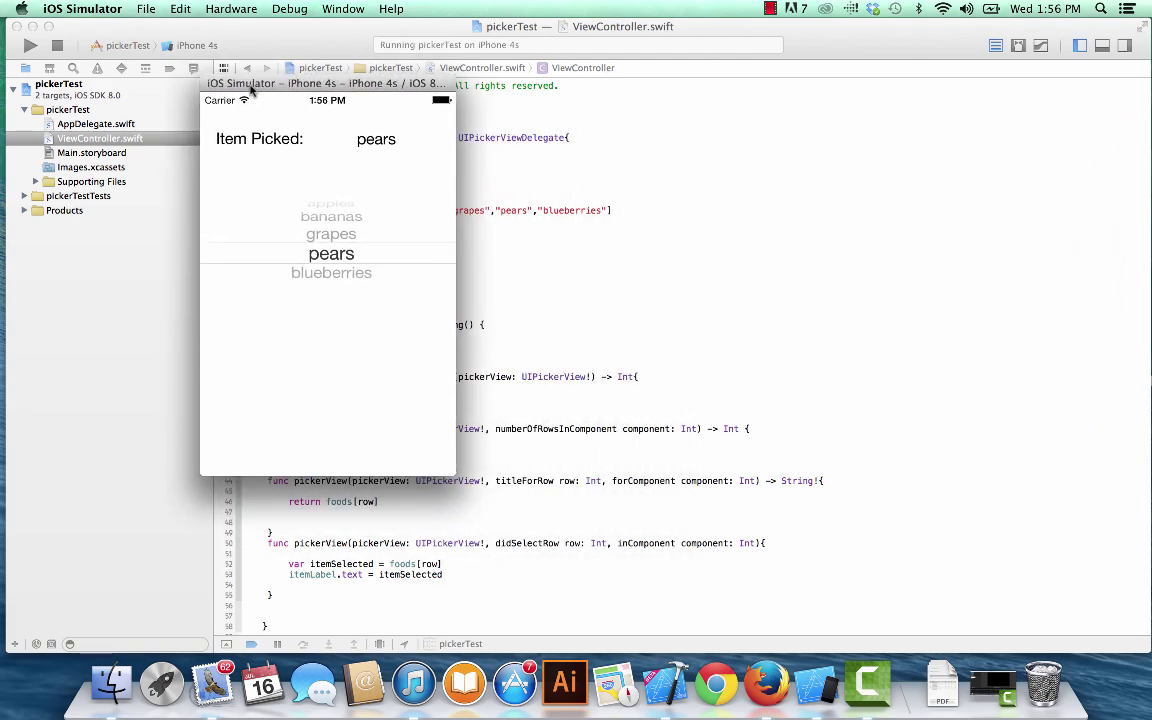
pyautogui.click(76, 52)
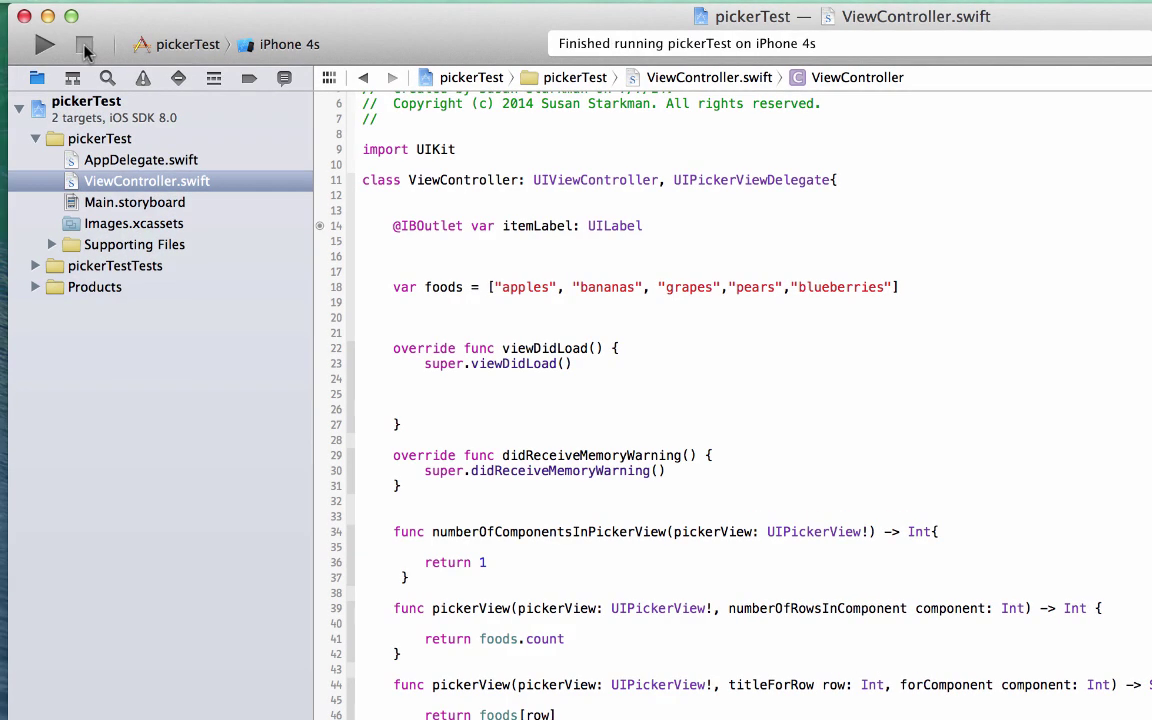
# - Run the app again, pick bananas so the label reads bananas, then stop the run
pyautogui.click(40, 40)
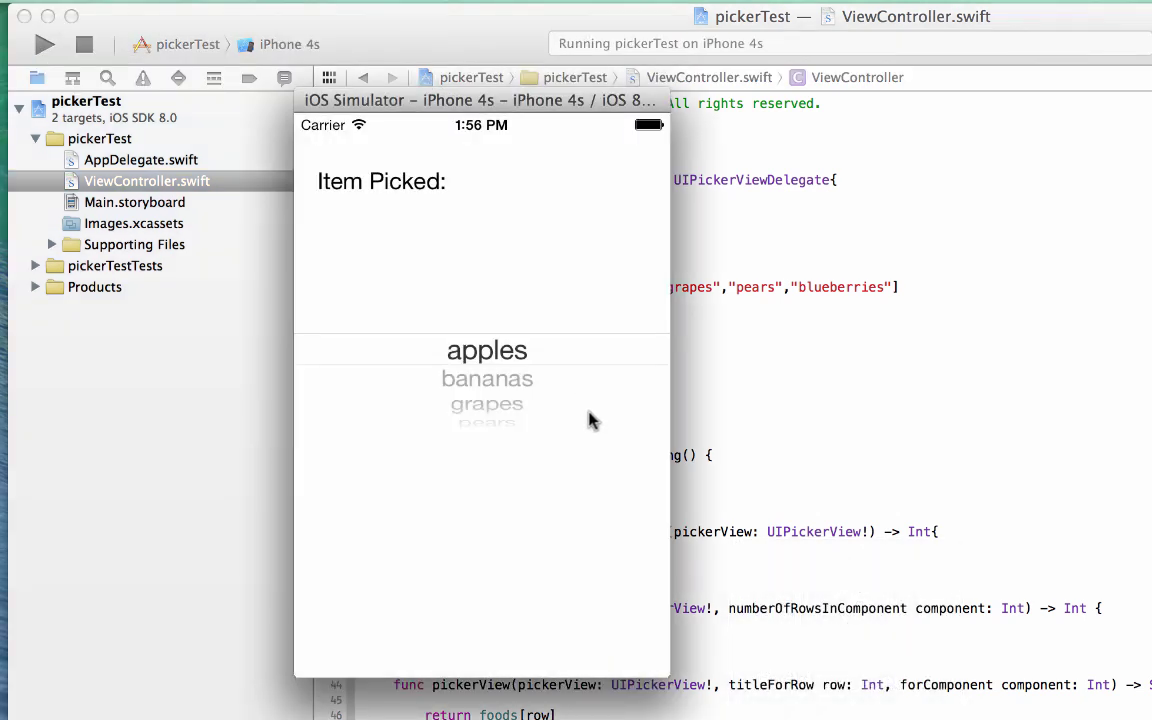
pyautogui.moveTo(624, 170)
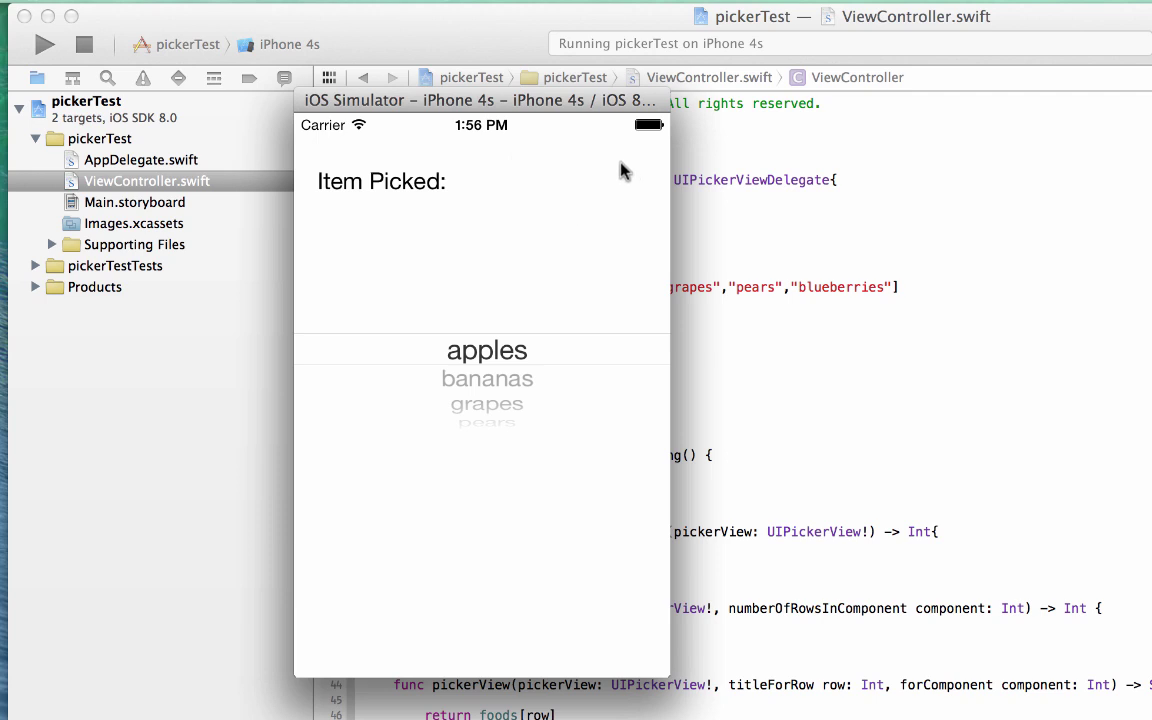
pyautogui.moveTo(572, 128)
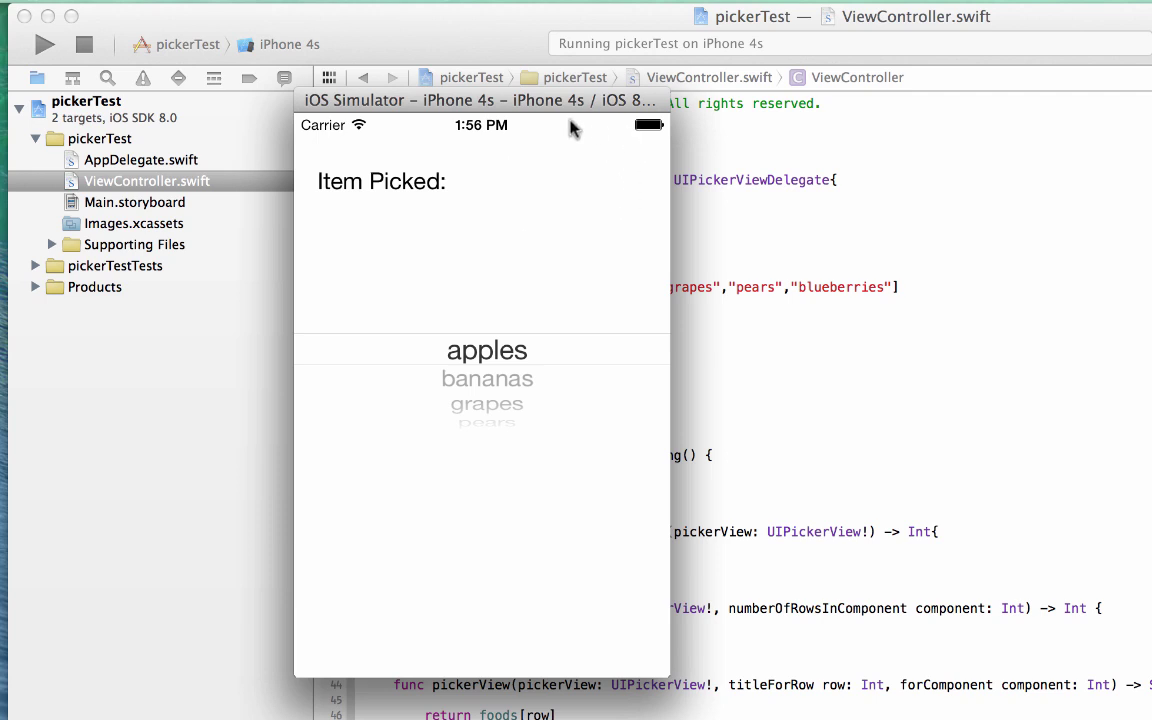
pyautogui.moveTo(652, 180)
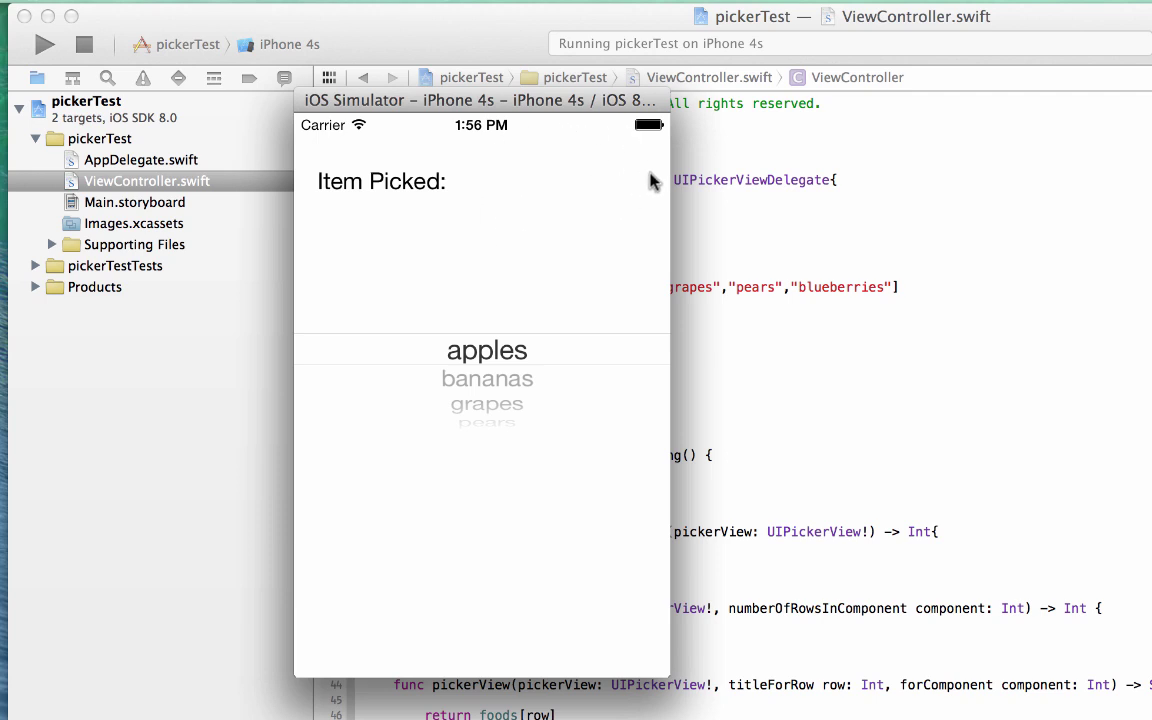
pyautogui.moveTo(368, 360)
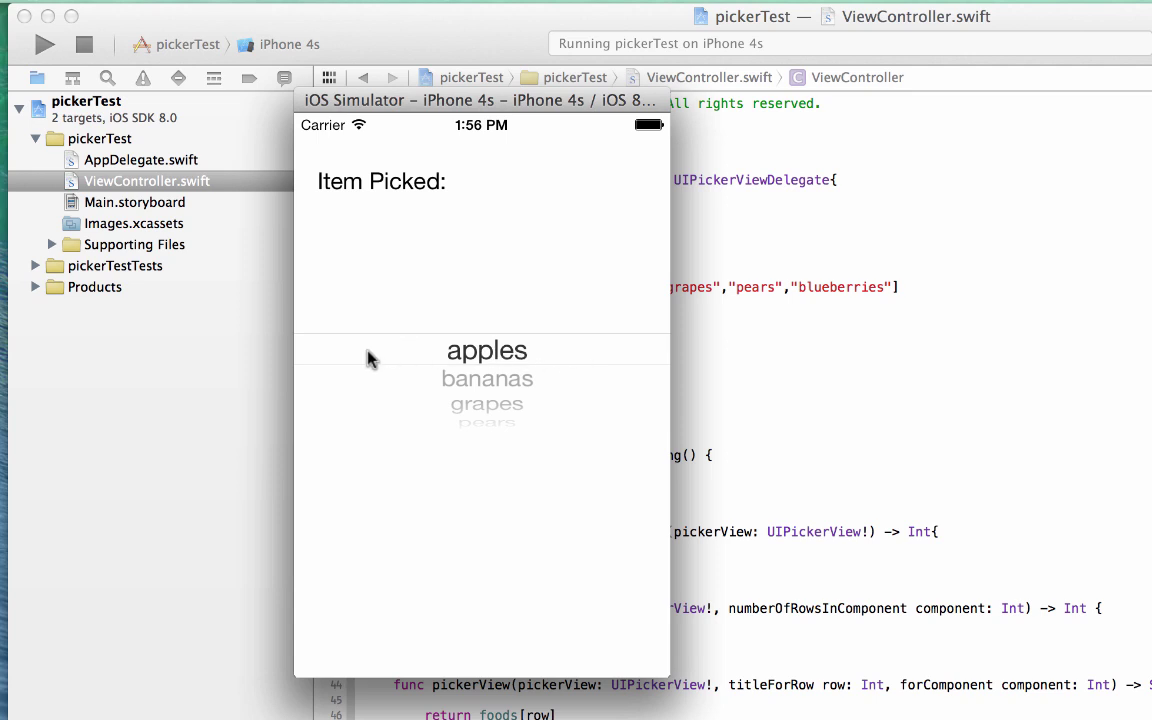
pyautogui.moveTo(500, 422)
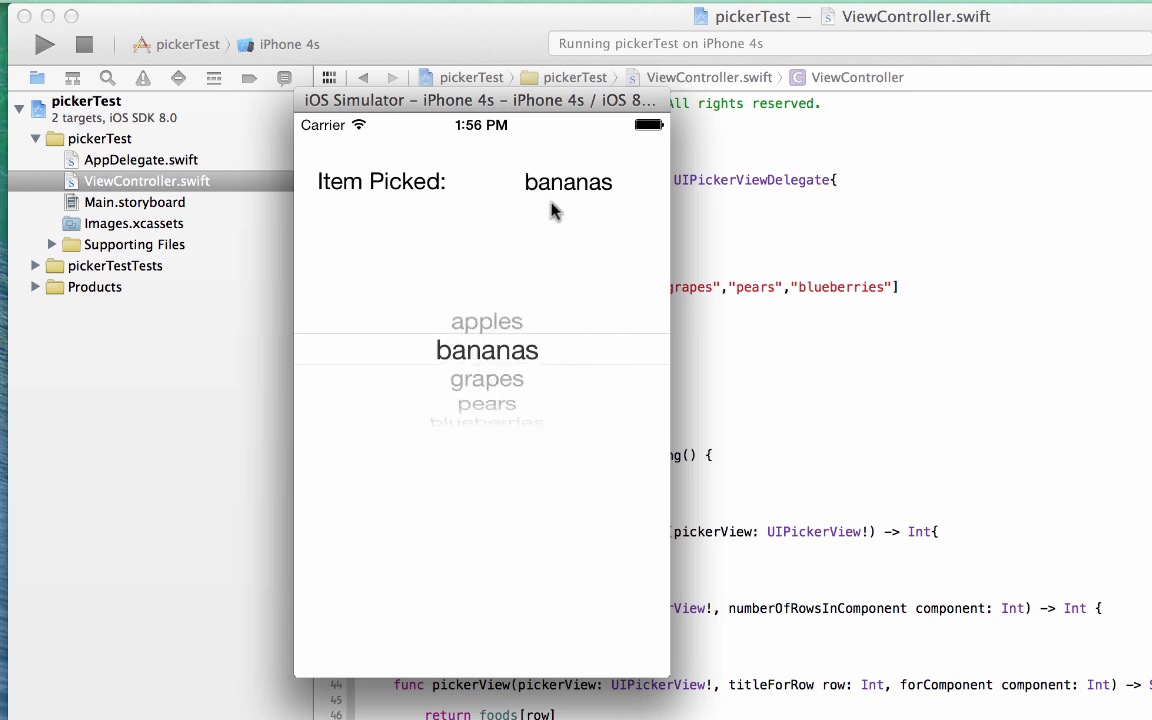
pyautogui.moveTo(124, 80)
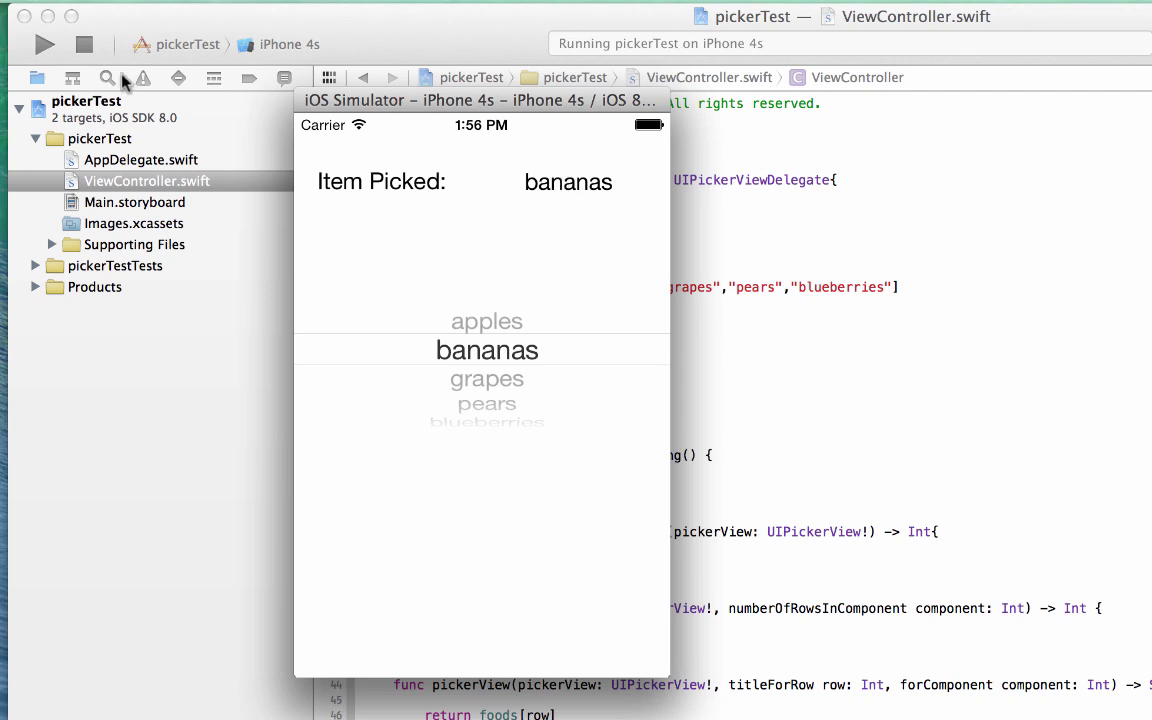
pyautogui.click(84, 40)
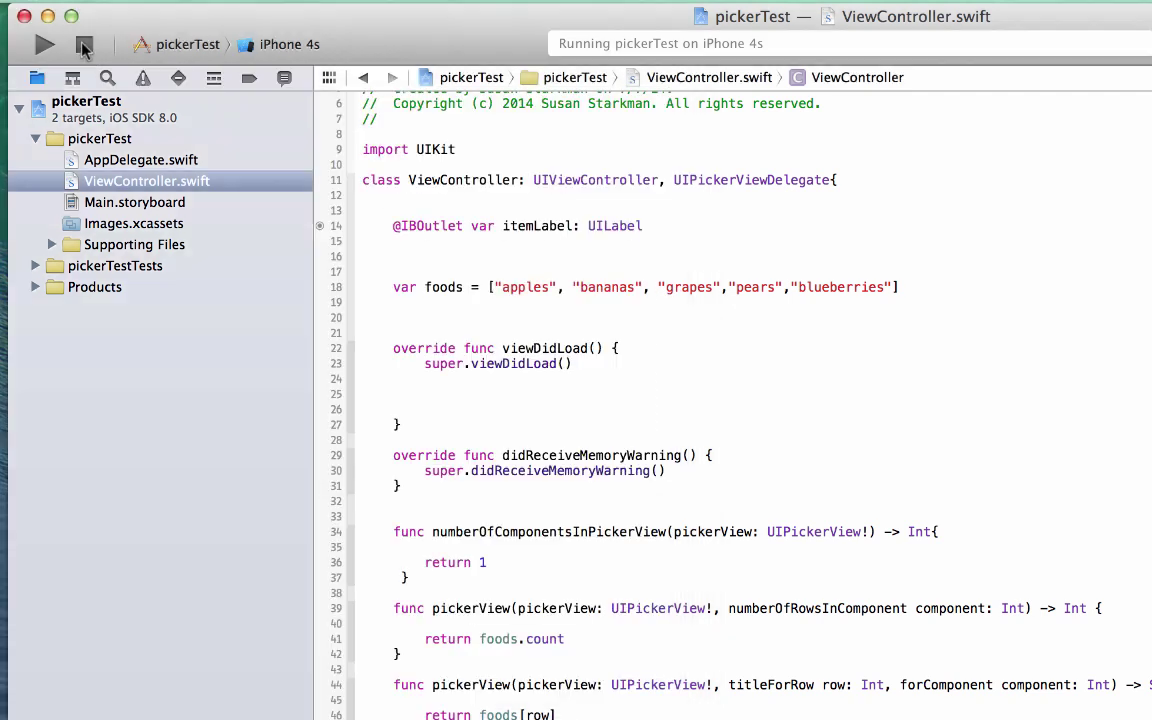
# - Add itemLabel.text = foods[0] on a new line inside viewDidLoad
pyautogui.click(82, 44)
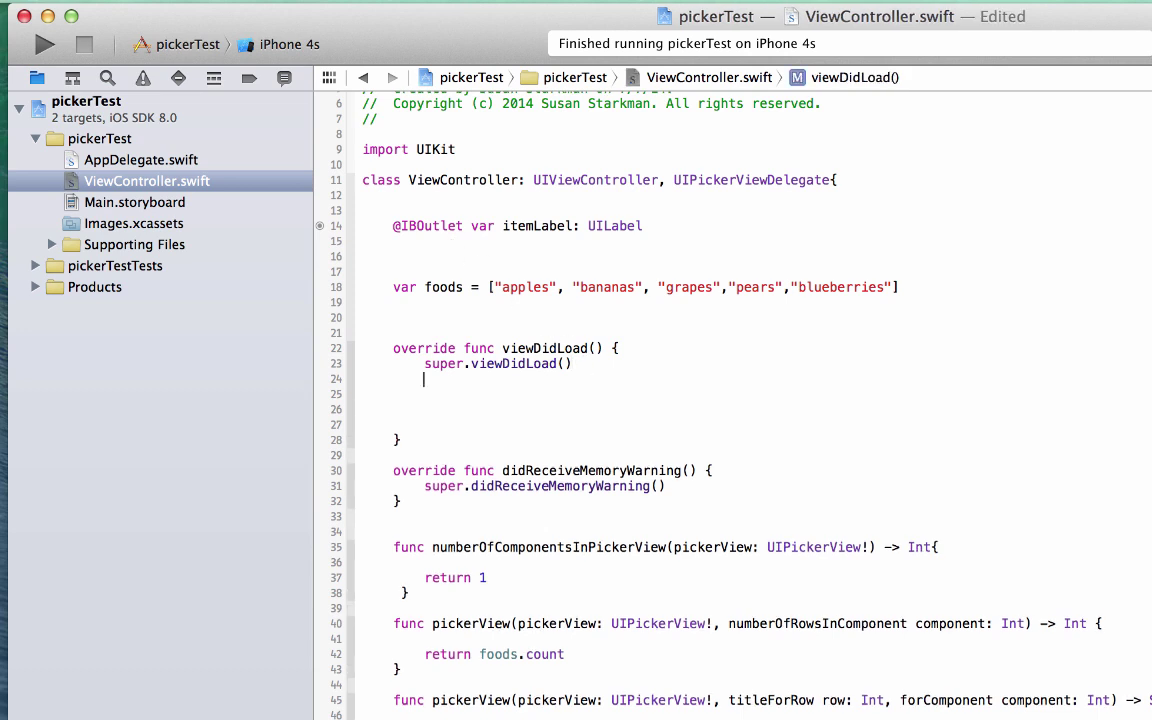
pyautogui.press('Return')
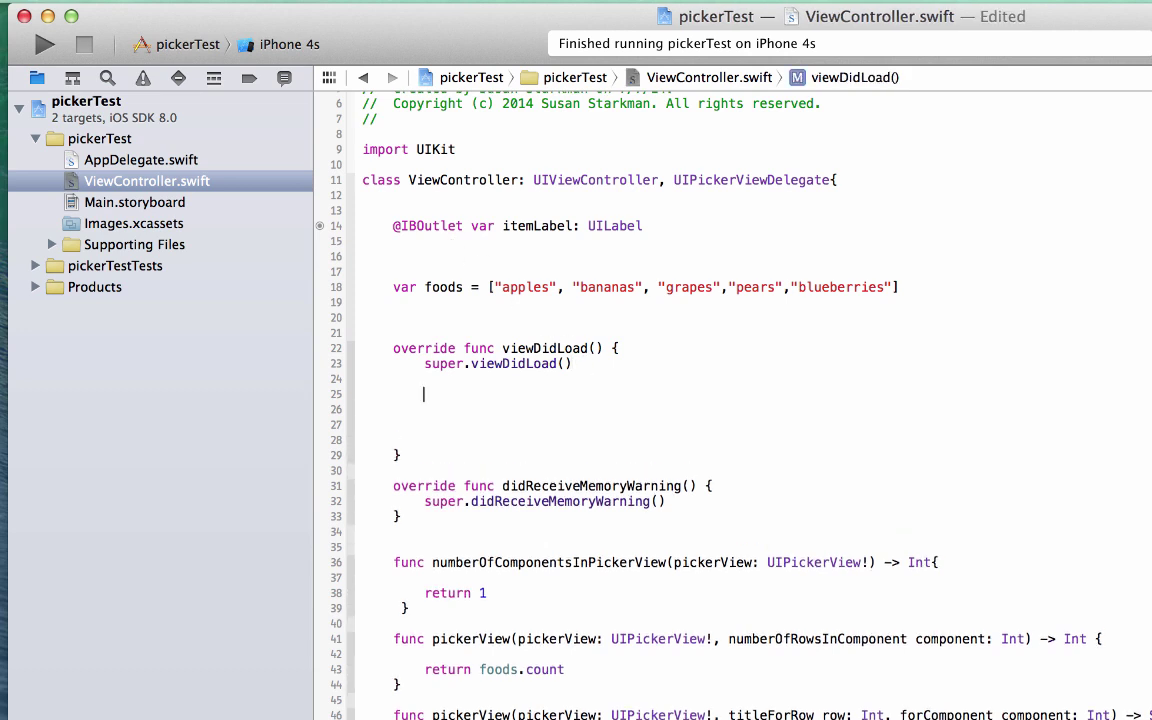
pyautogui.write('itemLabel')
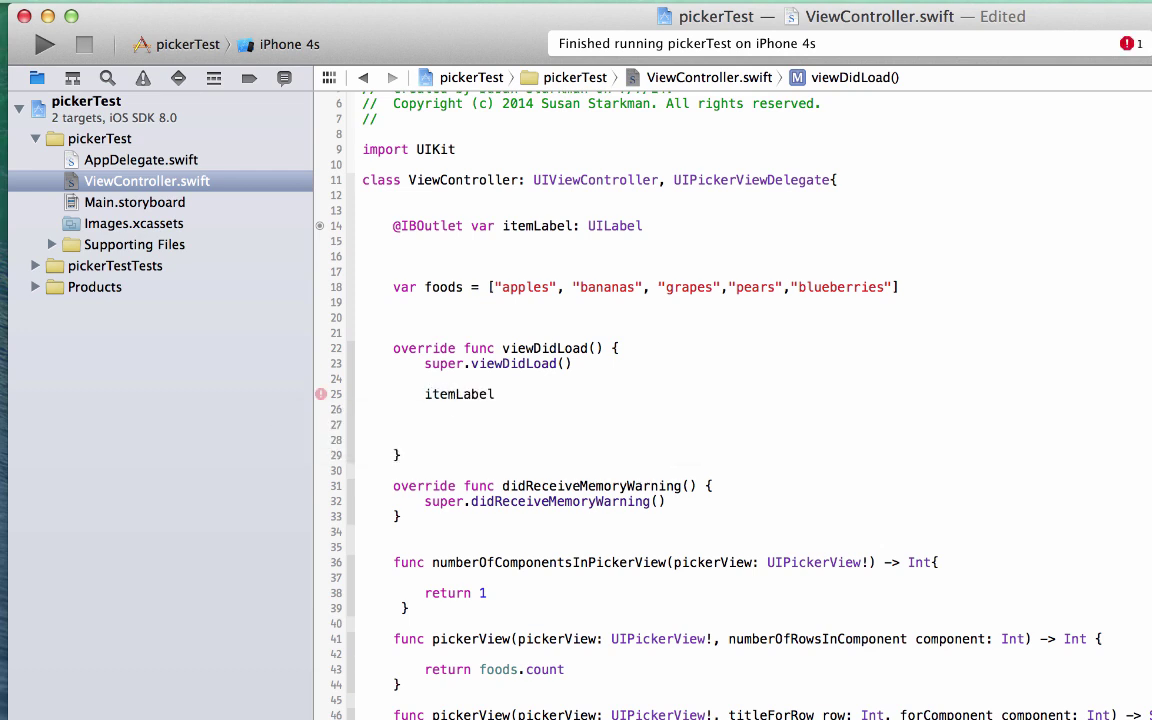
pyautogui.write('.text =')
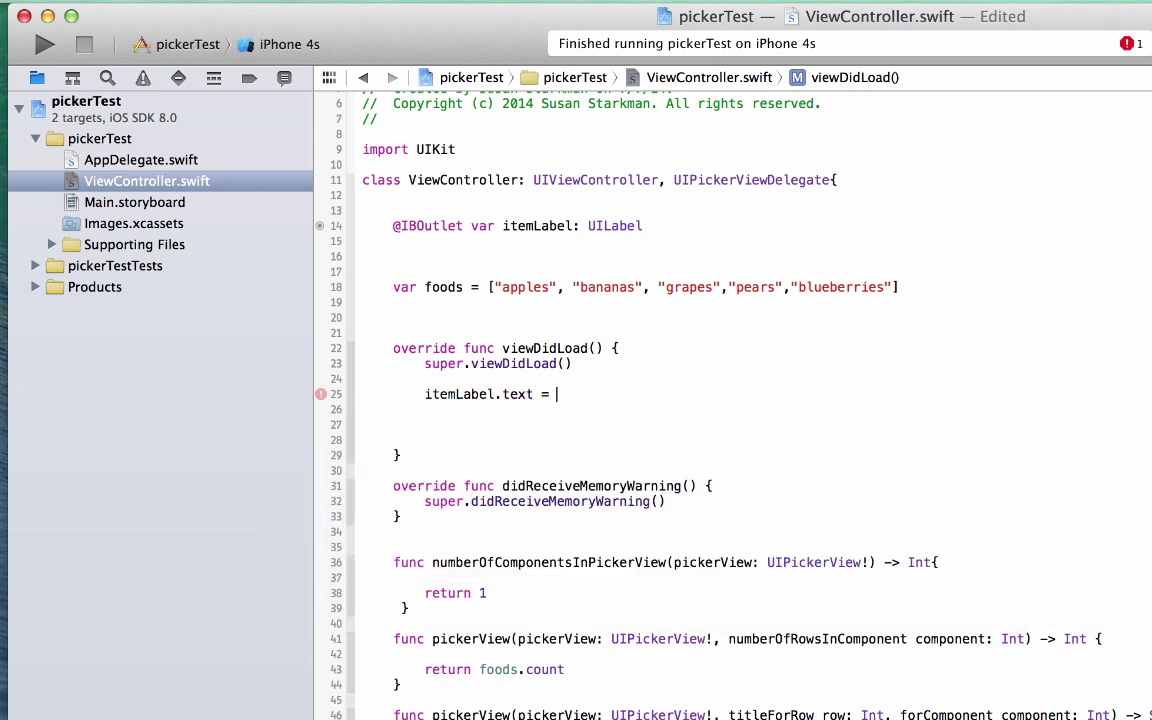
pyautogui.write('foods')
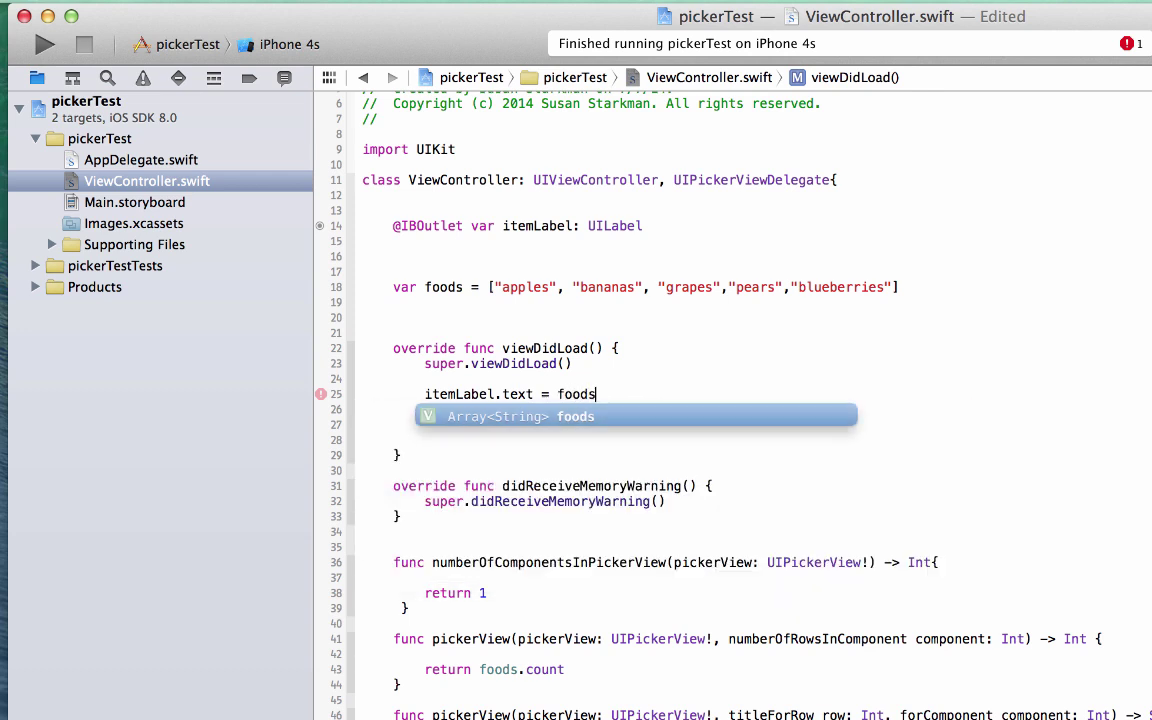
pyautogui.write('[0')
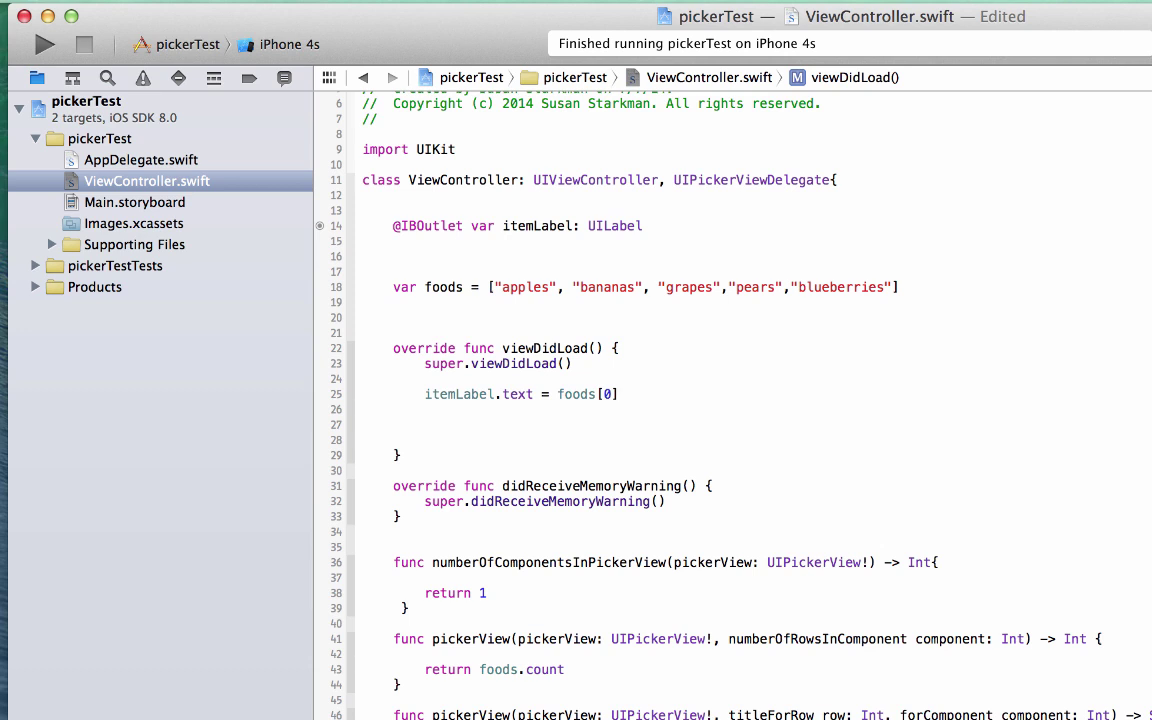
pyautogui.click(620, 394)
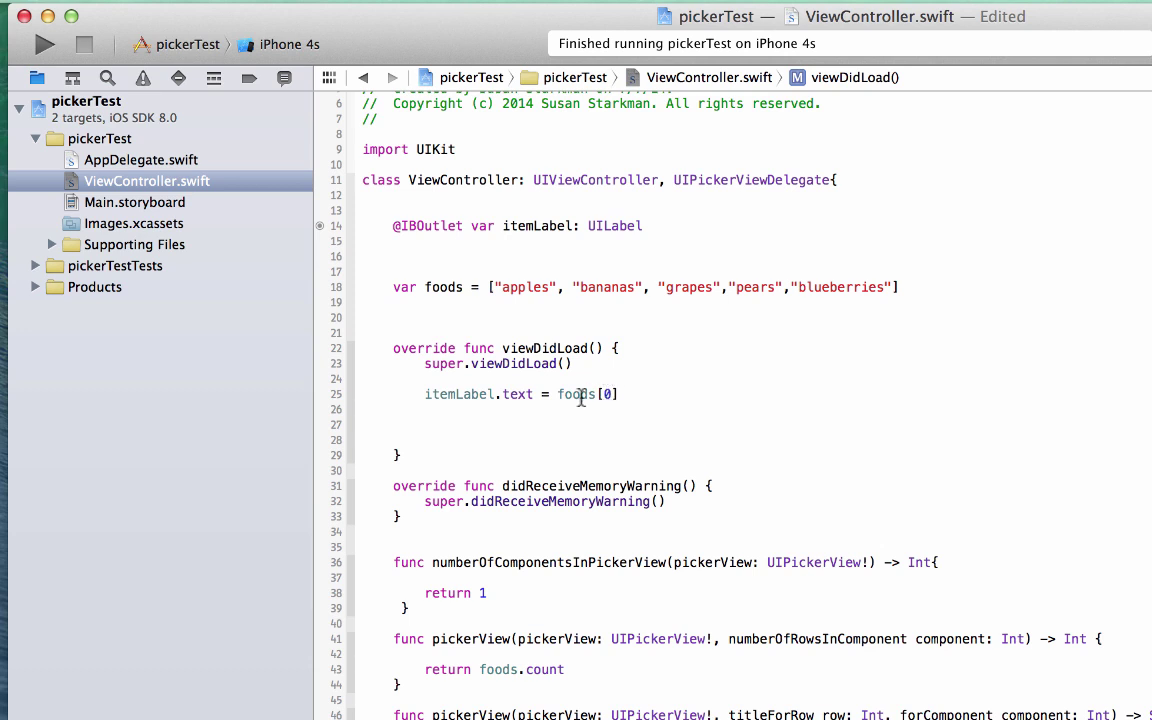
pyautogui.moveTo(48, 36)
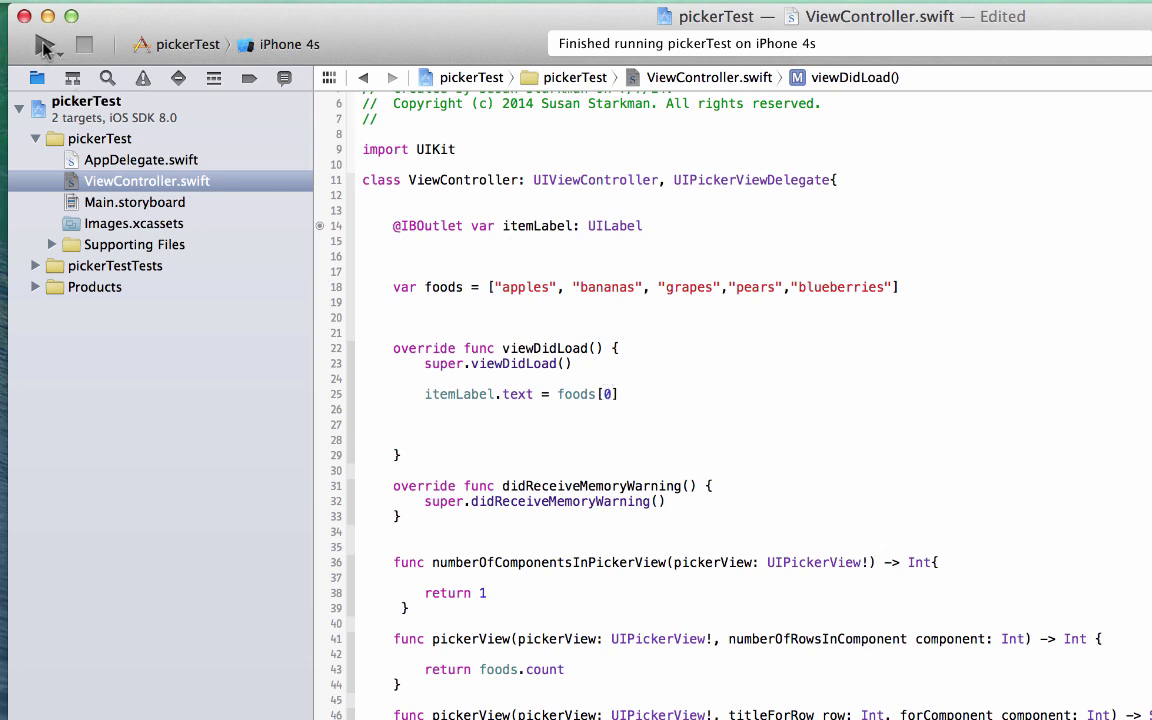
# - Run the app, confirm the label starts as apples, then spin the picker to grapes
pyautogui.click(36, 44)
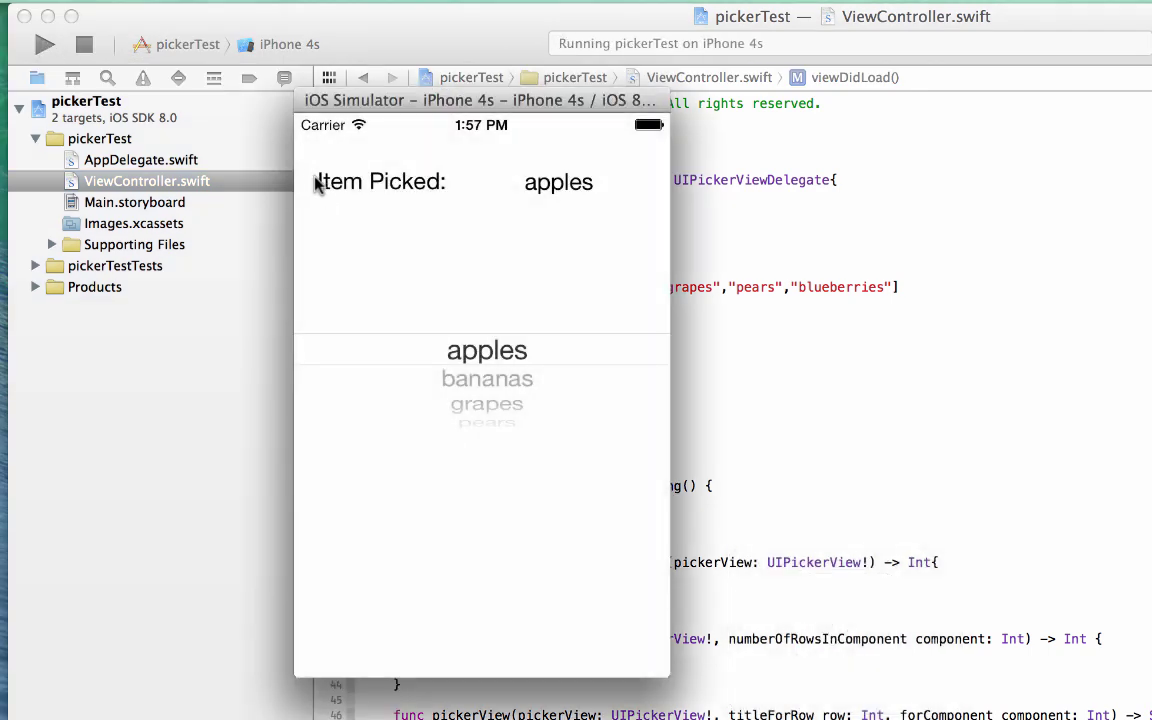
pyautogui.moveTo(590, 192)
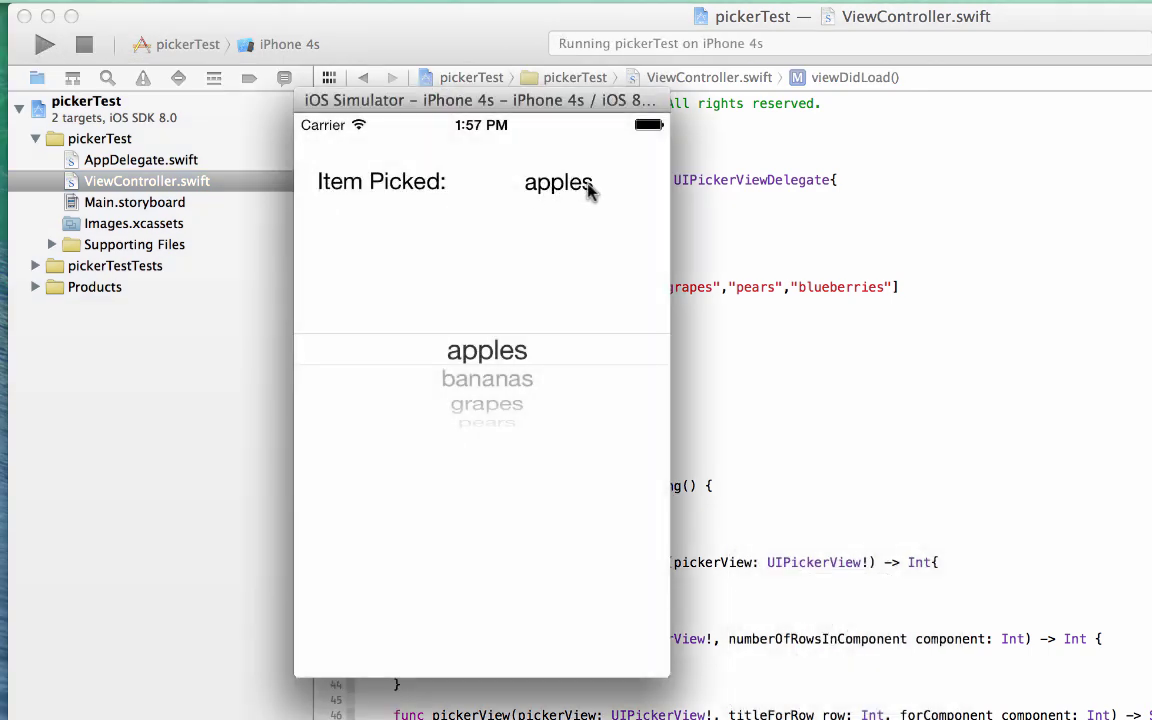
pyautogui.moveTo(488, 350); pyautogui.dragTo(488, 380)
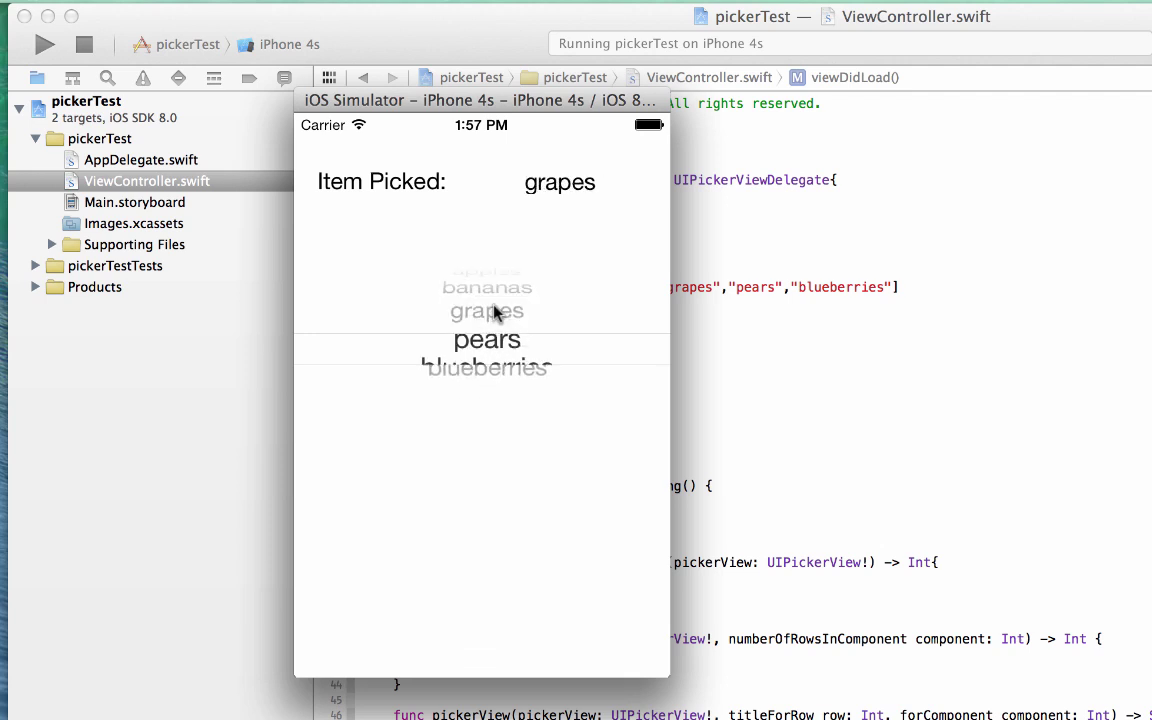
pyautogui.scroll(-3)
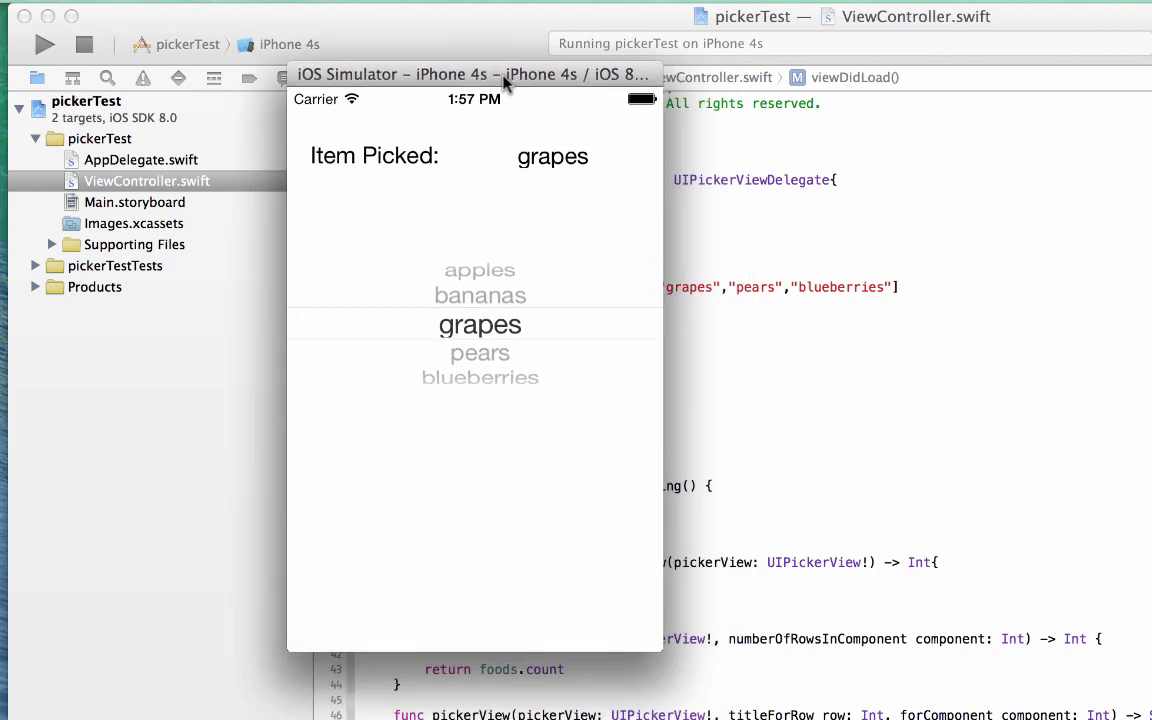
pyautogui.moveTo(504, 84); pyautogui.dragTo(536, 84)
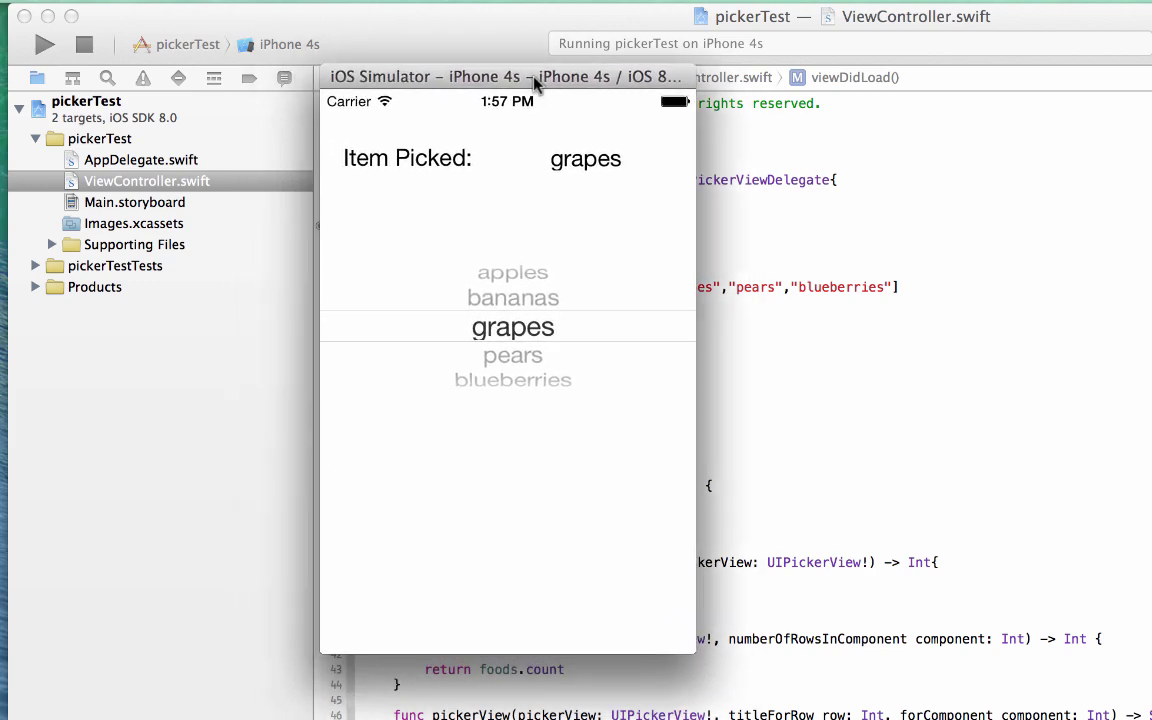